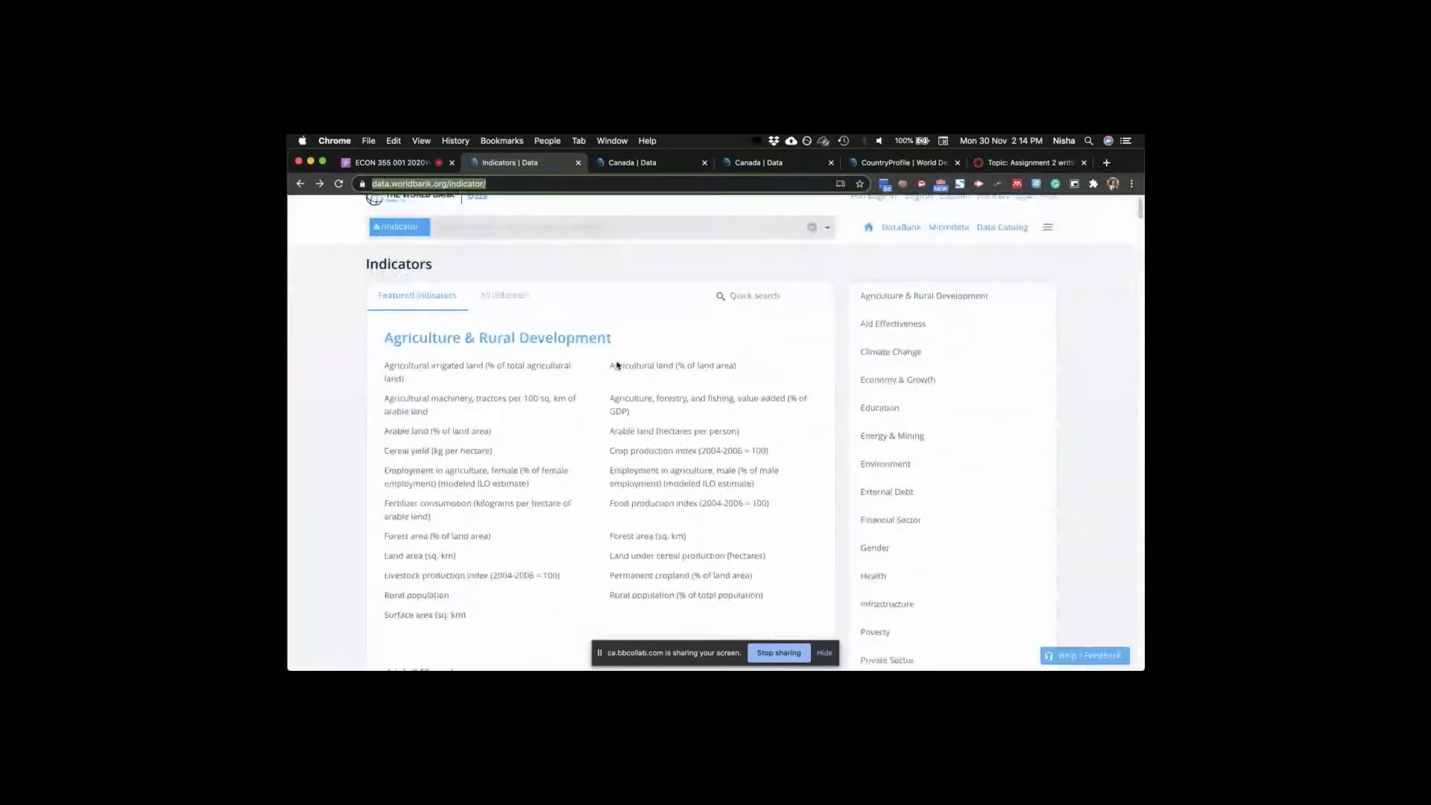
- Scroll the Indicators page down toward the Trade section
{"action": "scroll", "scroll_direction": "down", "scroll_amount": 3}
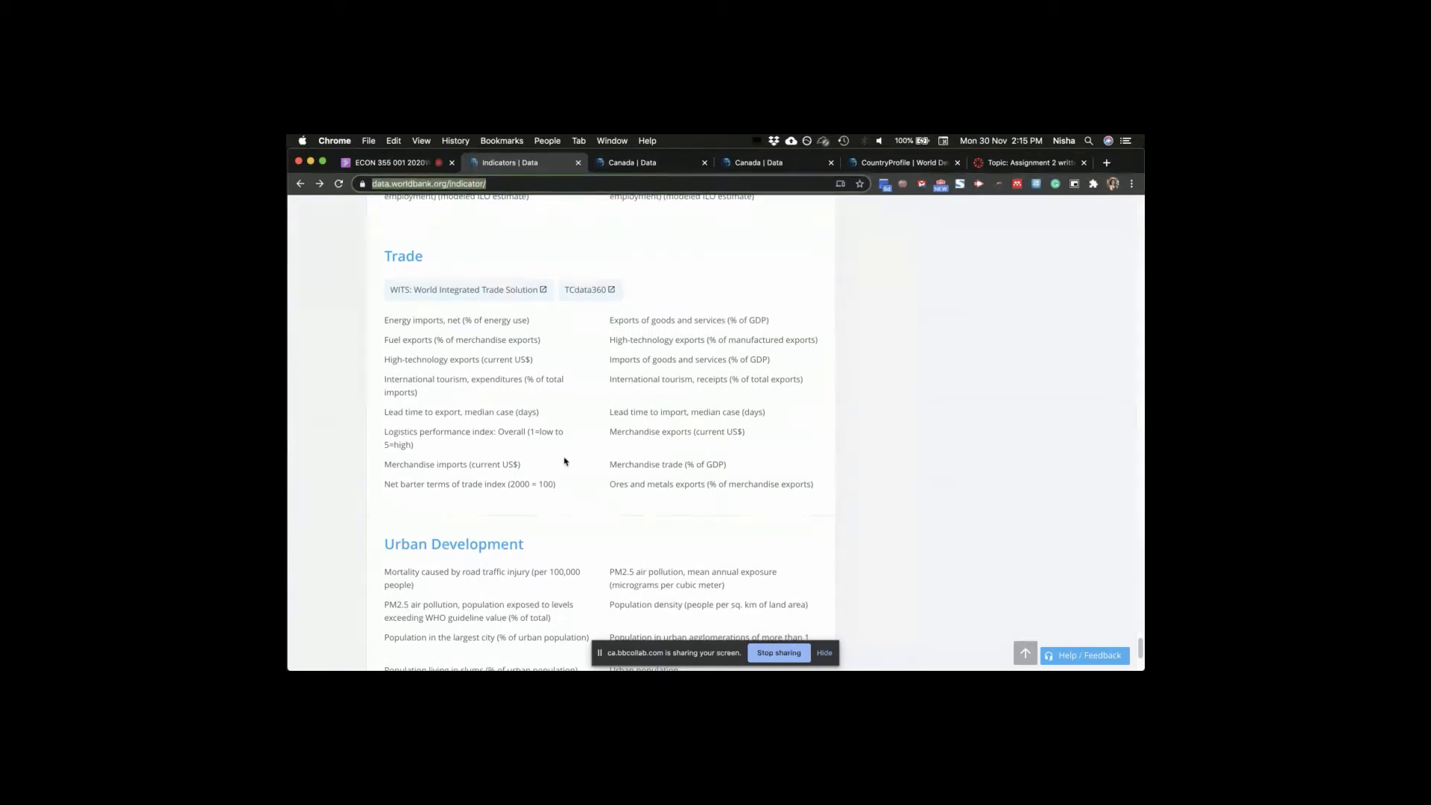
{"action": "mouse_move", "coordinate": [667, 464]}
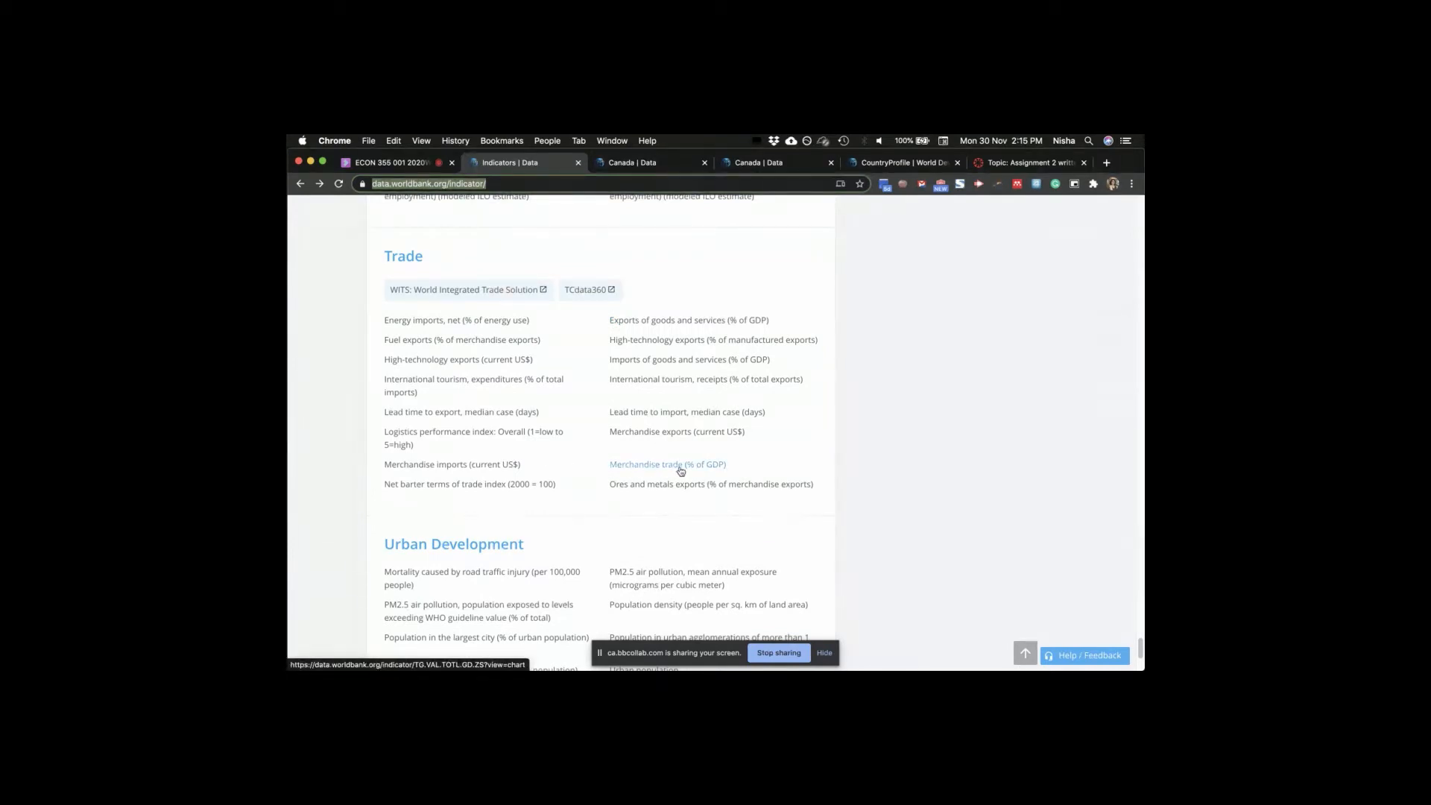
{"action": "mouse_move", "coordinate": [734, 465]}
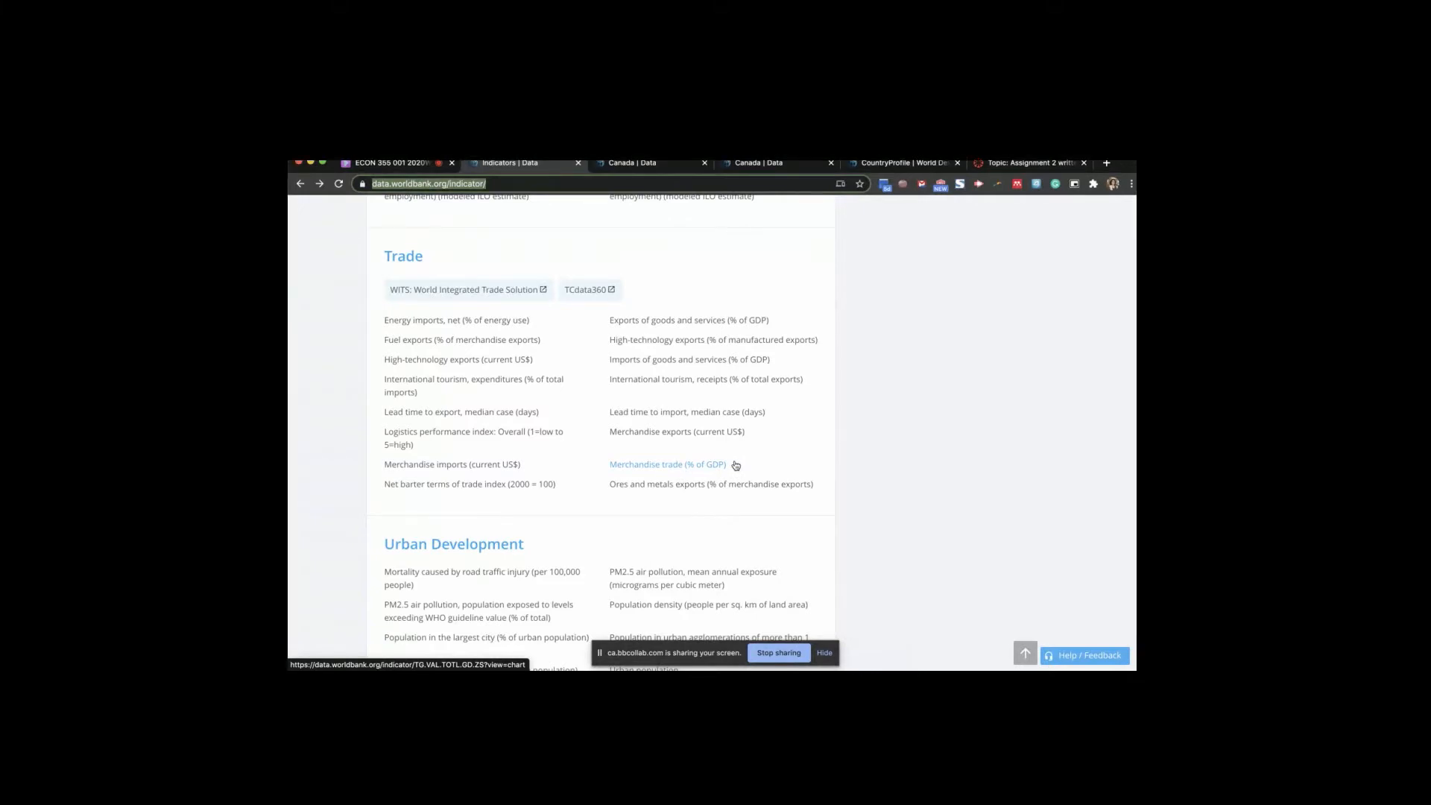
{"action": "mouse_move", "coordinate": [743, 464]}
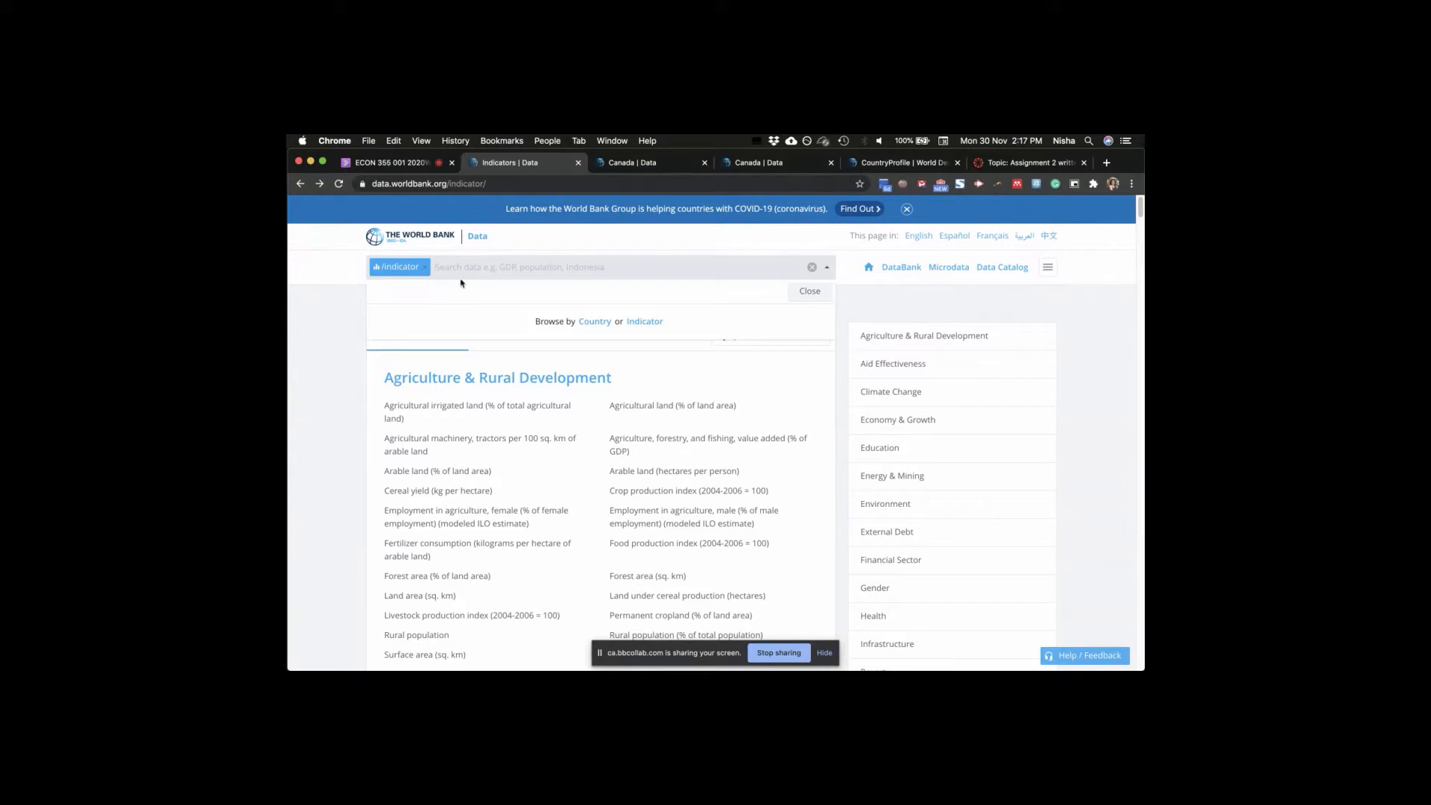
{"action": "mouse_move", "coordinate": [592, 307]}
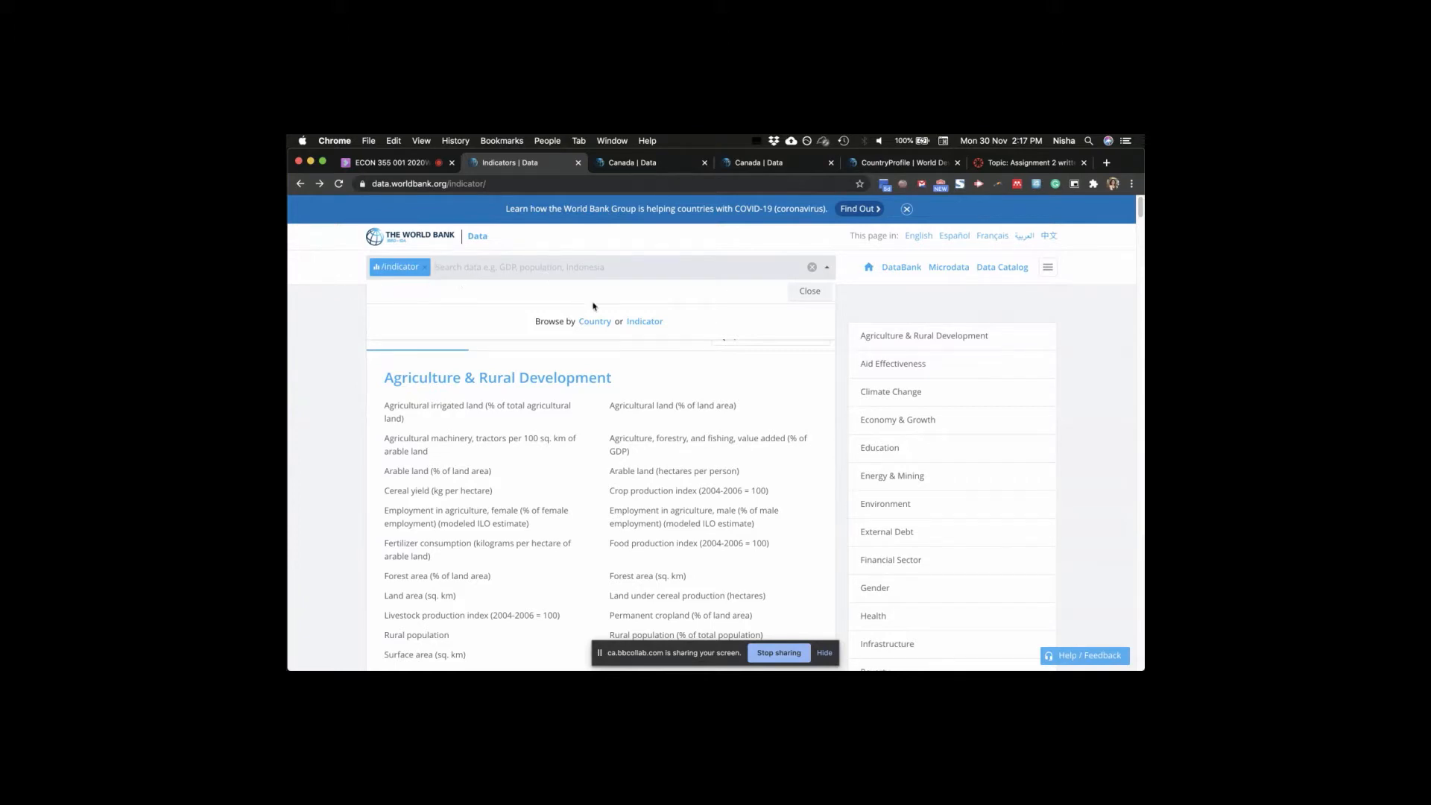
{"action": "mouse_move", "coordinate": [644, 322]}
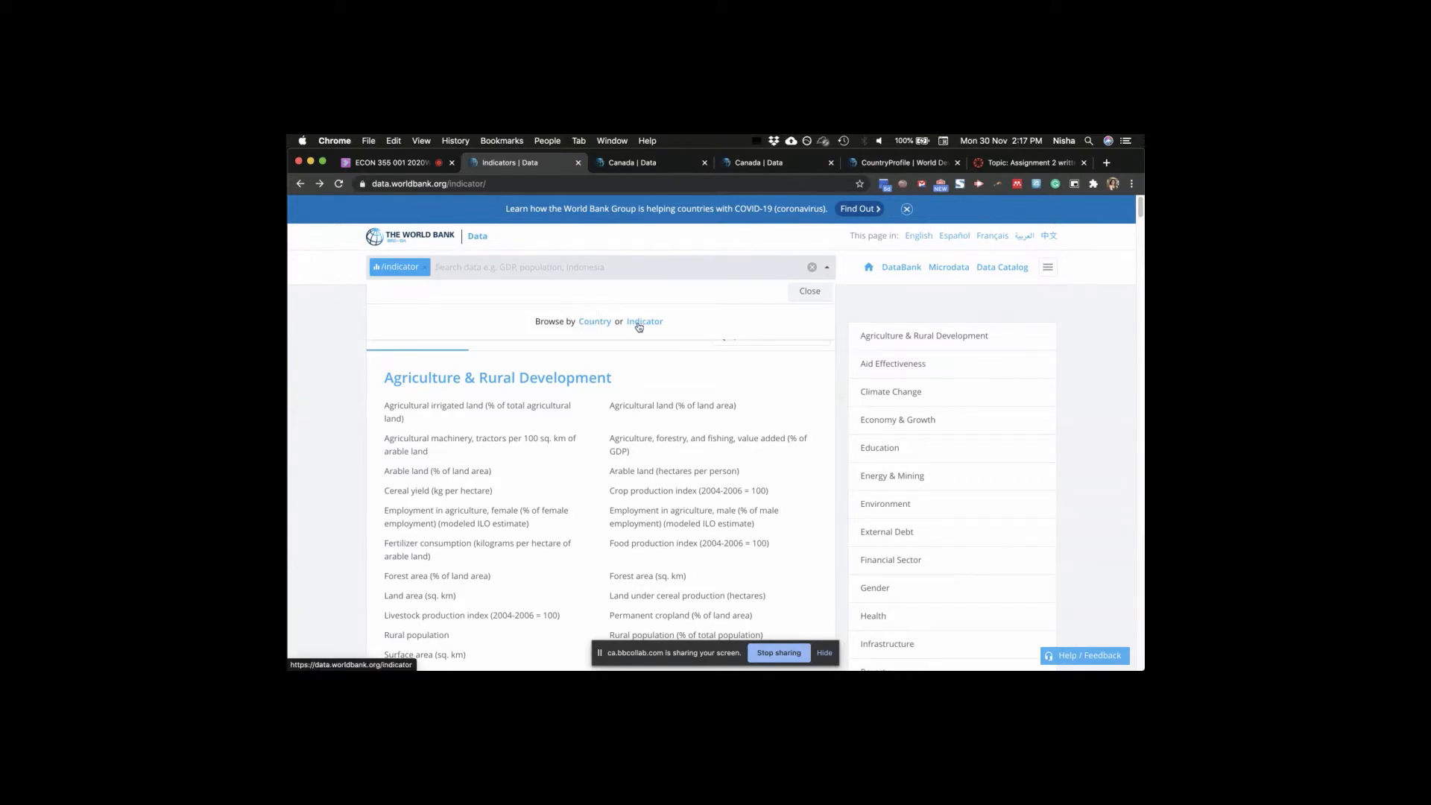
- Browse by country to Canada, search GDP, and view the GDP (current US$) chart and country table
{"action": "left_click", "coordinate": [595, 321]}
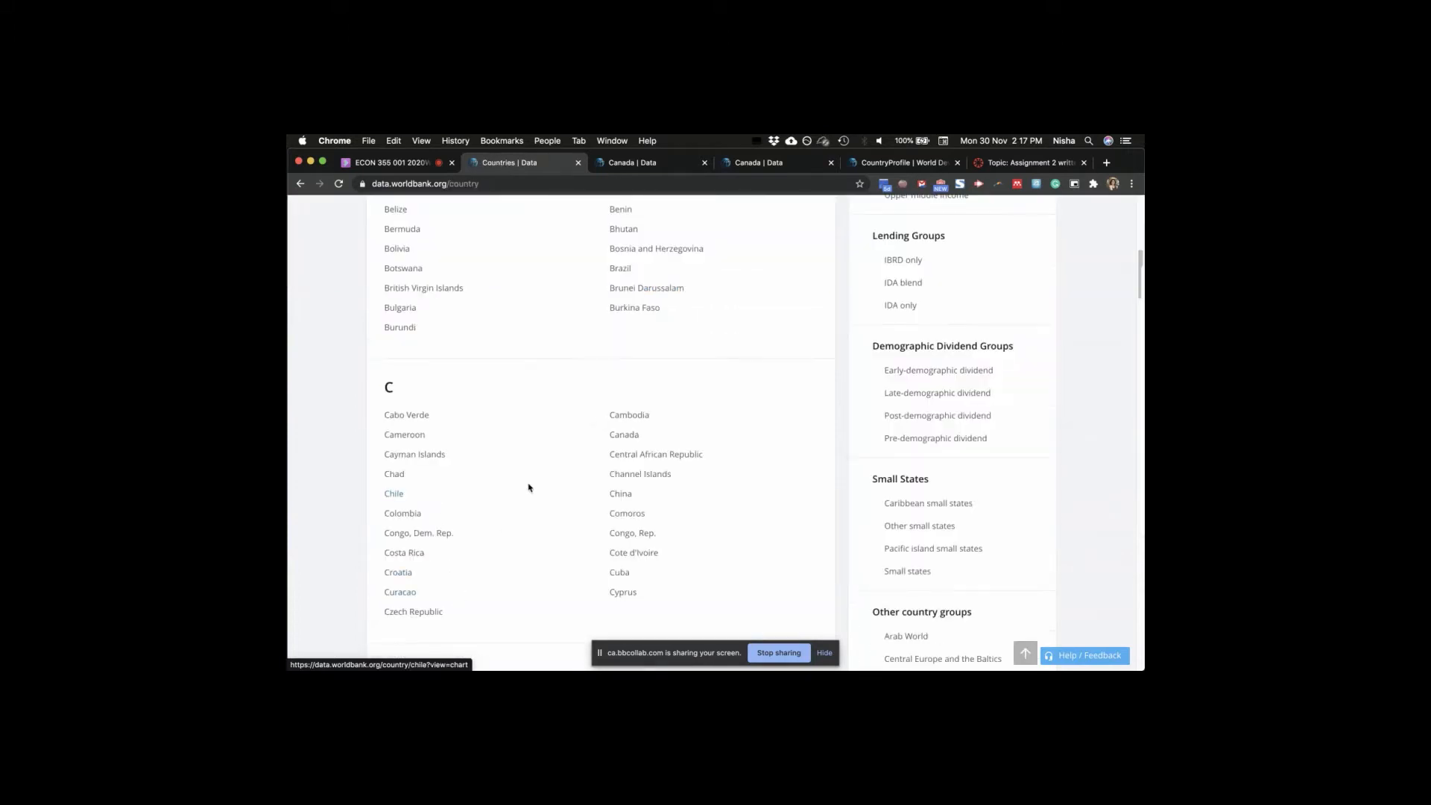
{"action": "left_click", "coordinate": [623, 433]}
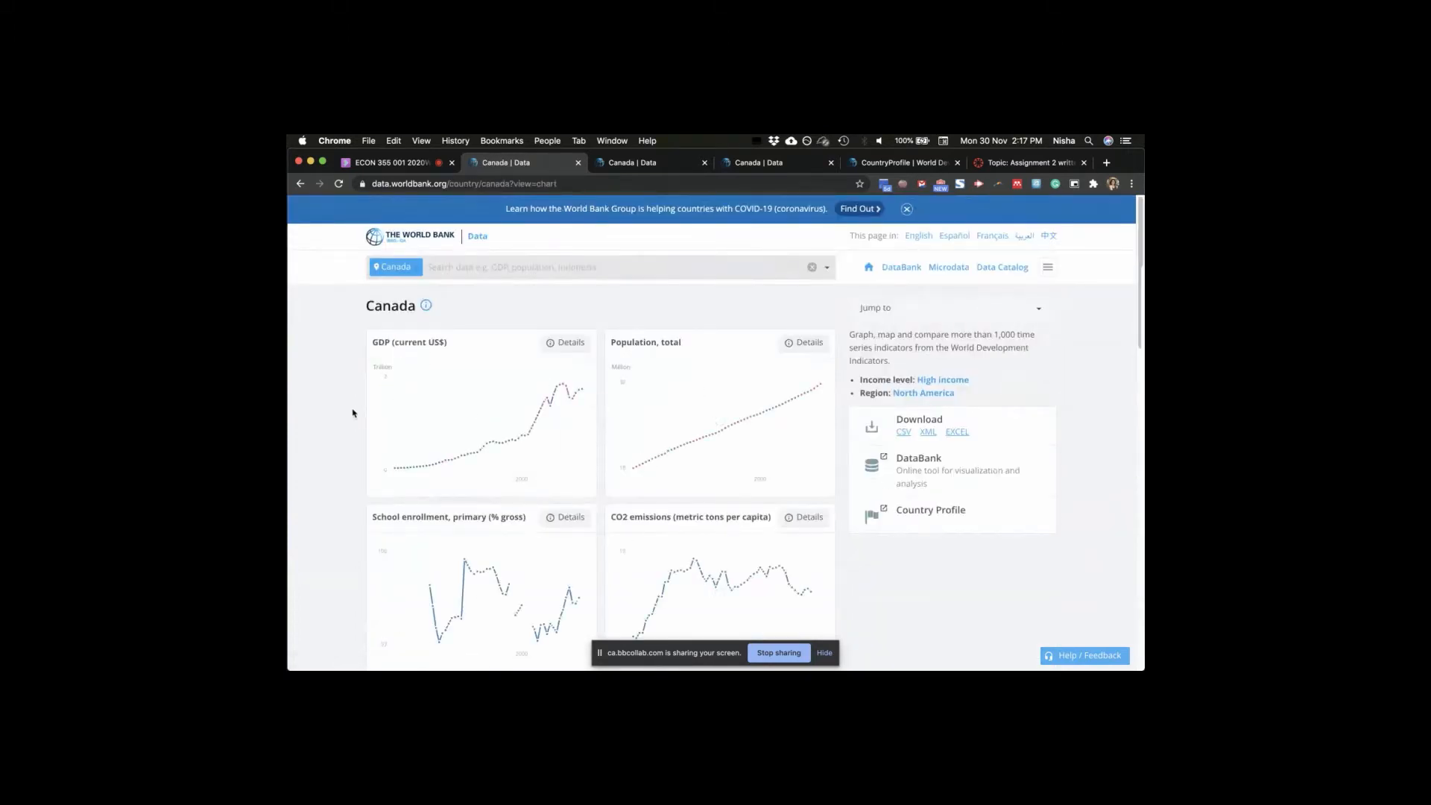
{"action": "mouse_move", "coordinate": [462, 453]}
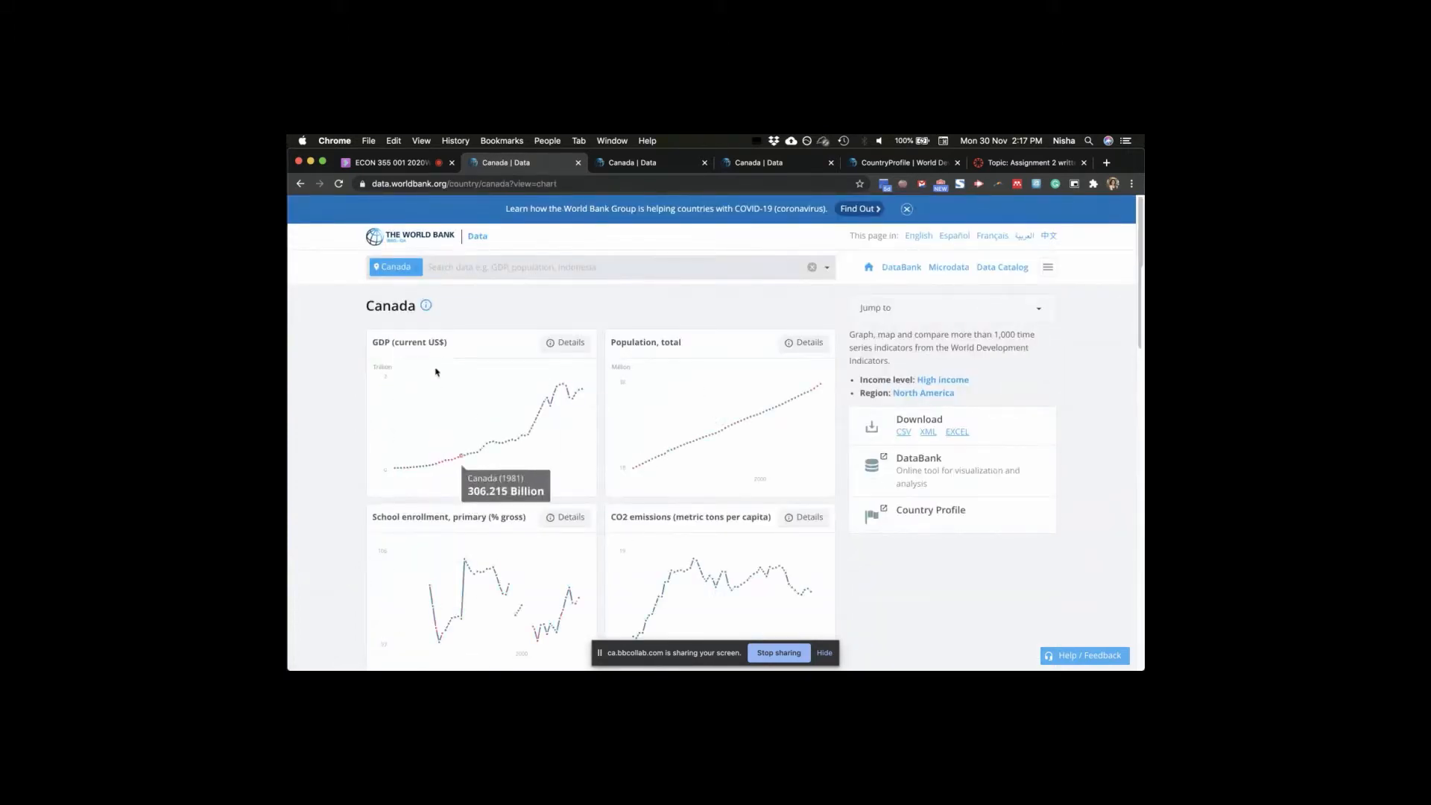
{"action": "type", "text": "G"}
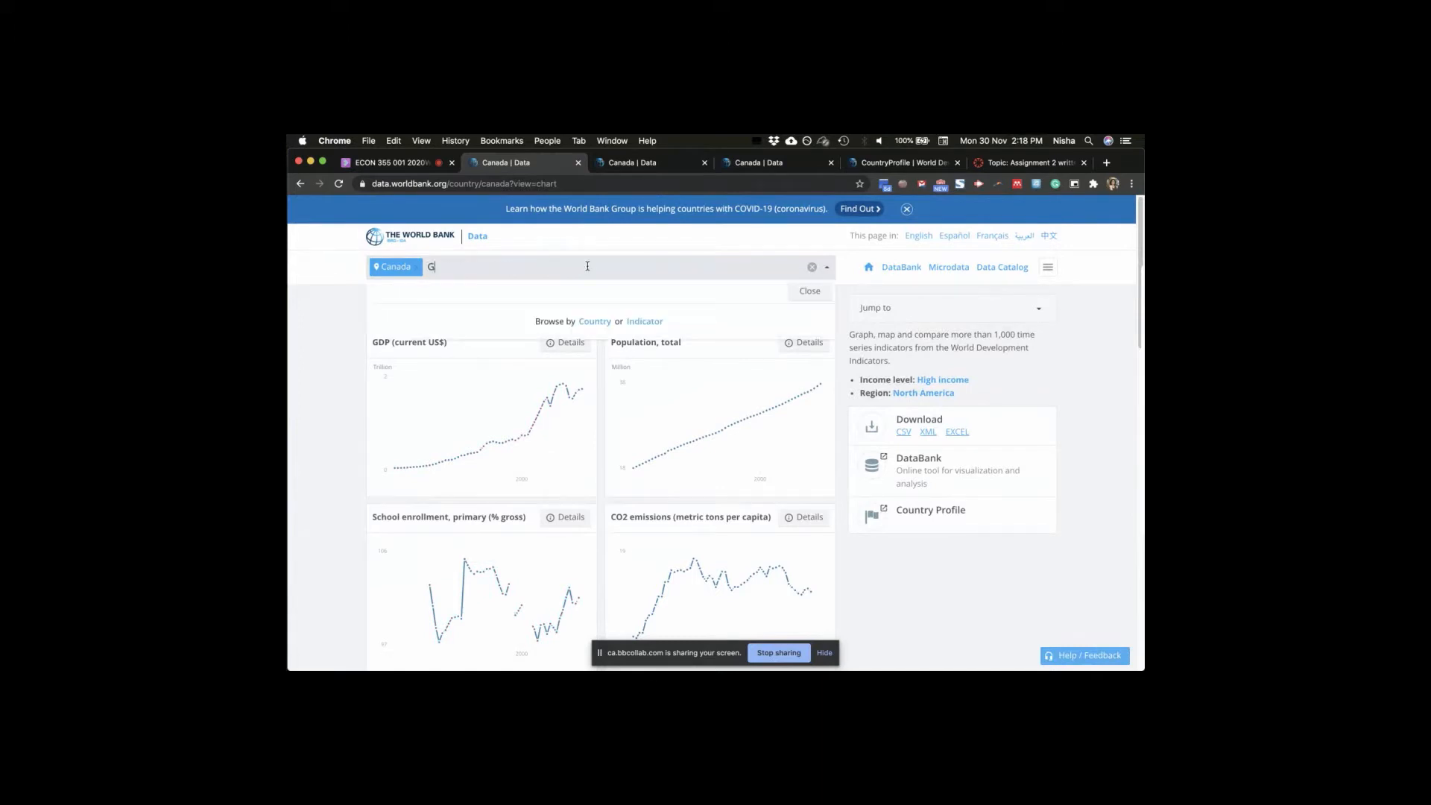
{"action": "type", "text": "DP"}
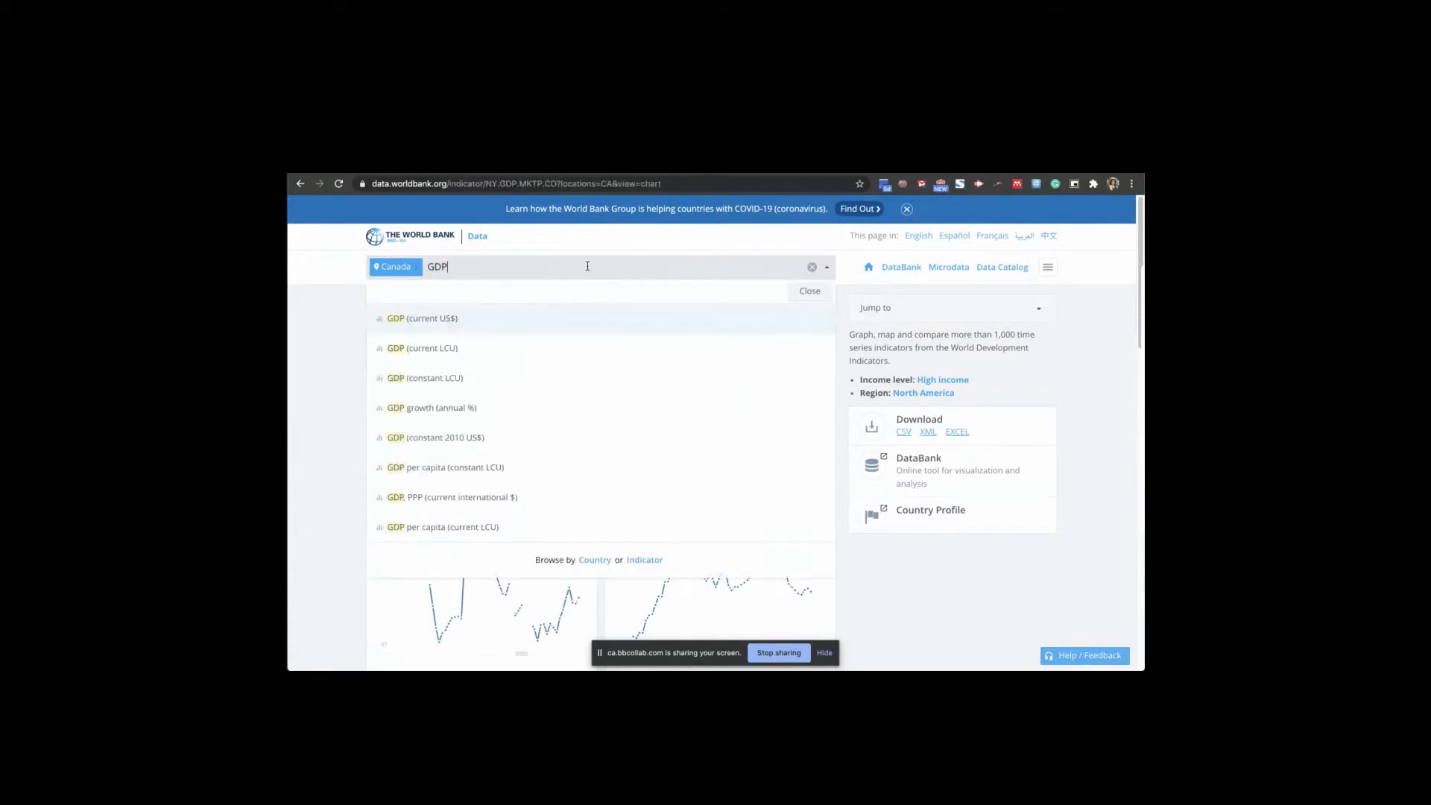
{"action": "left_click", "coordinate": [421, 318]}
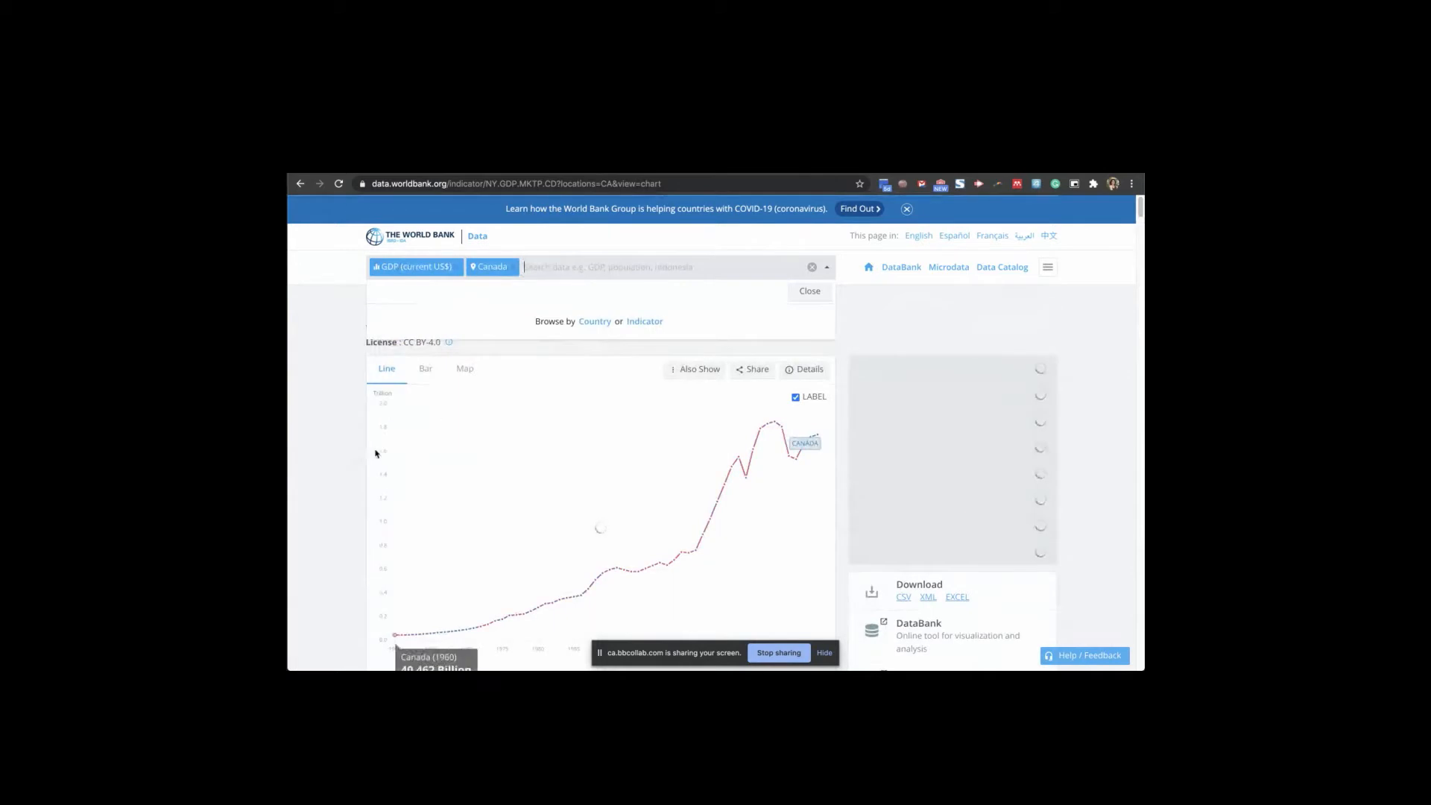
{"action": "scroll", "scroll_direction": "down", "scroll_amount": 3}
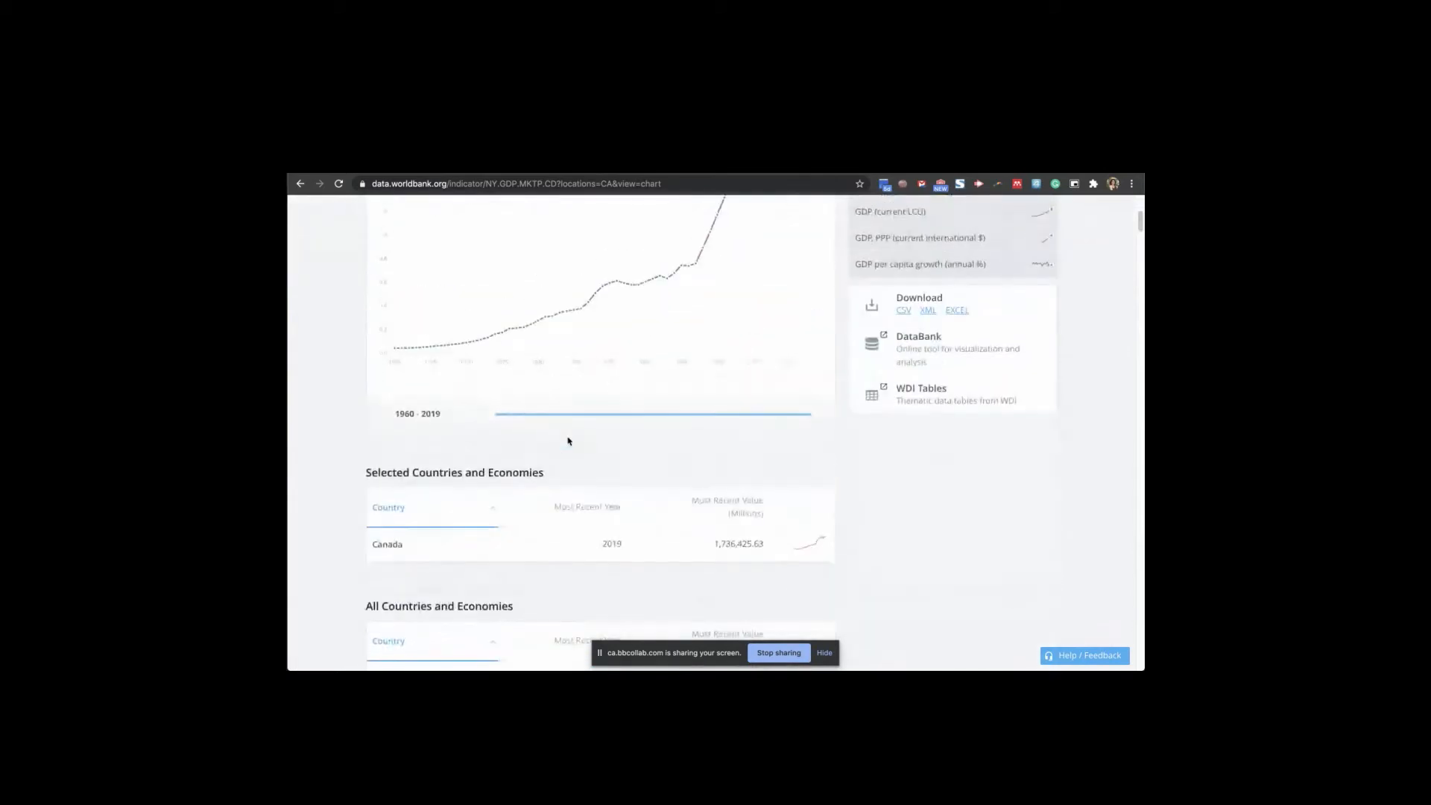
{"action": "scroll", "scroll_direction": "down", "scroll_amount": 3}
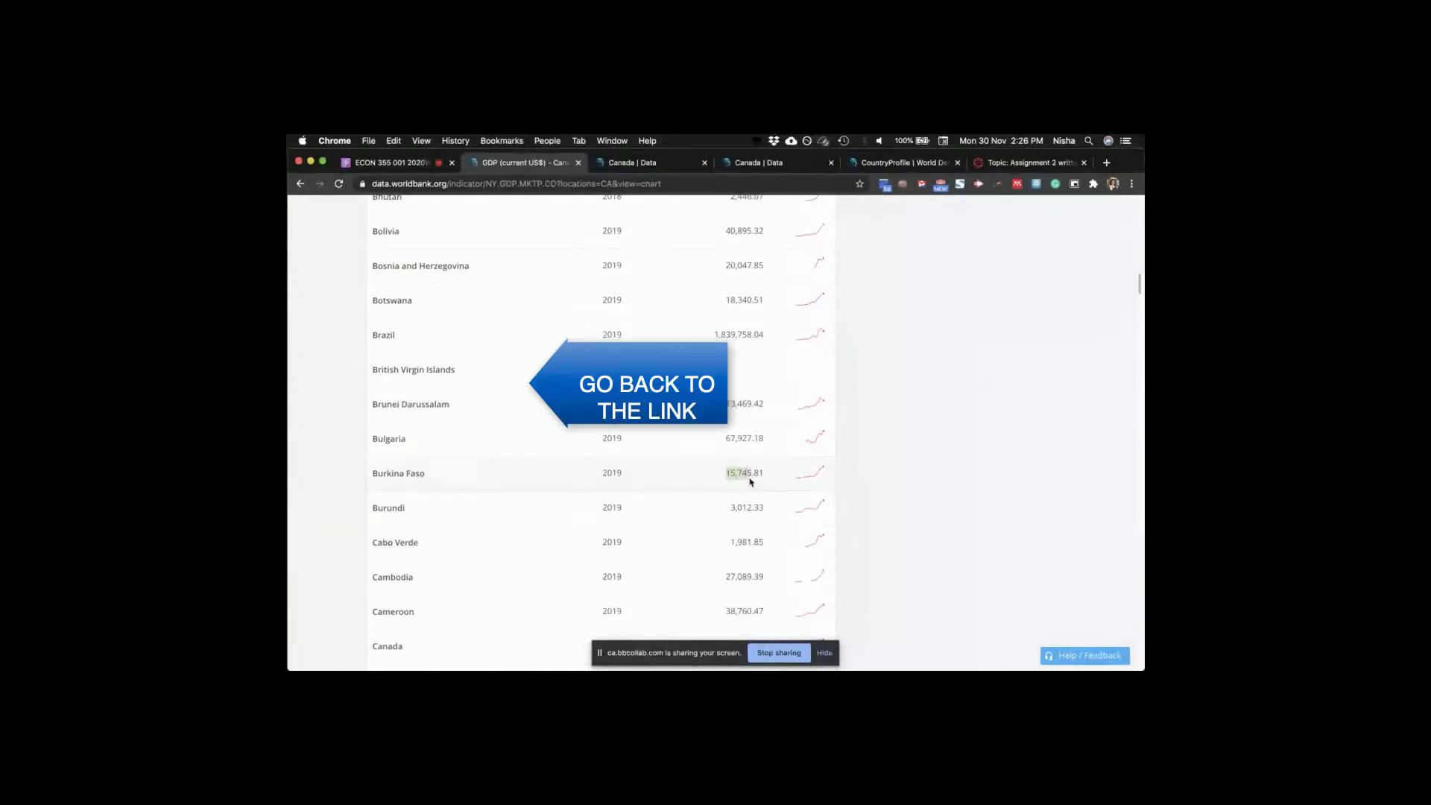
{"action": "mouse_move", "coordinate": [894, 465]}
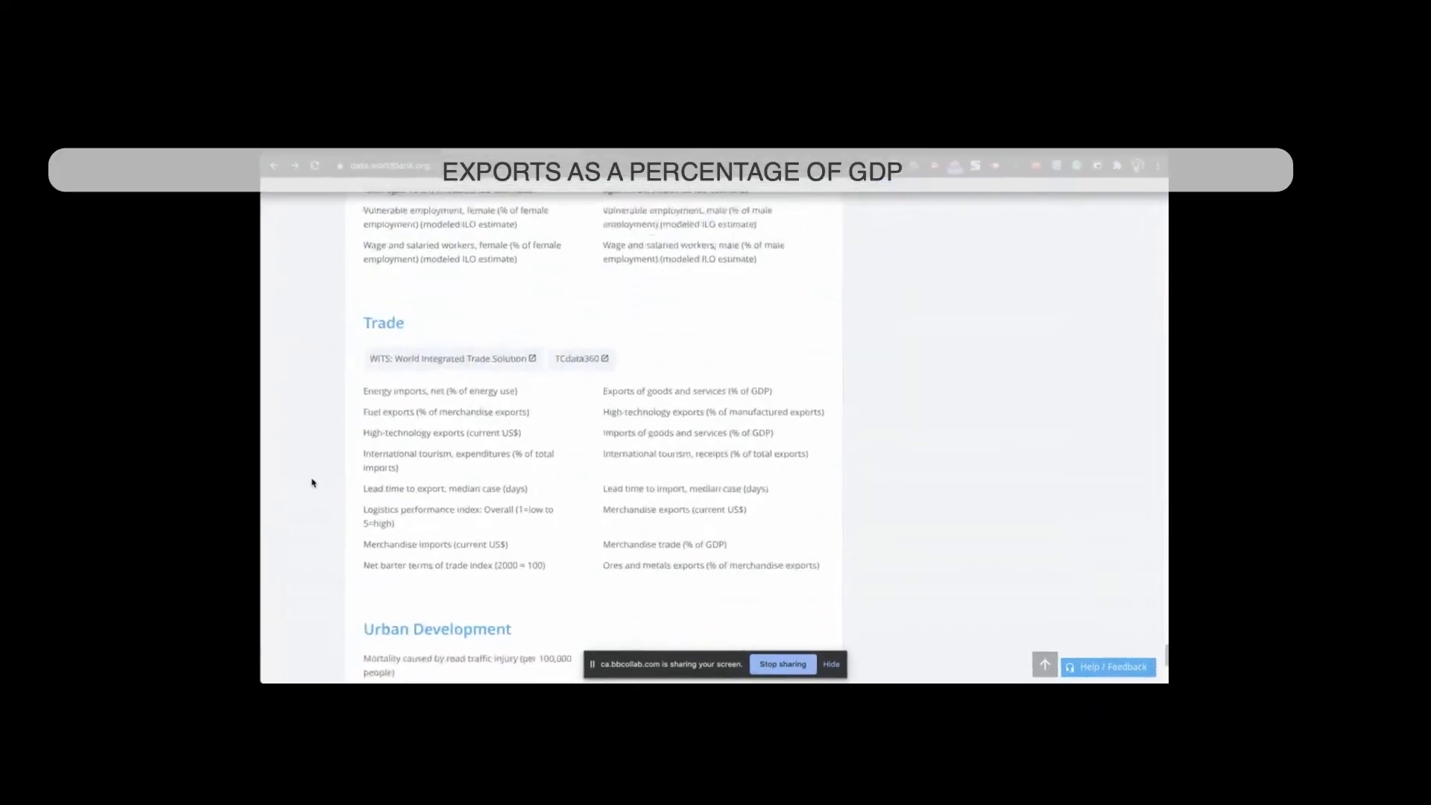
- View Exports of goods and services (% of GDP) and scroll its All Countries and Economies table
{"action": "left_click", "coordinate": [685, 390]}
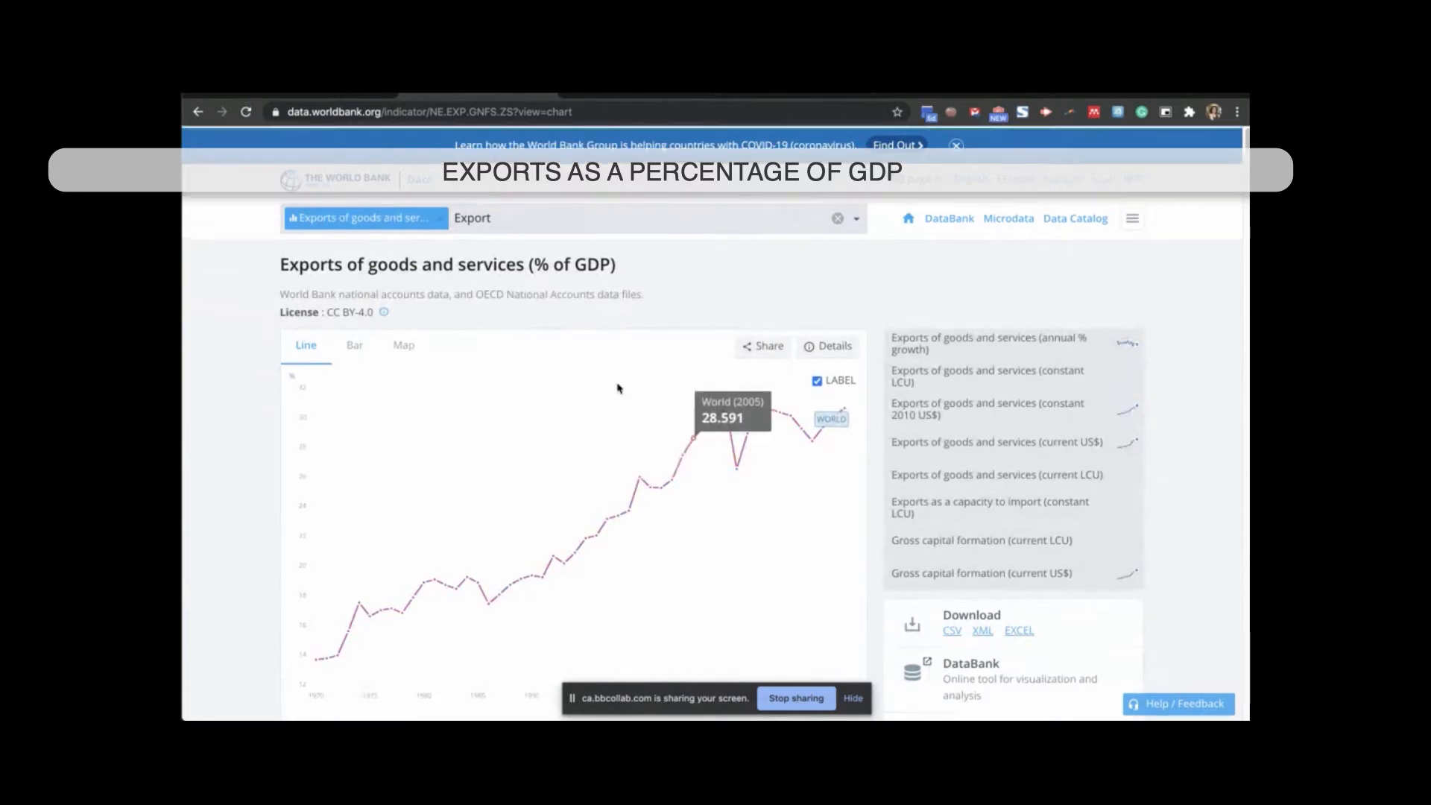
{"action": "scroll", "scroll_direction": "down", "scroll_amount": 3}
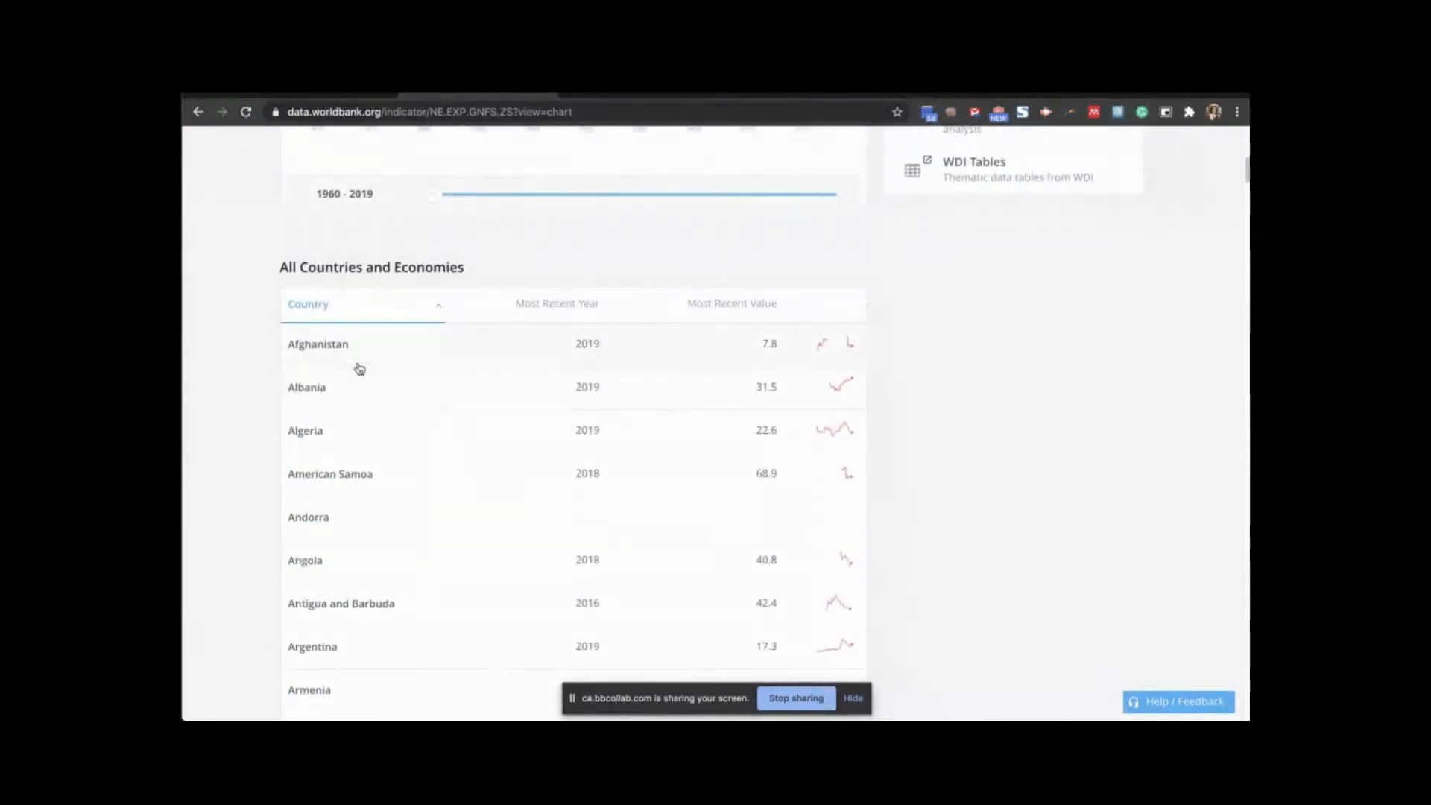
{"action": "mouse_move", "coordinate": [272, 355]}
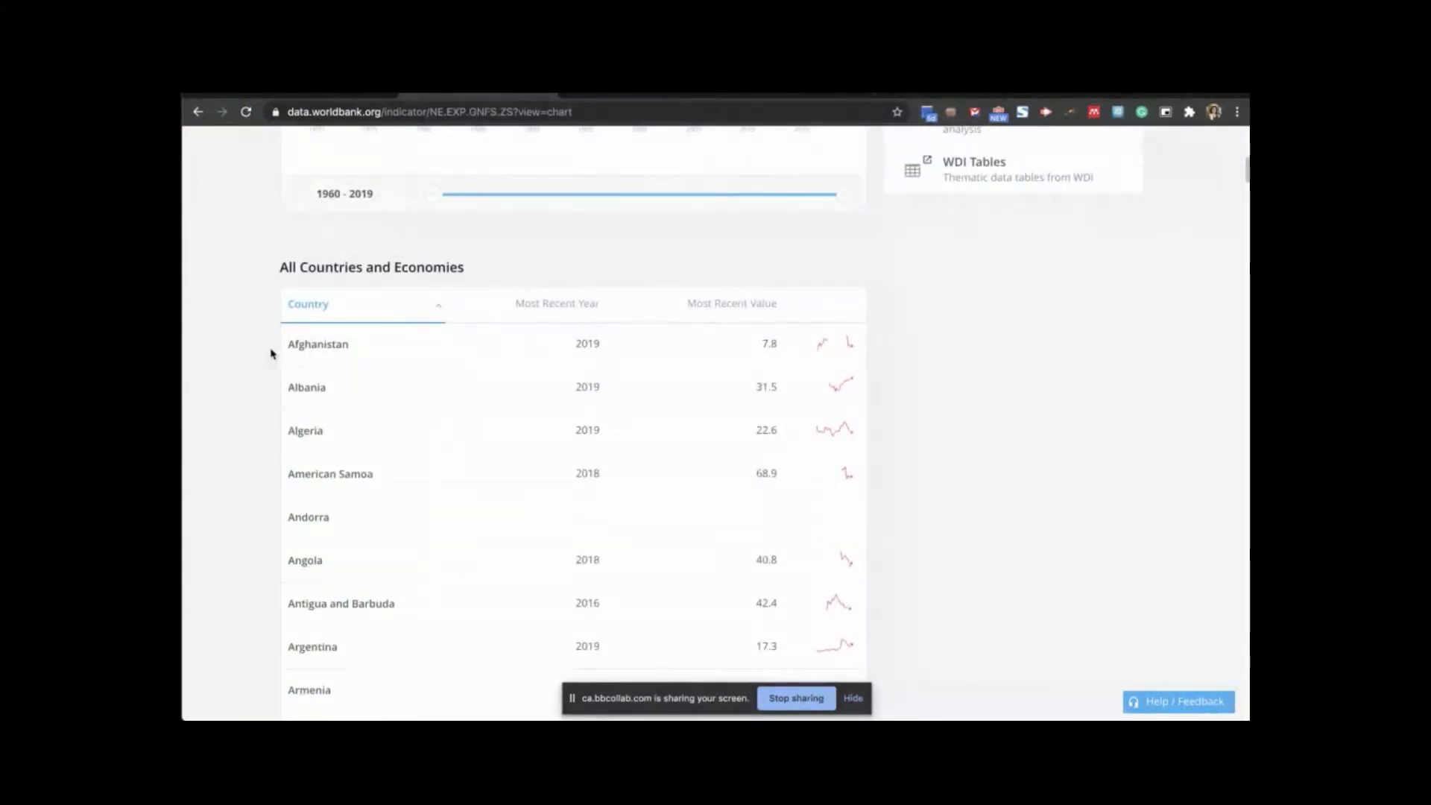
{"action": "scroll", "scroll_direction": "down", "scroll_amount": 3}
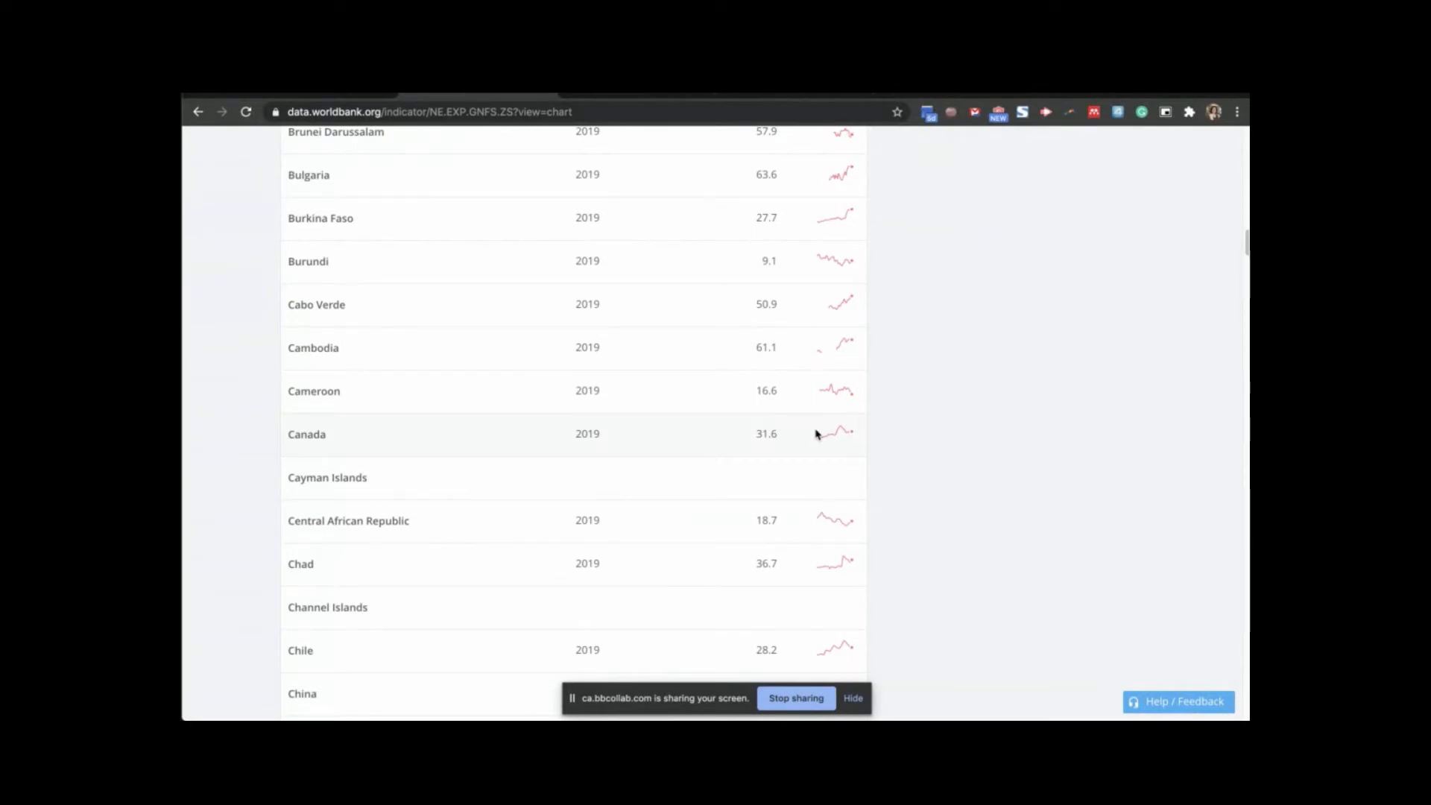
{"action": "scroll", "scroll_direction": "down", "scroll_amount": 3}
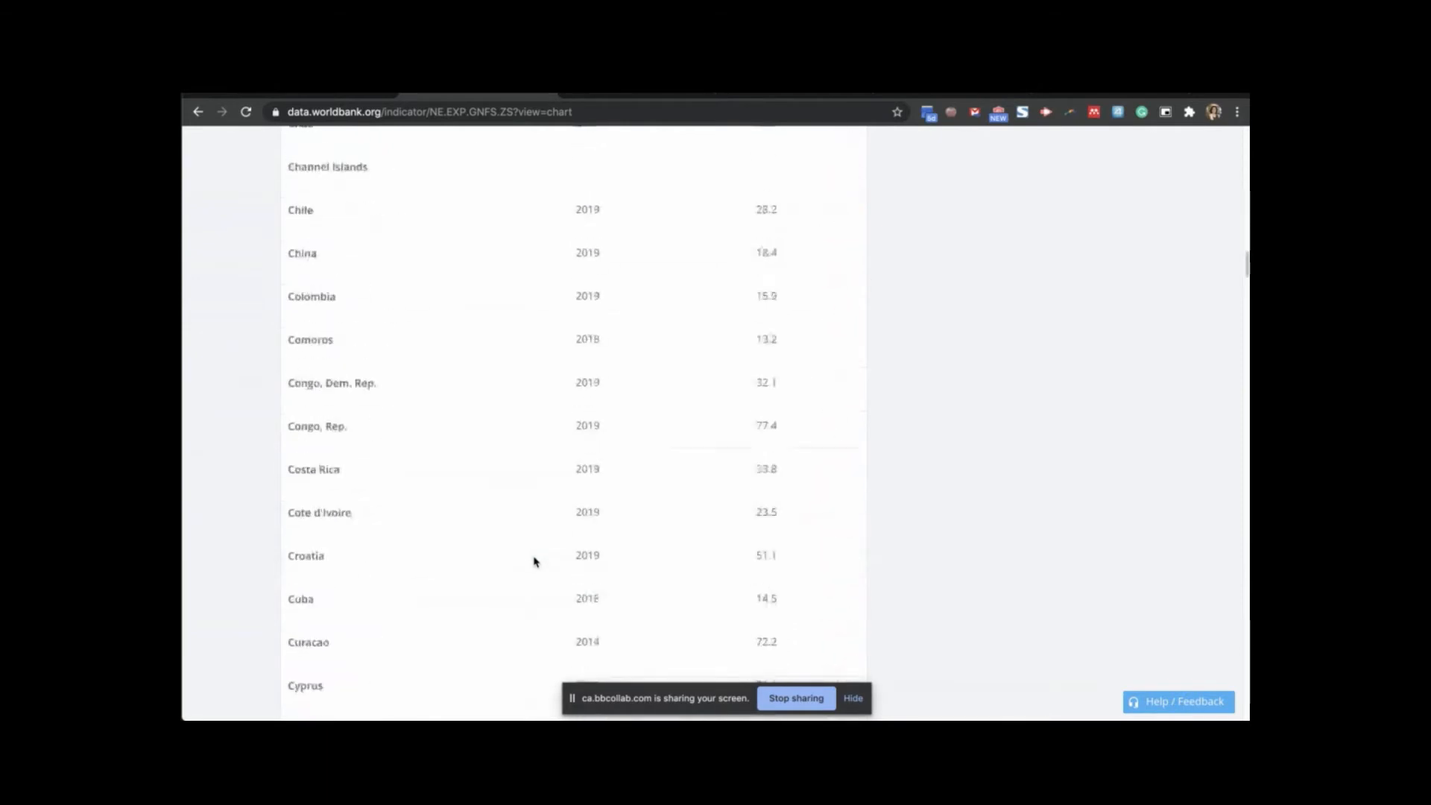
{"action": "scroll", "scroll_direction": "down", "scroll_amount": 3}
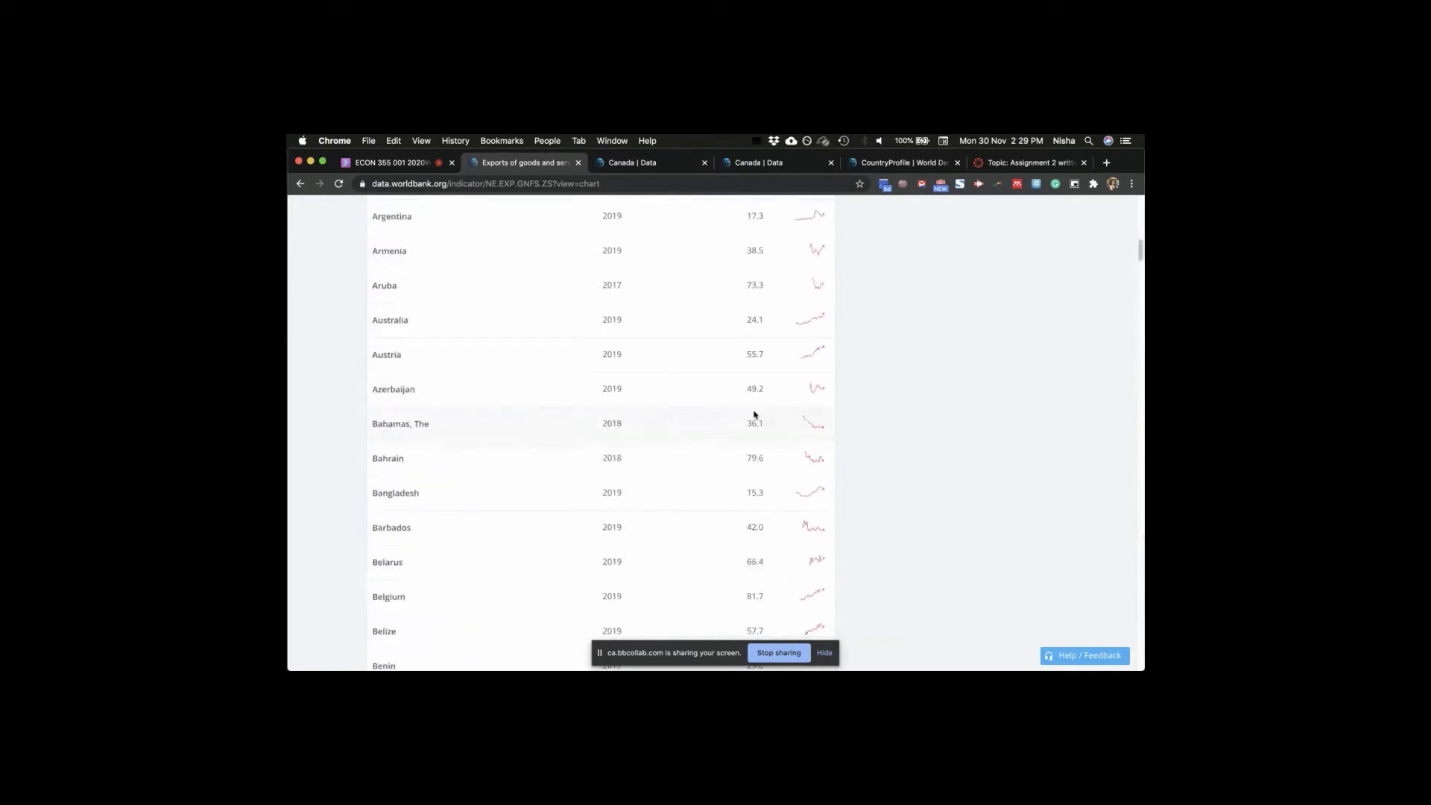
{"action": "scroll", "scroll_direction": "down", "scroll_amount": 3}
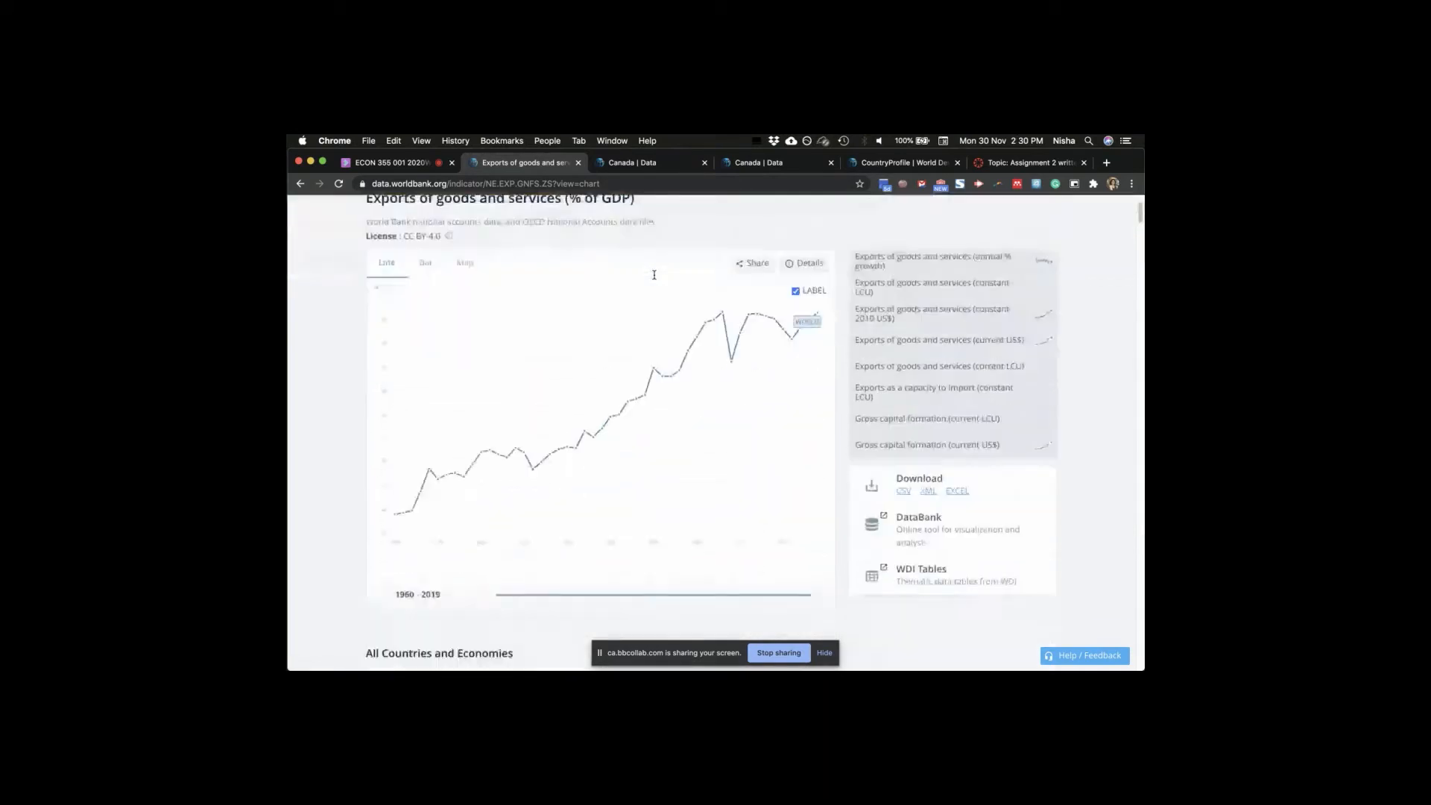
{"action": "scroll", "scroll_direction": "down", "scroll_amount": 3}
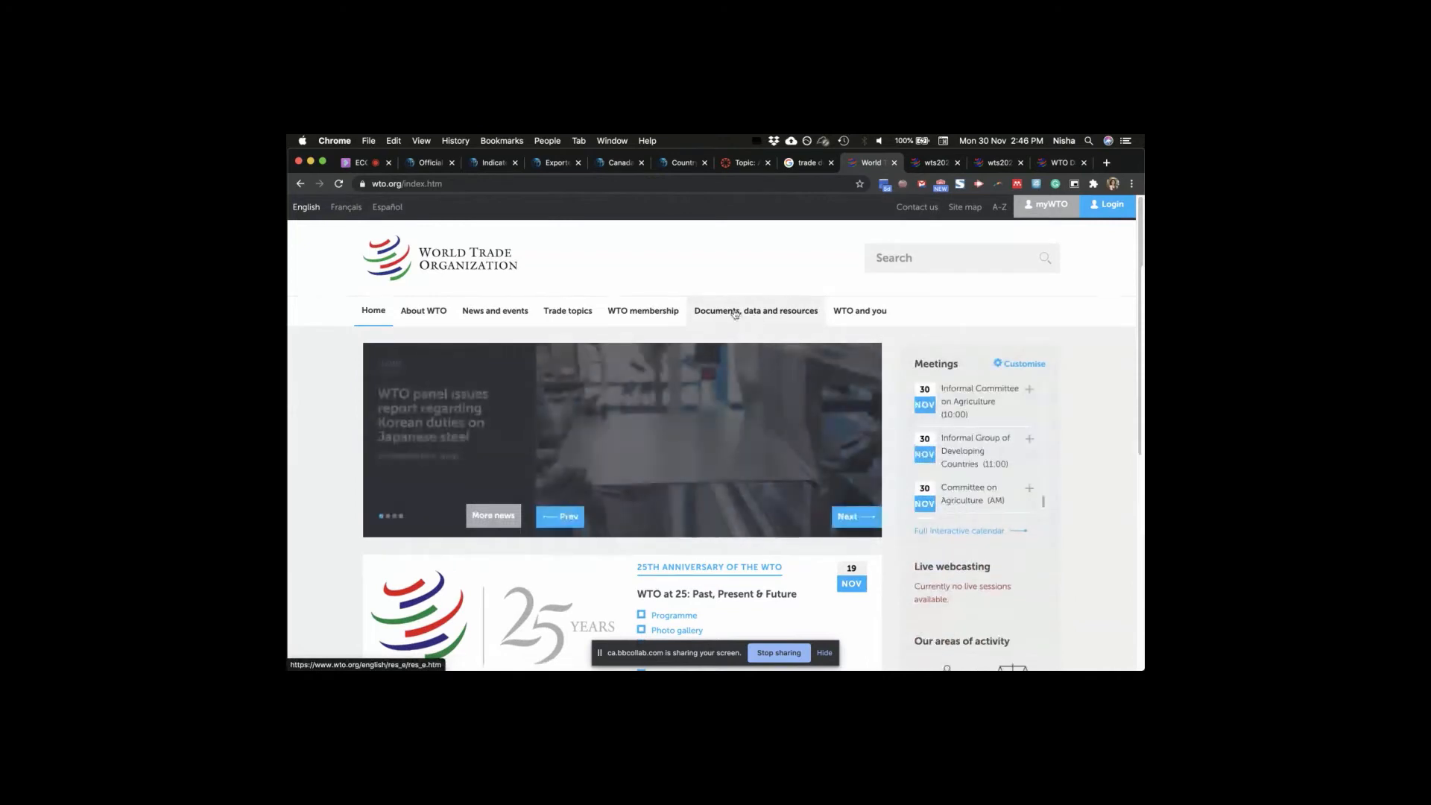
- Go to the Documents, data and resources section of wto.org
{"action": "left_click", "coordinate": [566, 217]}
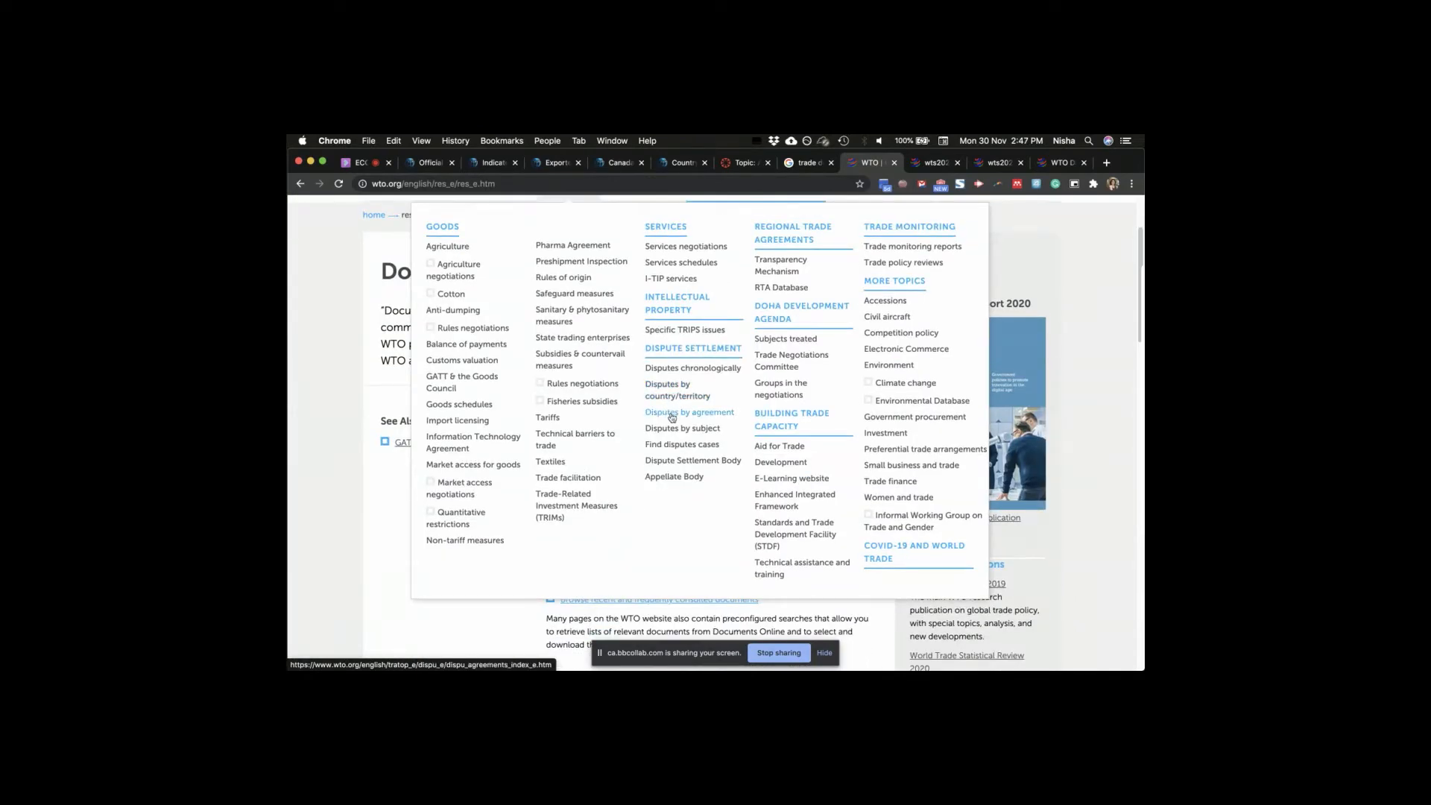
{"action": "mouse_move", "coordinate": [681, 444]}
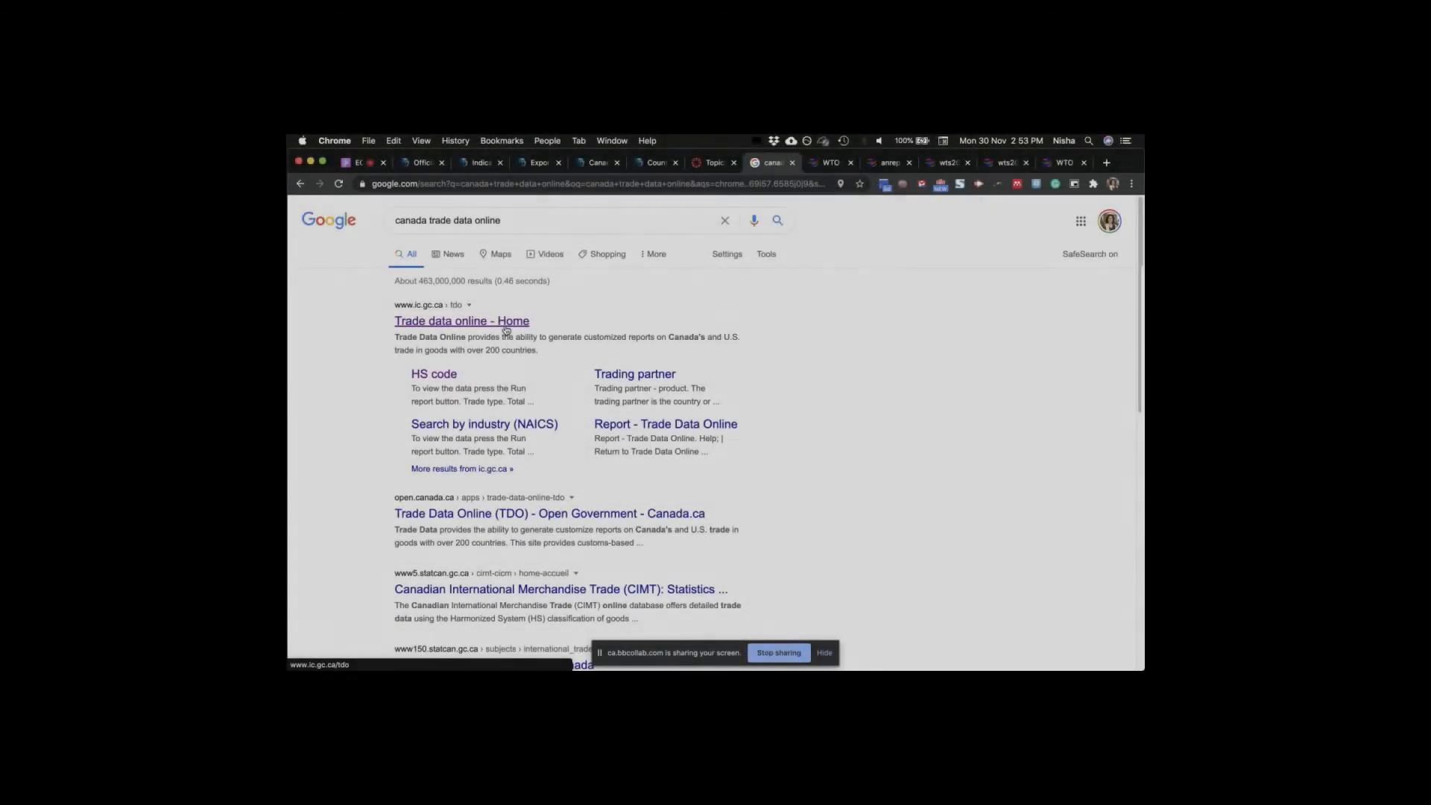
- Start a Search by industry report with Top 10 countries, 2019, $ Canadian and Total - all industries
{"action": "left_click", "coordinate": [460, 320]}
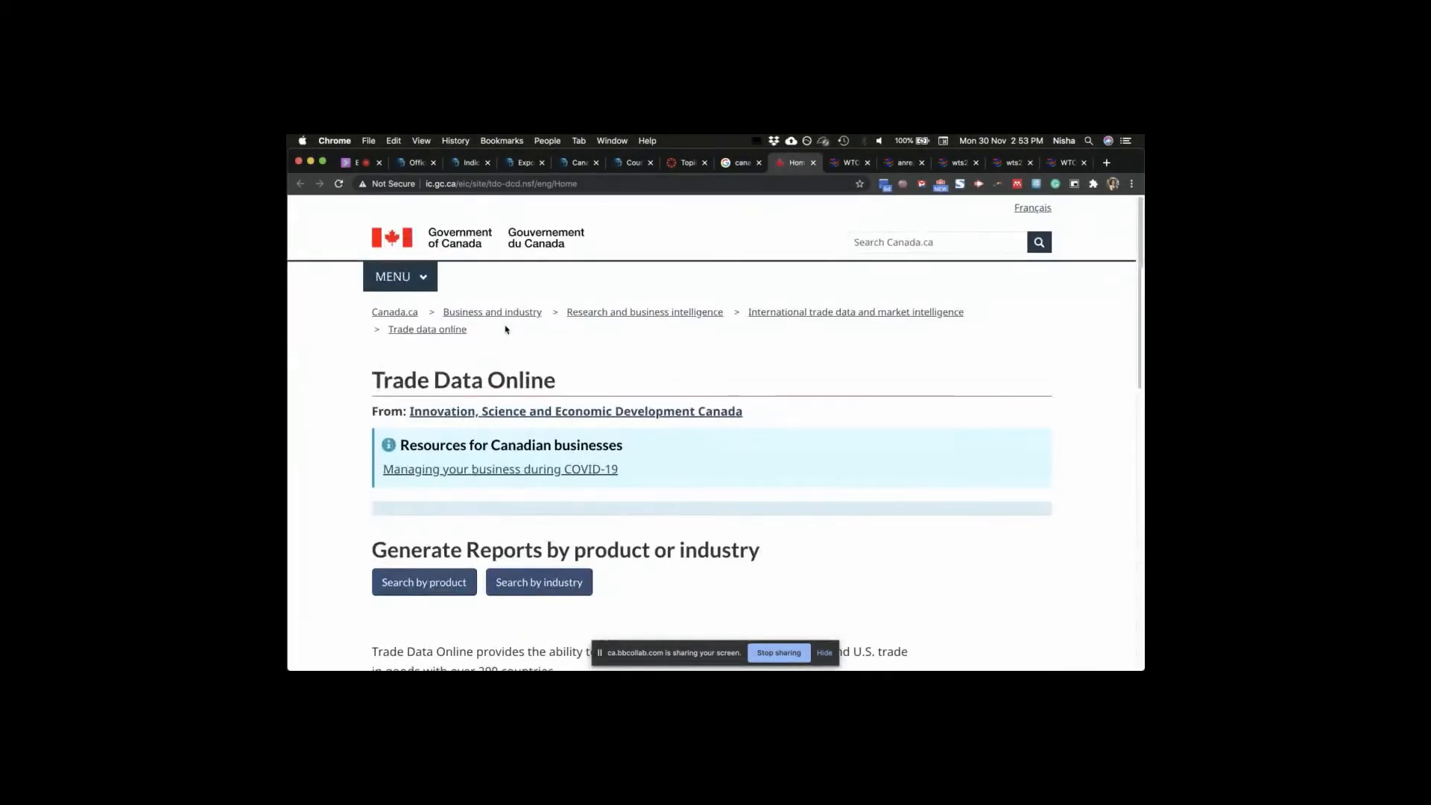
{"action": "left_click", "coordinate": [538, 583]}
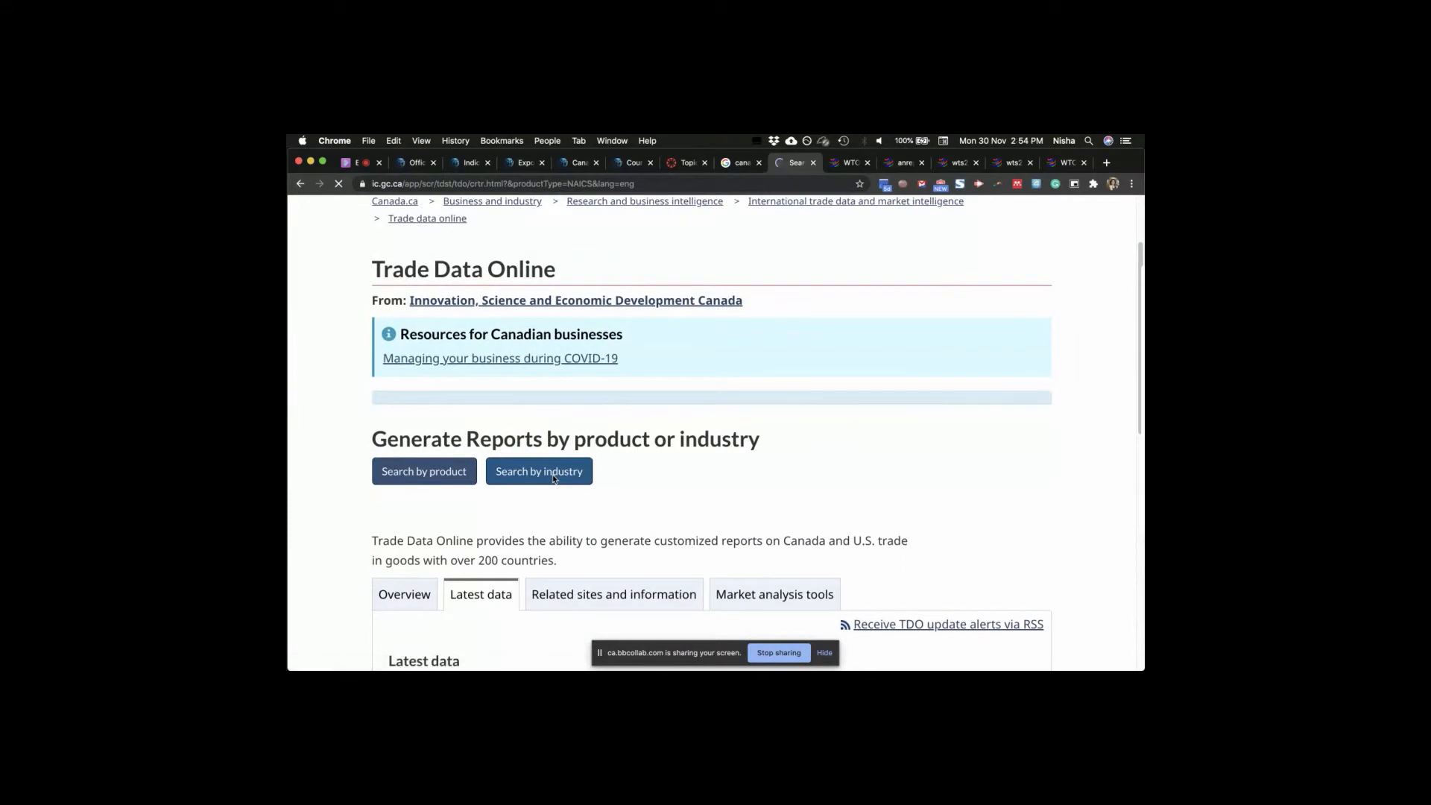
{"action": "left_click", "coordinate": [538, 471]}
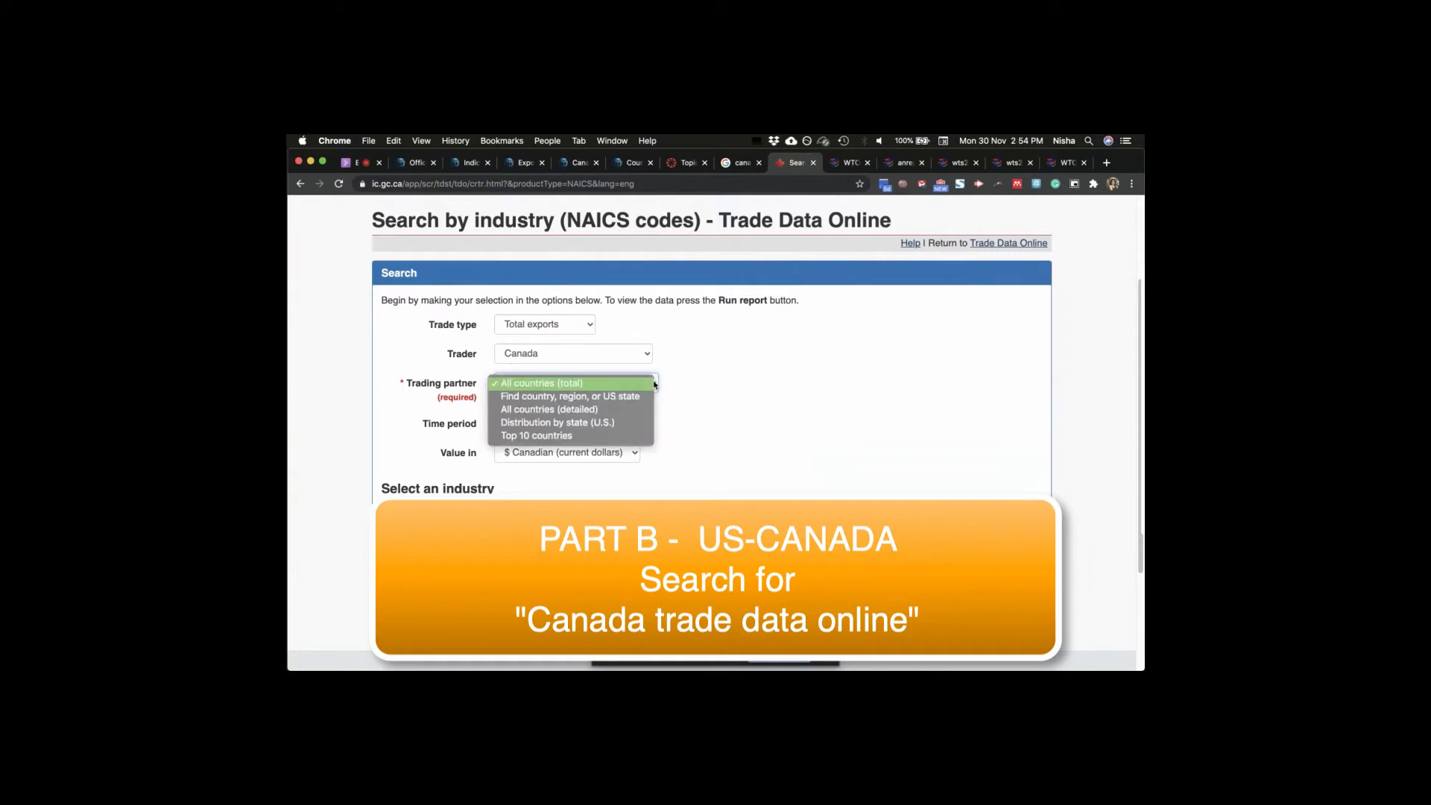
{"action": "mouse_move", "coordinate": [535, 435]}
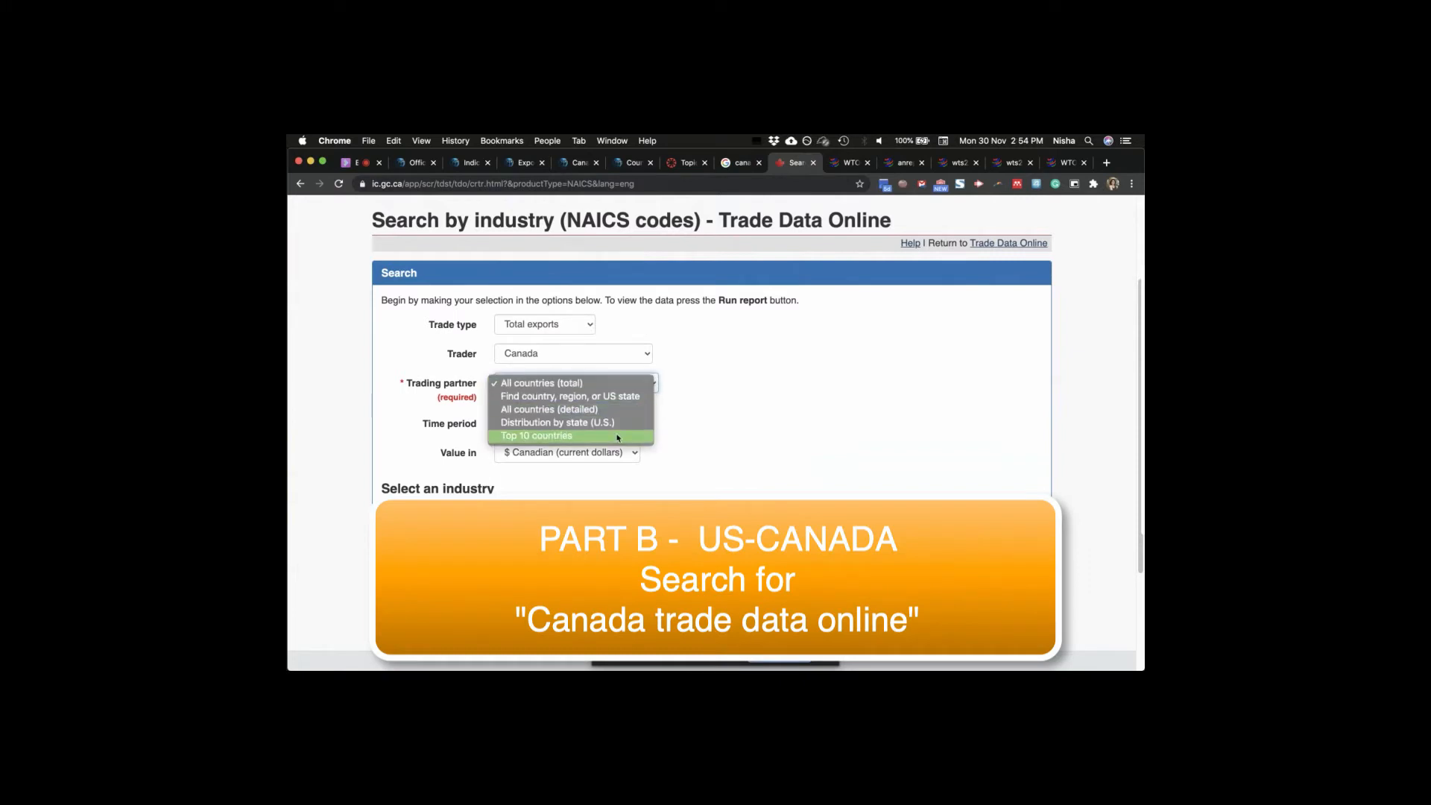
{"action": "left_click", "coordinate": [536, 435]}
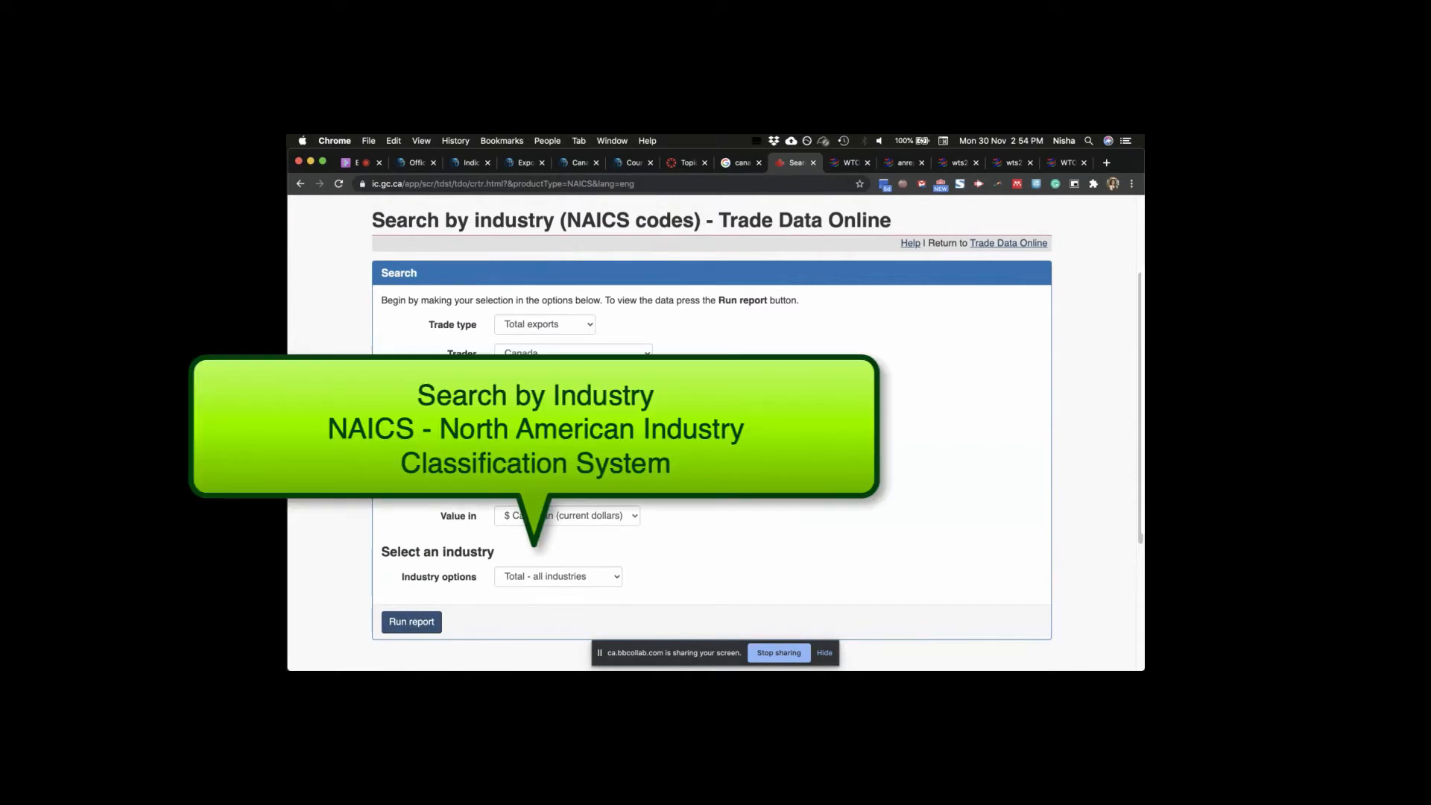
{"action": "scroll", "scroll_direction": "down", "scroll_amount": 3}
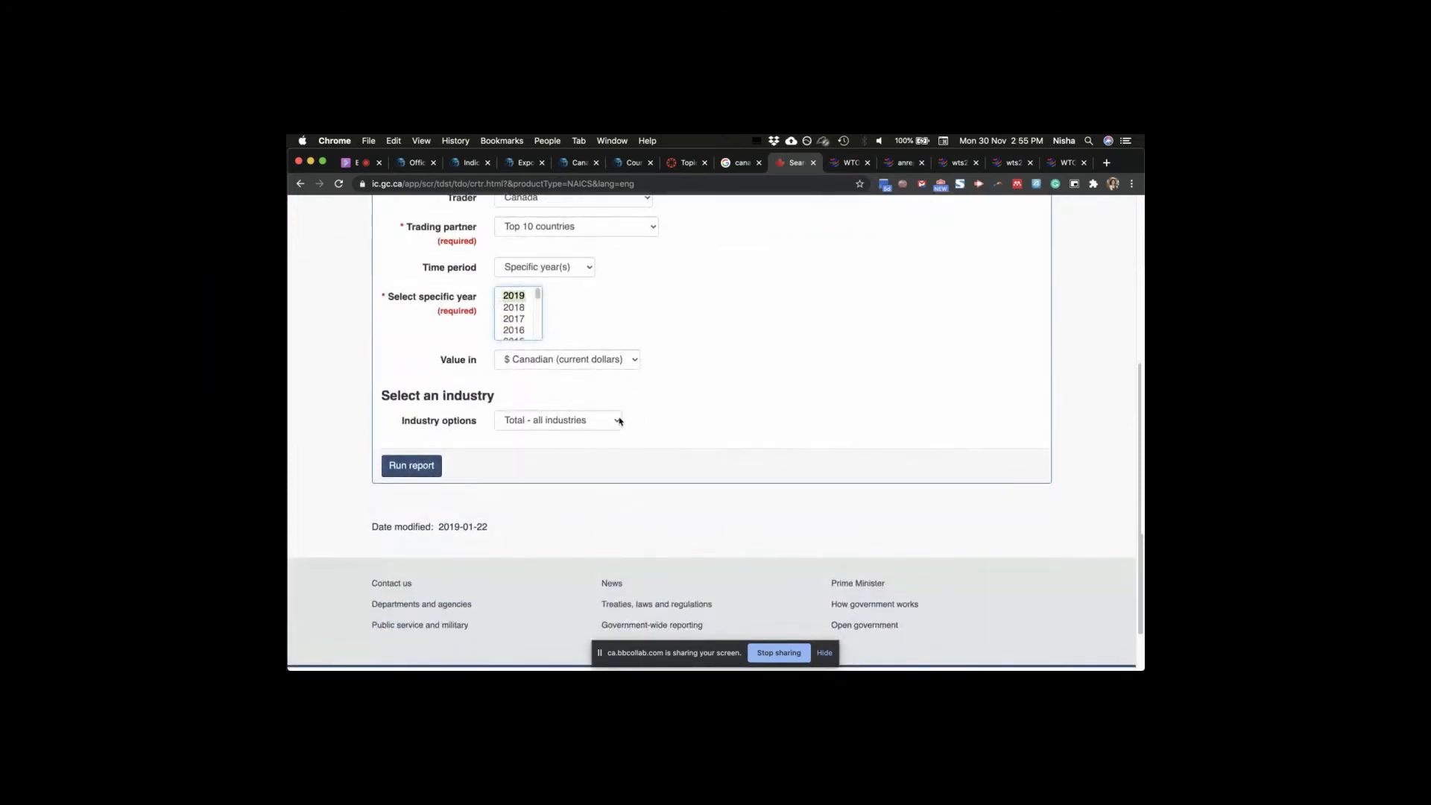
{"action": "left_click", "coordinate": [559, 420]}
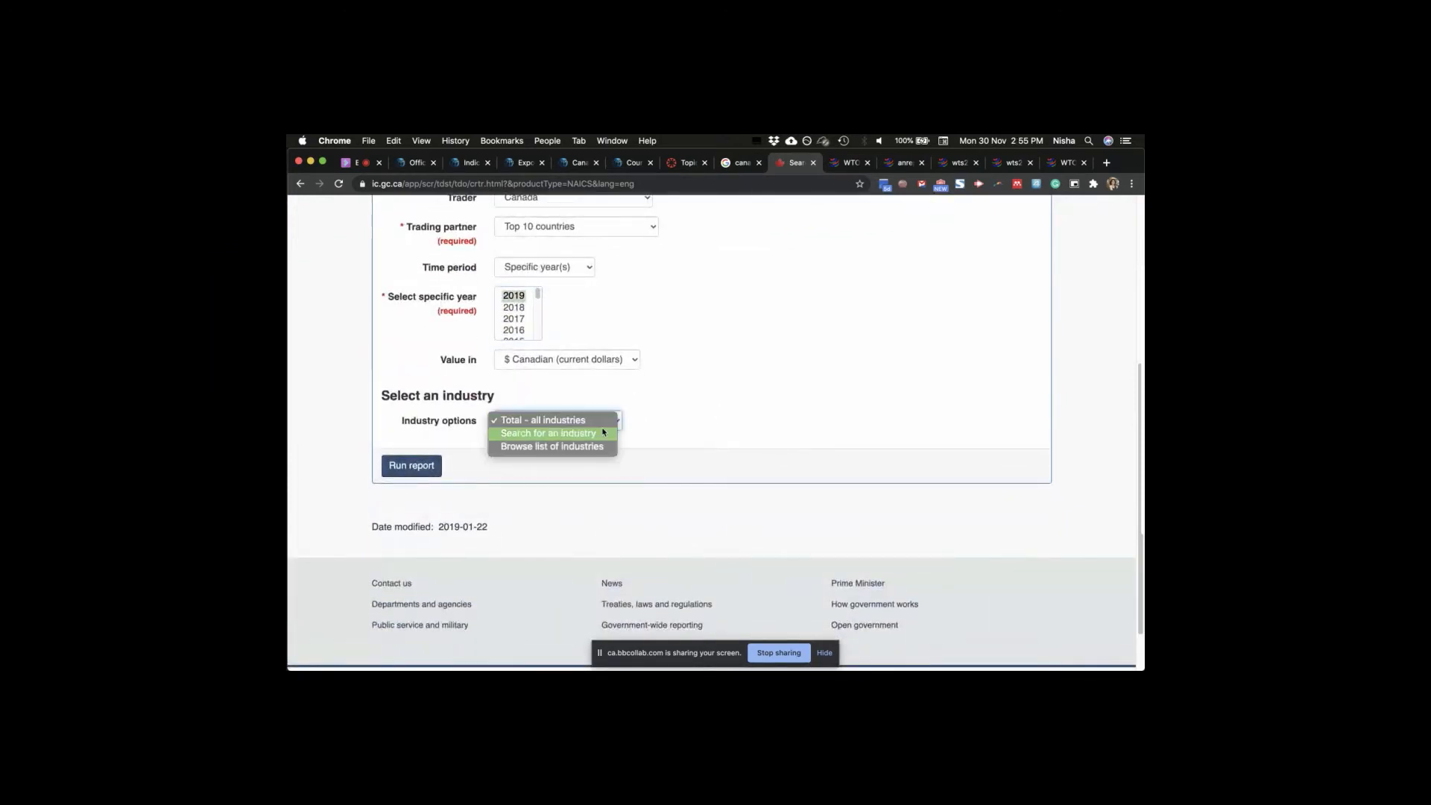
{"action": "mouse_move", "coordinate": [552, 446]}
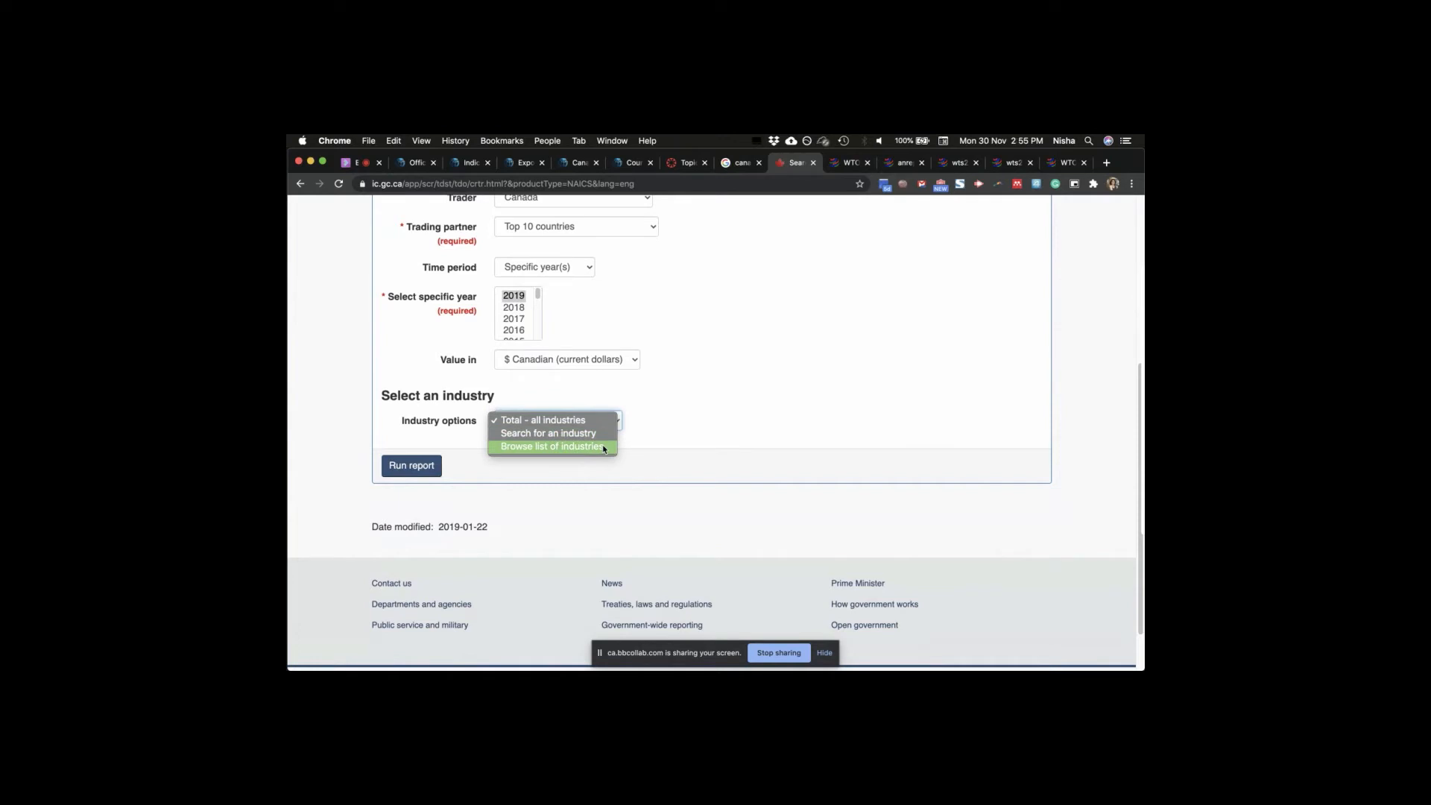
{"action": "mouse_move", "coordinate": [714, 368]}
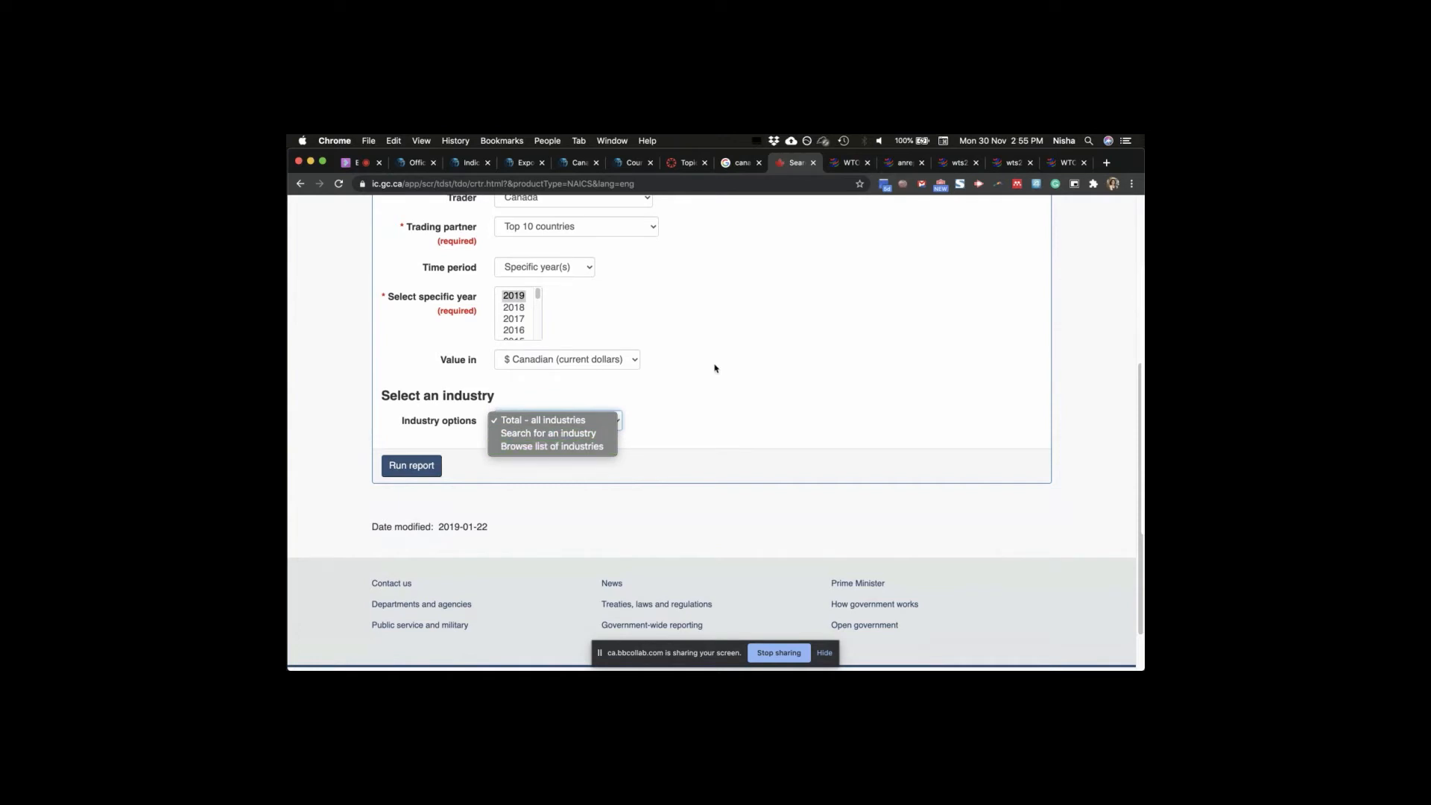
{"action": "left_click", "coordinate": [542, 420]}
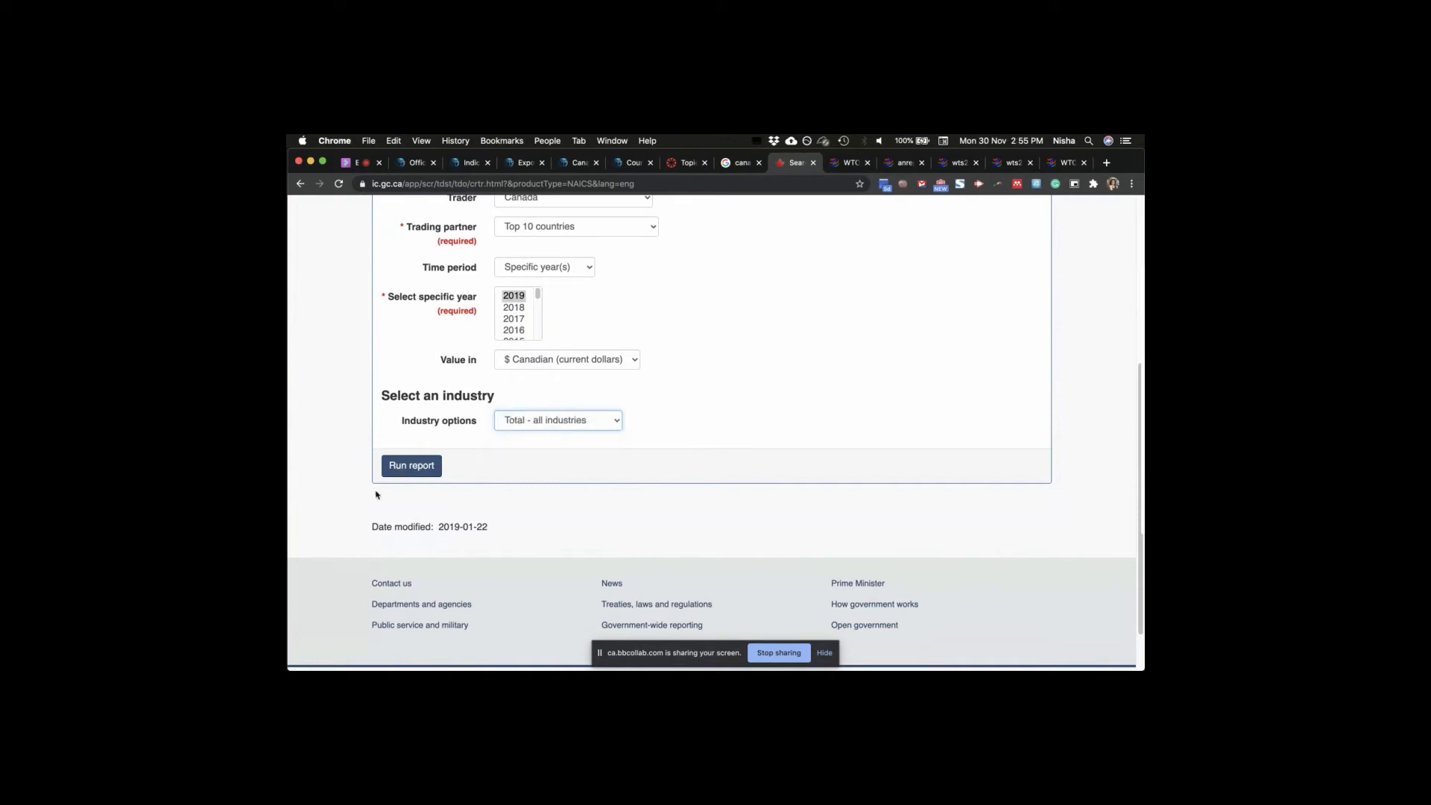
- Run the 2019 top-10 exports report (United States 446,803) and return to the criteria form
{"action": "left_click", "coordinate": [411, 465]}
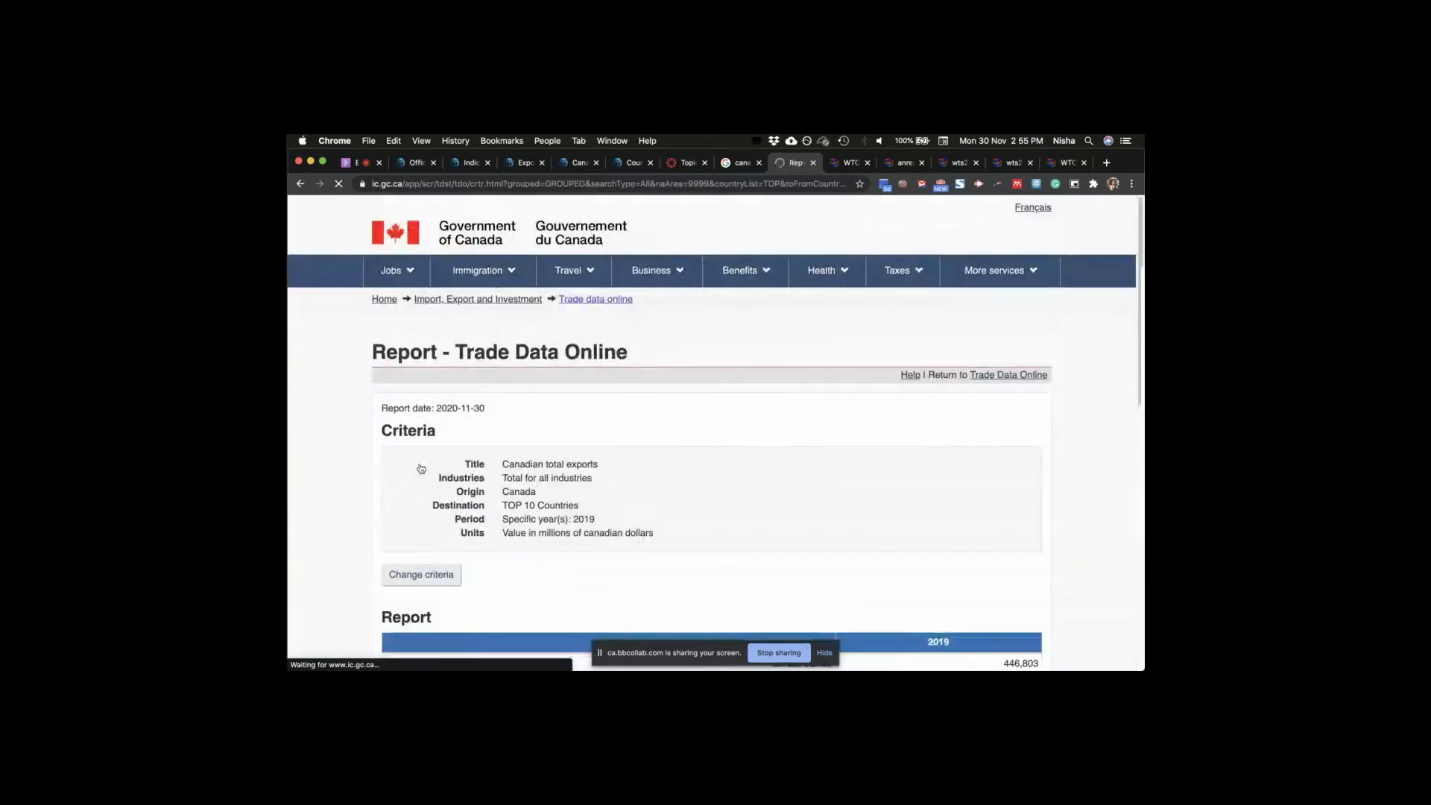
{"action": "scroll", "scroll_direction": "down", "scroll_amount": 3}
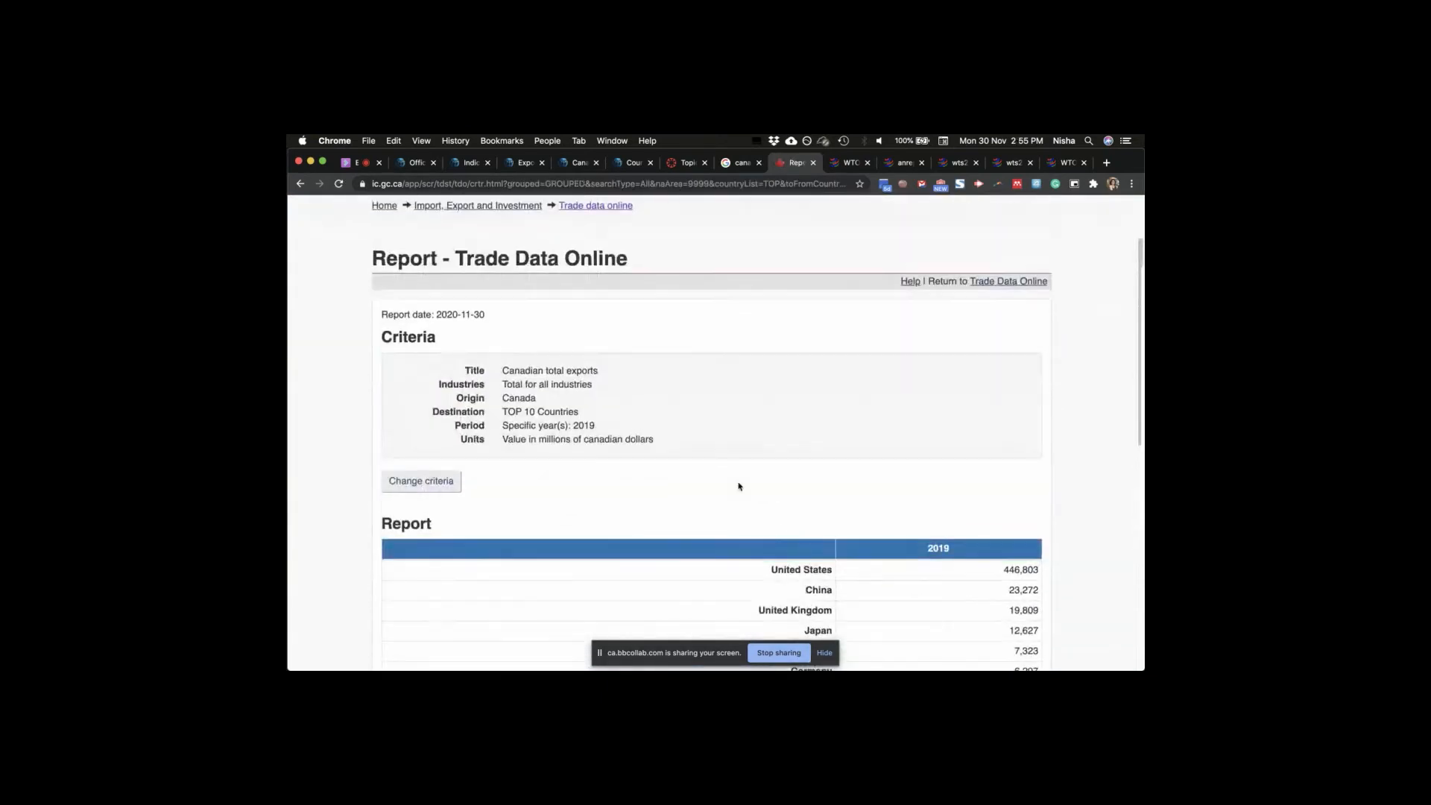
{"action": "scroll", "scroll_direction": "down", "scroll_amount": 3}
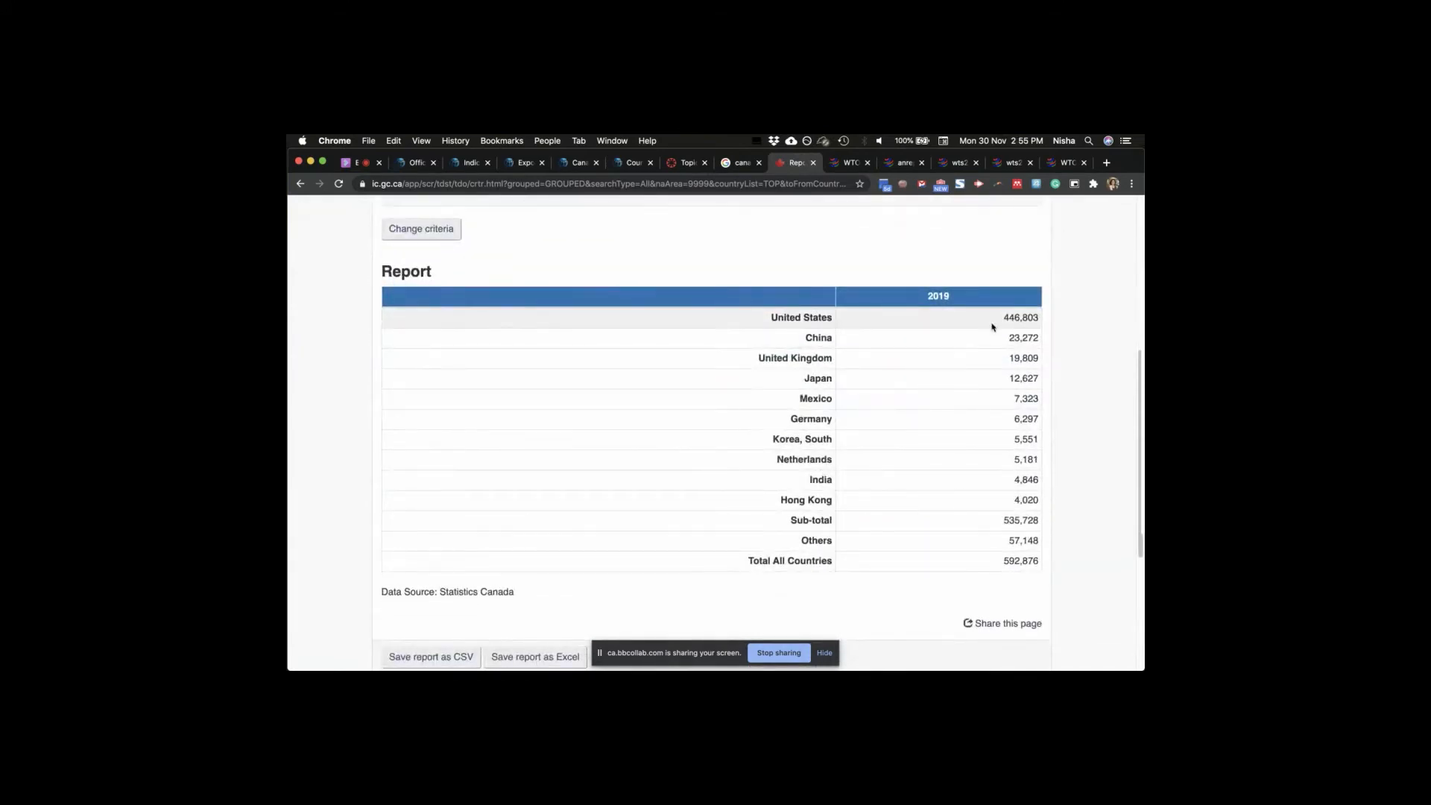
{"action": "mouse_move", "coordinate": [993, 358]}
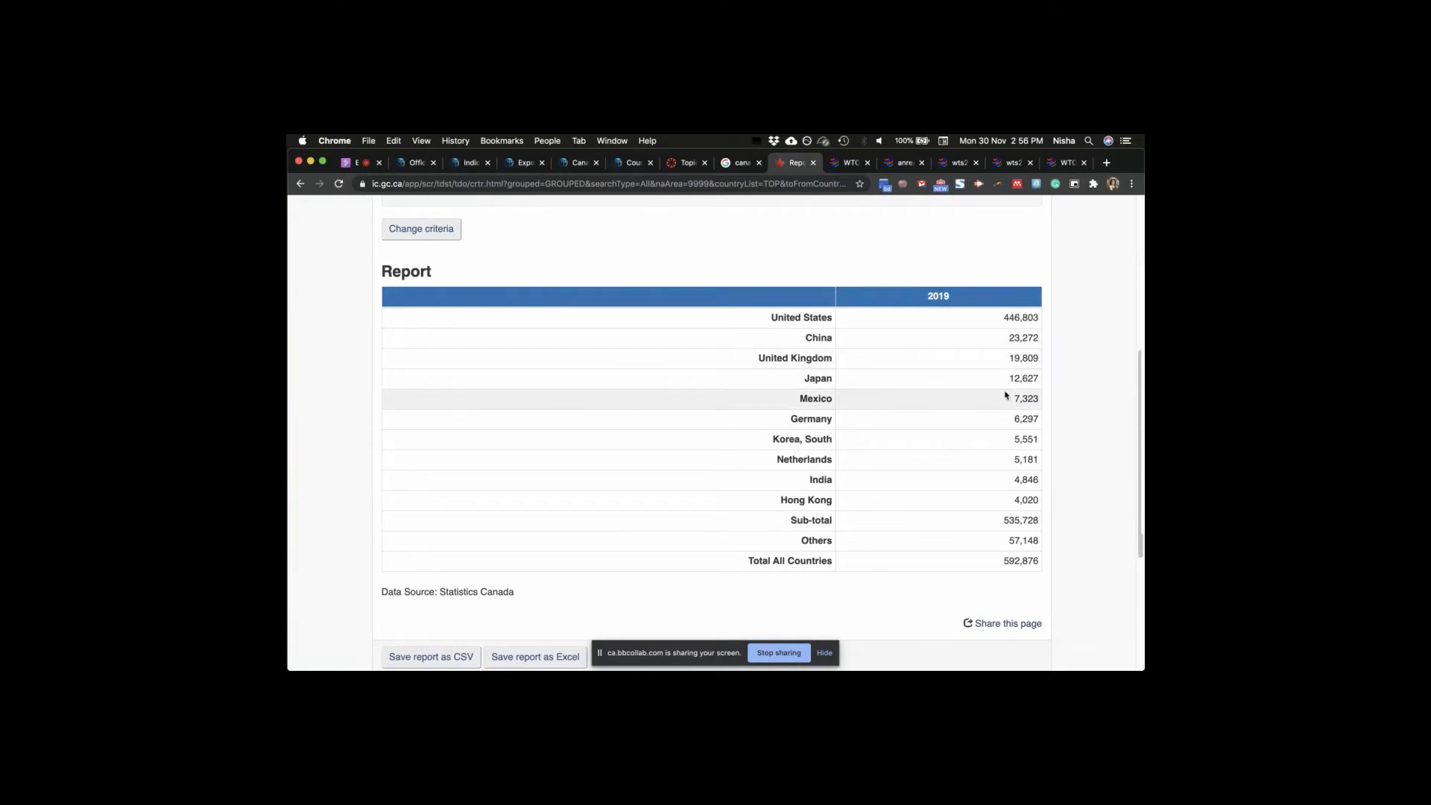
{"action": "key", "text": "cmd+tab"}
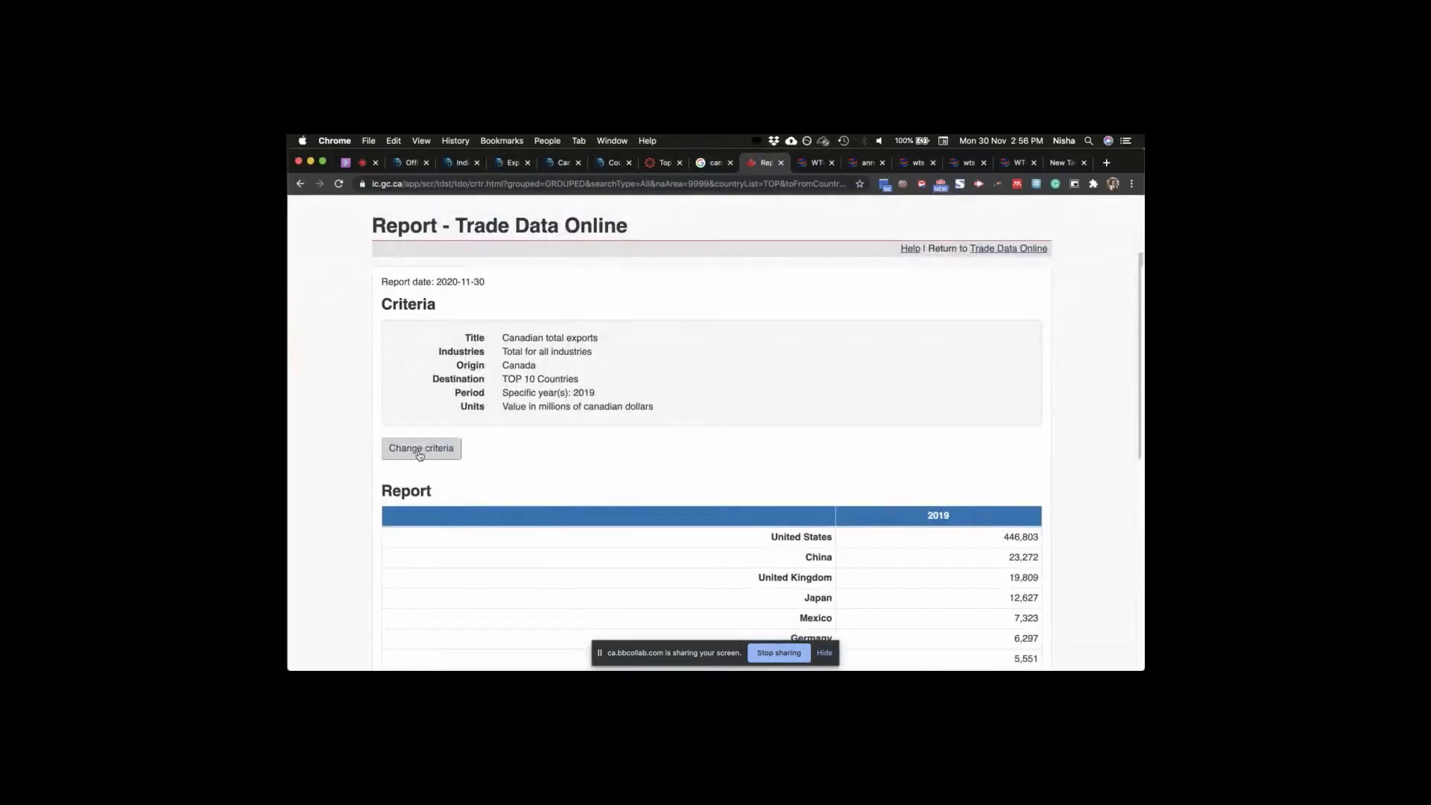
{"action": "left_click", "coordinate": [420, 449]}
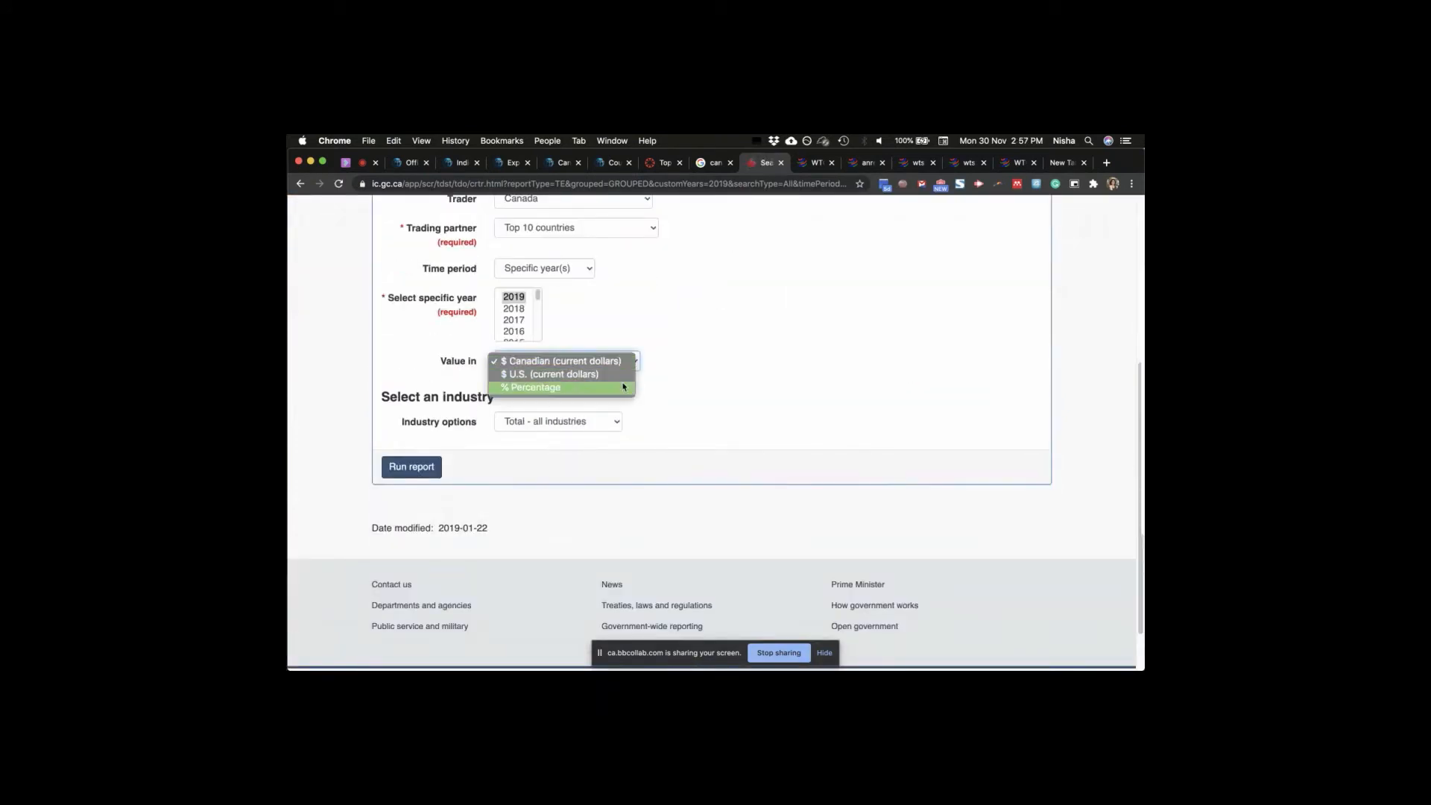
- Rerun the top-10 exports report with Value in % Percentage, United States at 75.36%
{"action": "left_click", "coordinate": [531, 387]}
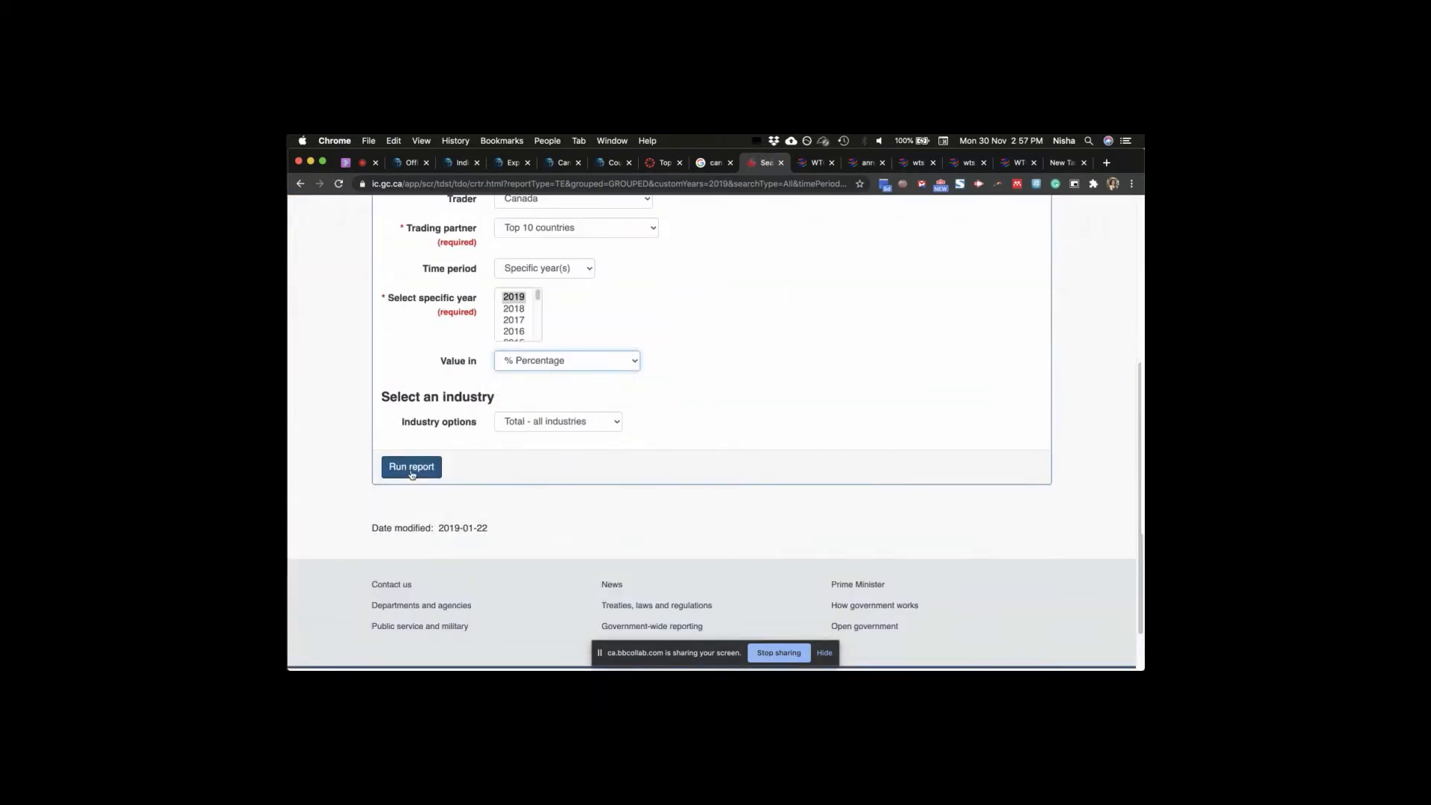
{"action": "left_click", "coordinate": [412, 467]}
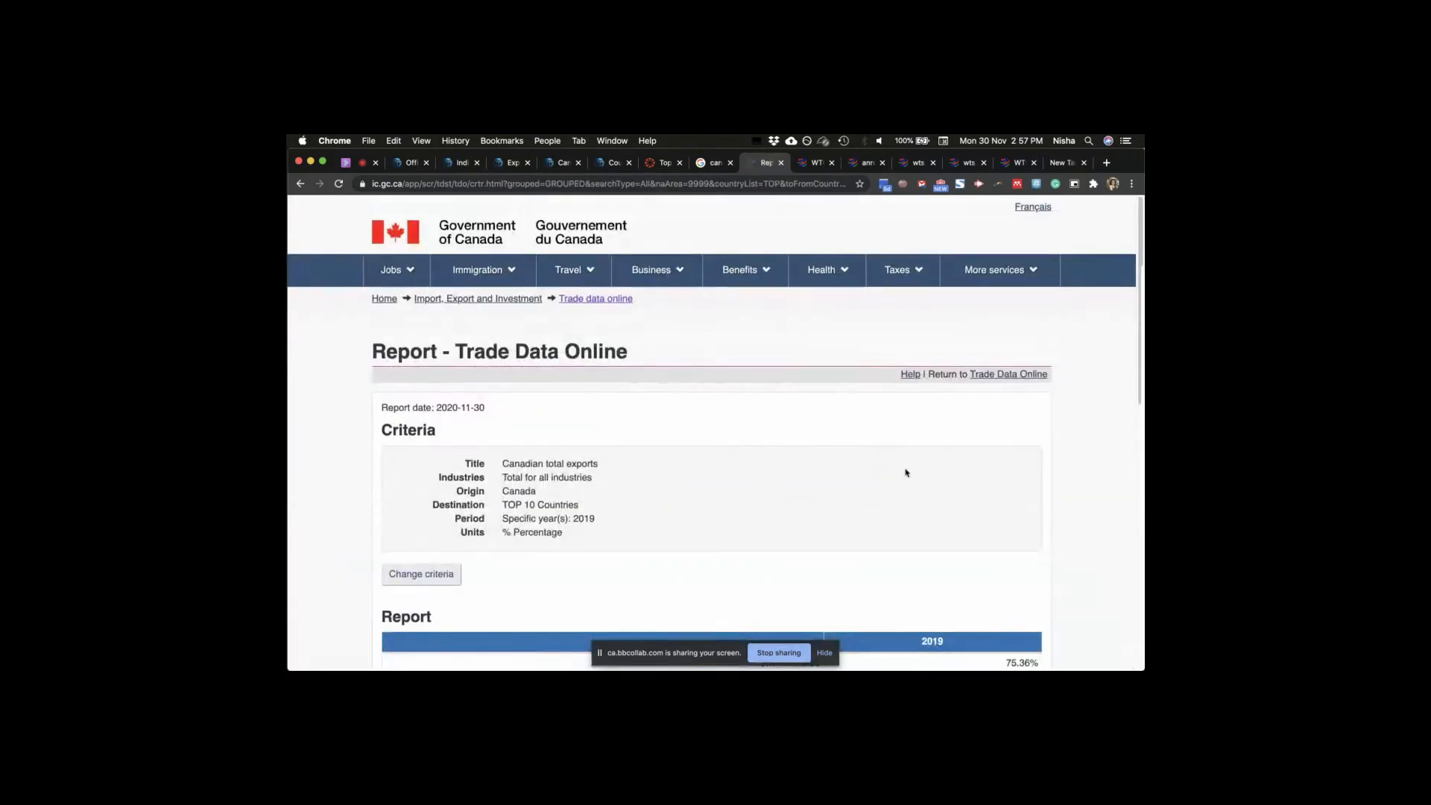
{"action": "scroll", "scroll_direction": "down", "scroll_amount": 3}
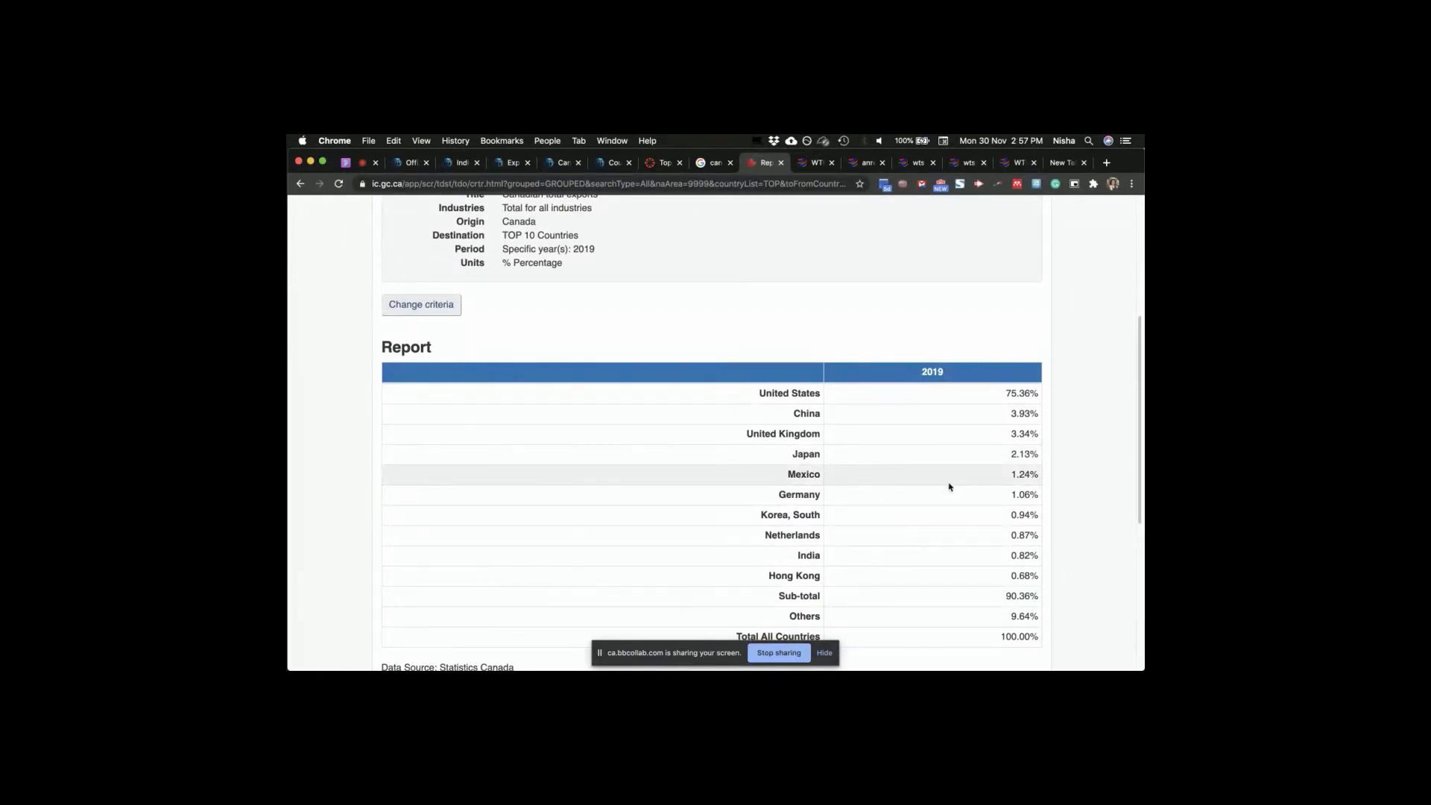
{"action": "mouse_move", "coordinate": [921, 293]}
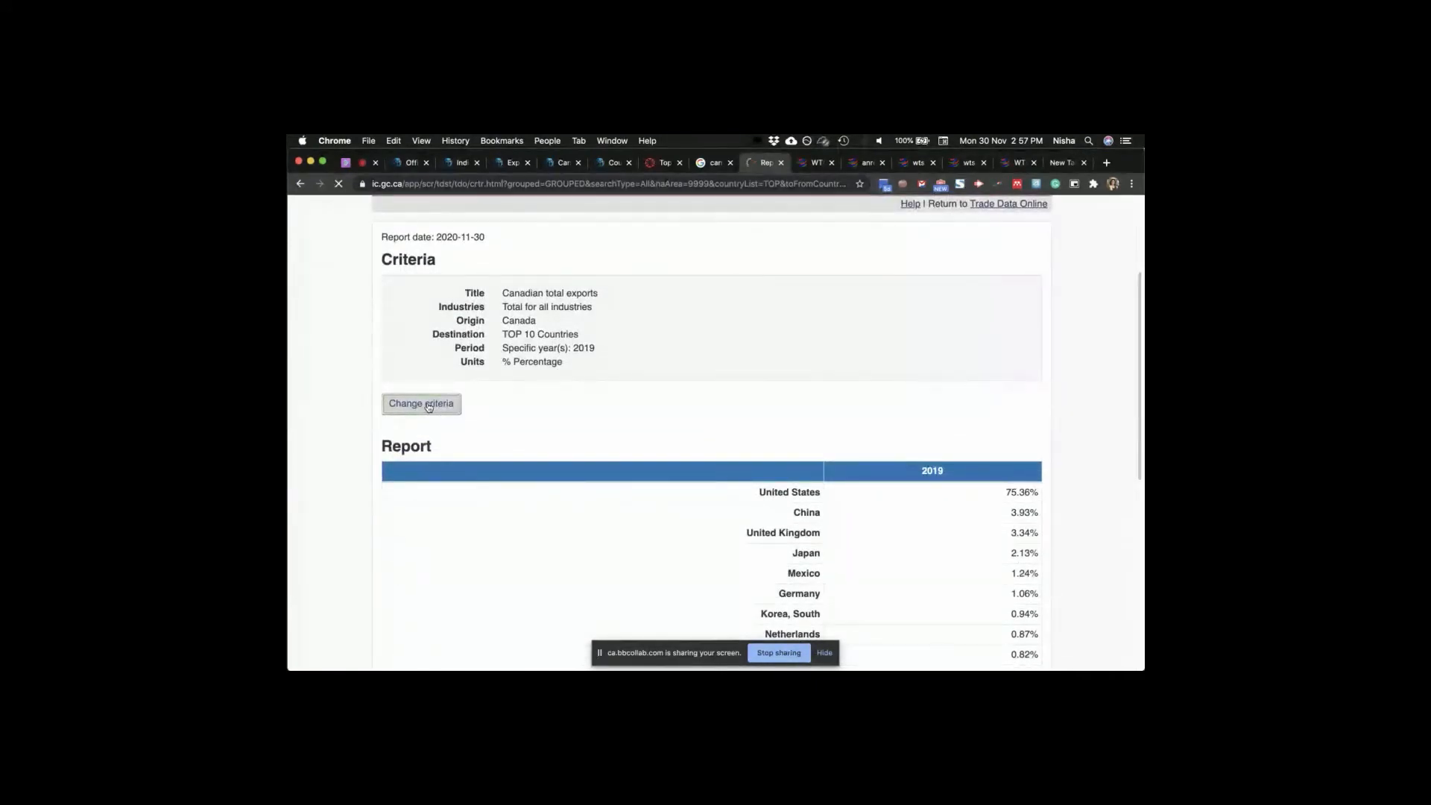
- Switch Trade type to Total imports, run the top-10 report (United States 50.73%), and return to criteria
{"action": "left_click", "coordinate": [421, 404]}
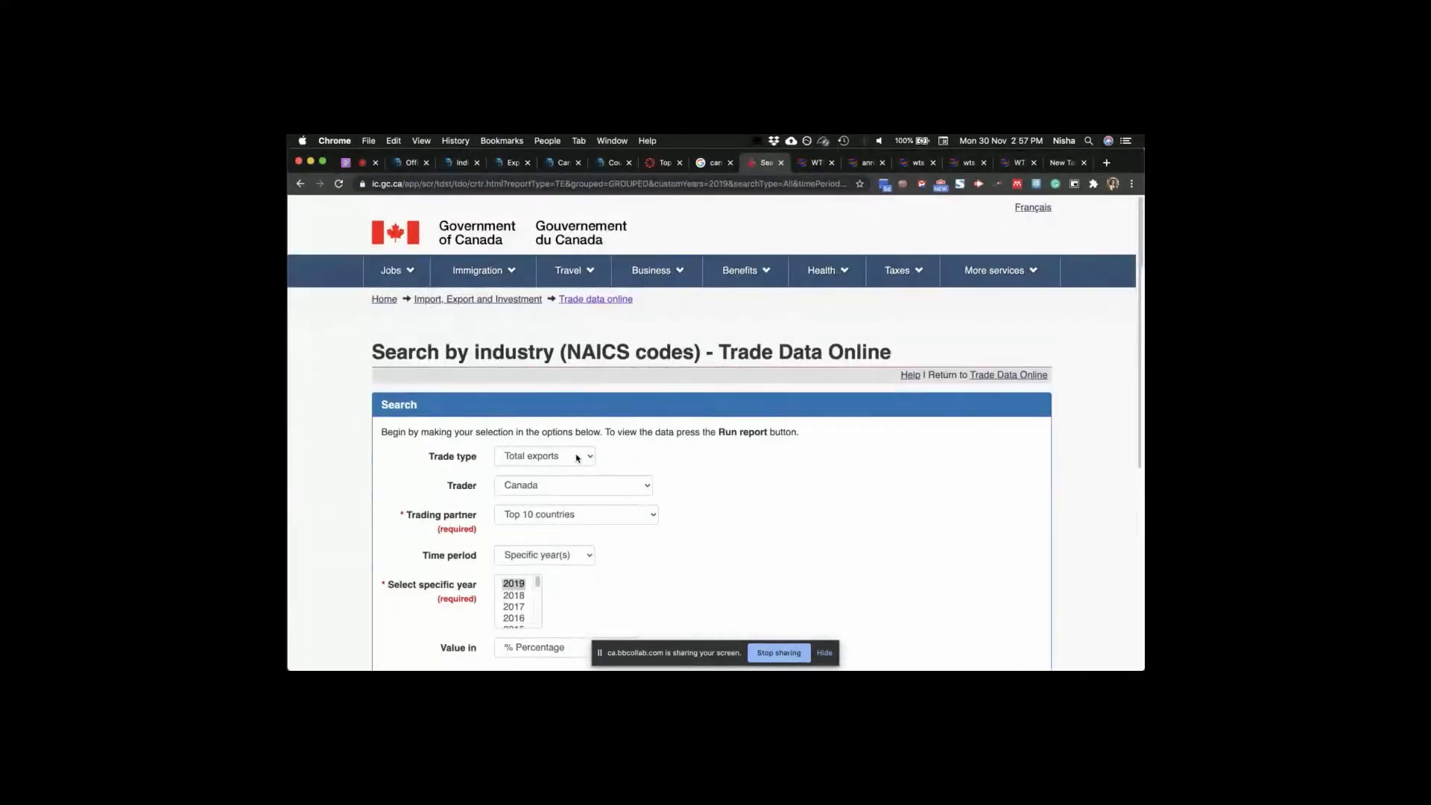
{"action": "left_click", "coordinate": [544, 456]}
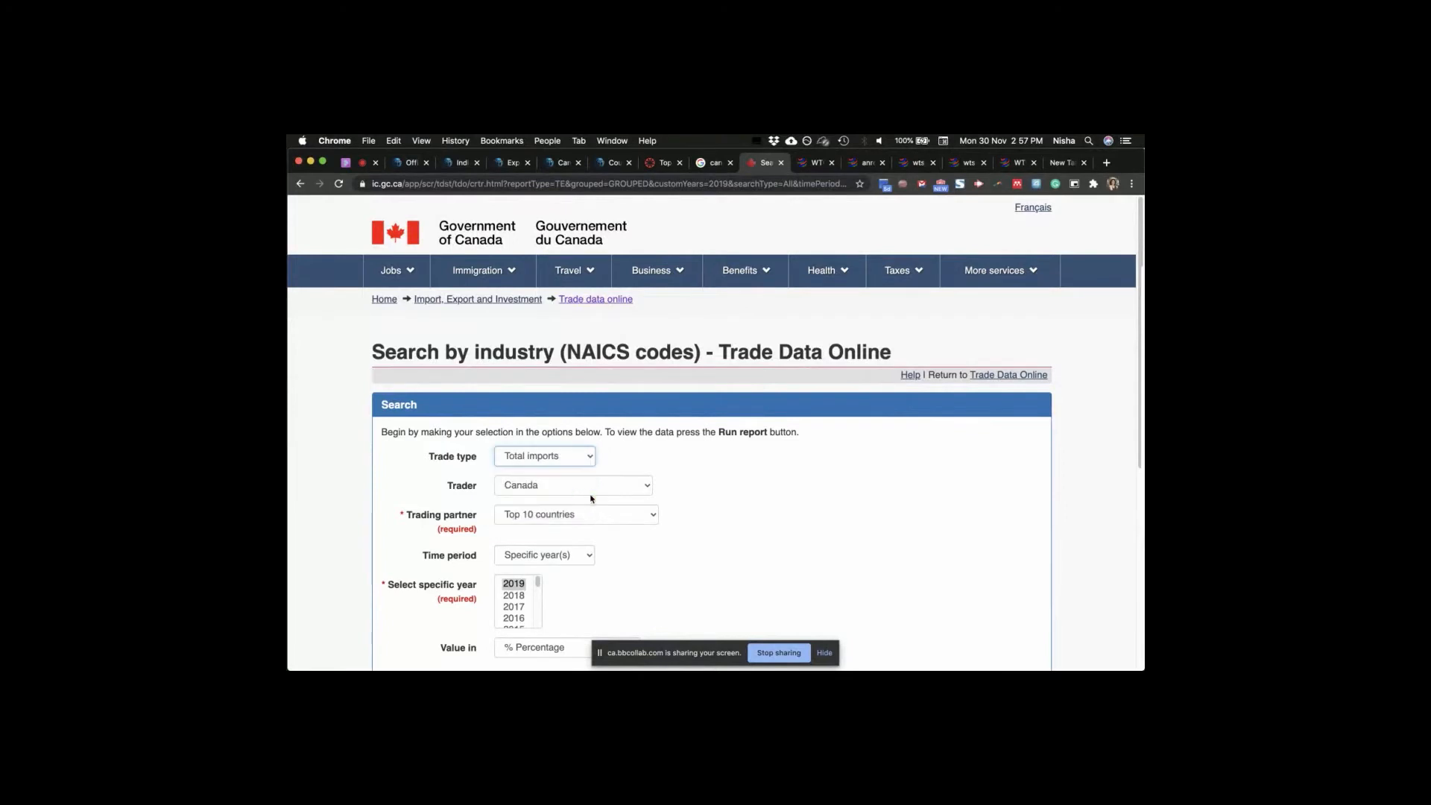
{"action": "scroll", "scroll_direction": "down", "scroll_amount": 3}
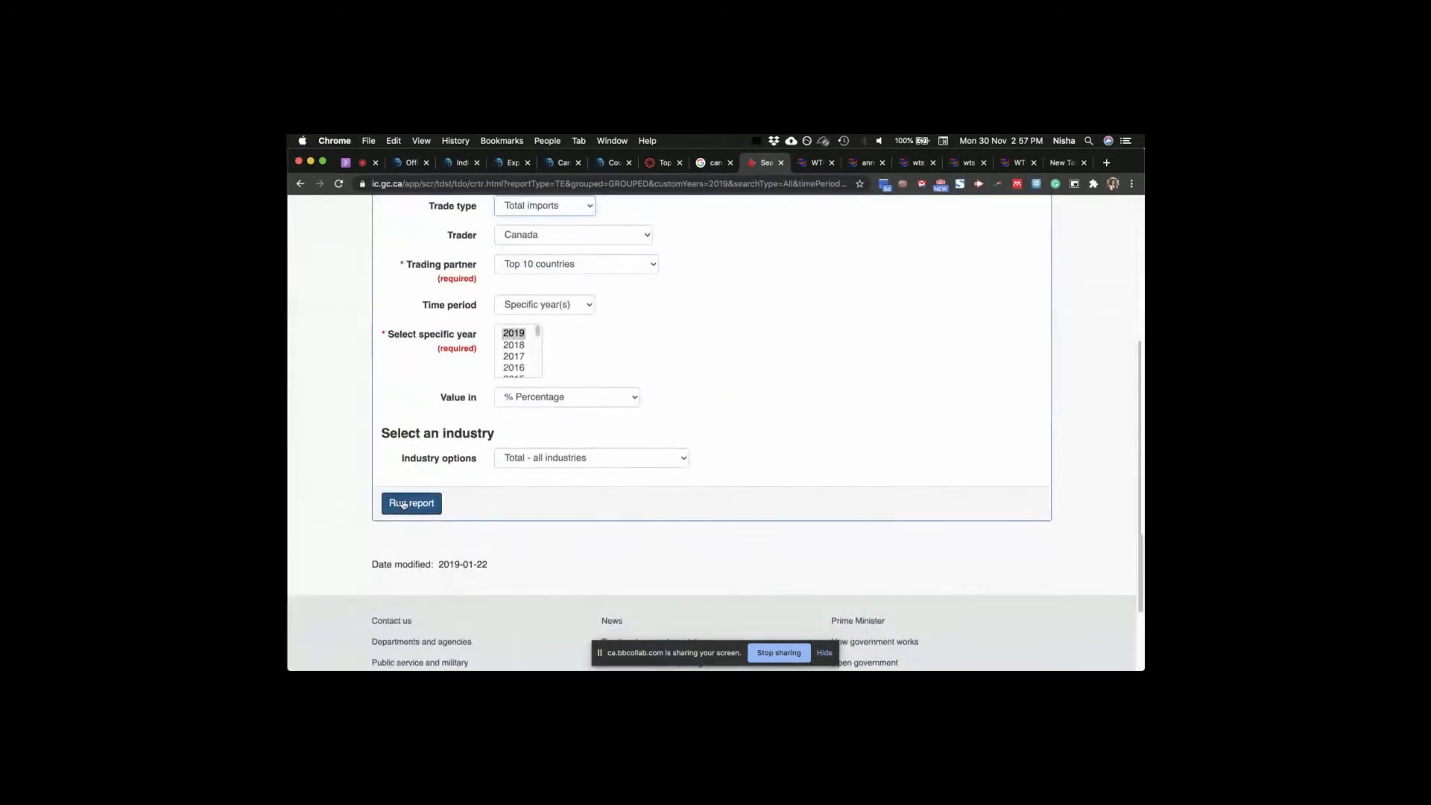
{"action": "left_click", "coordinate": [411, 503]}
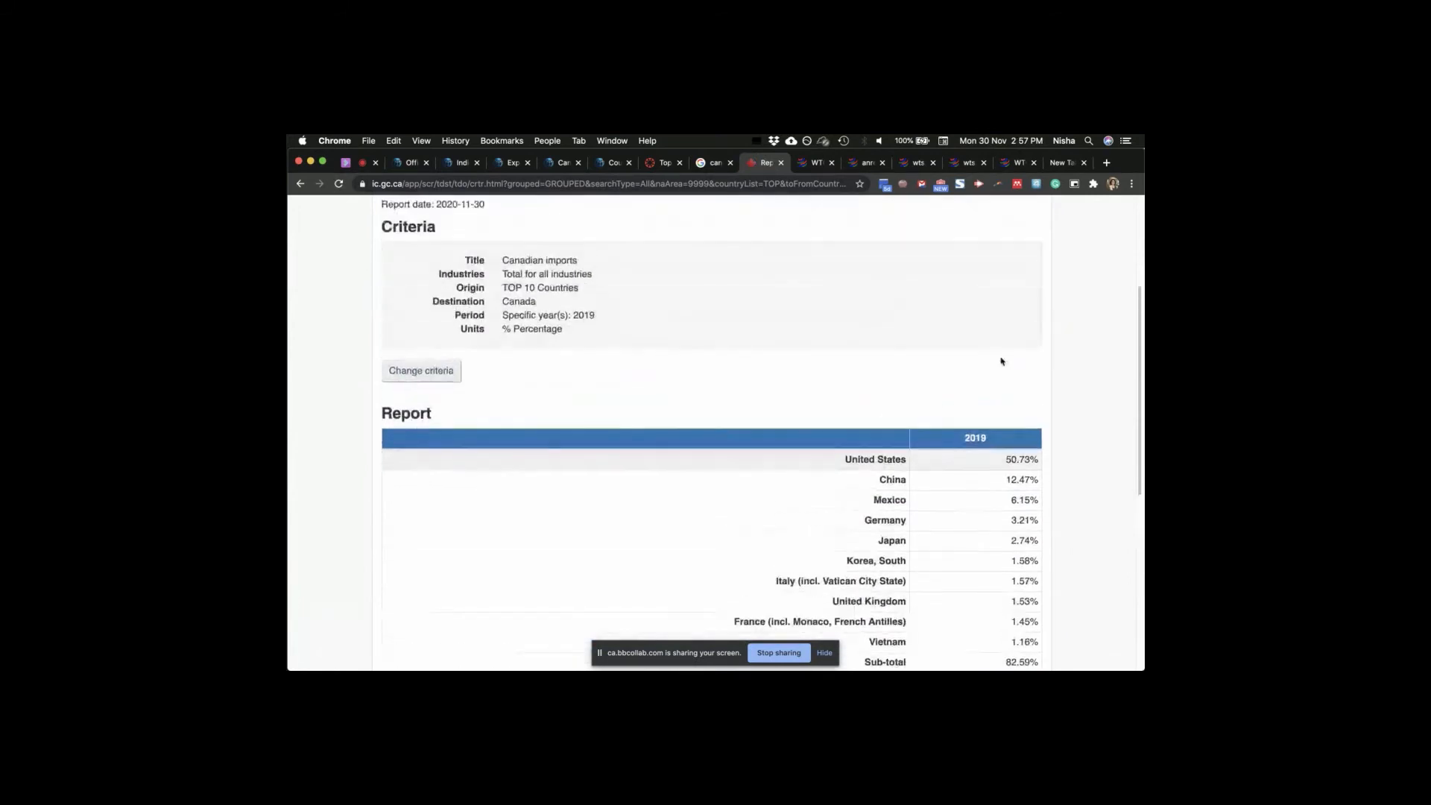
{"action": "scroll", "scroll_direction": "down", "scroll_amount": 3}
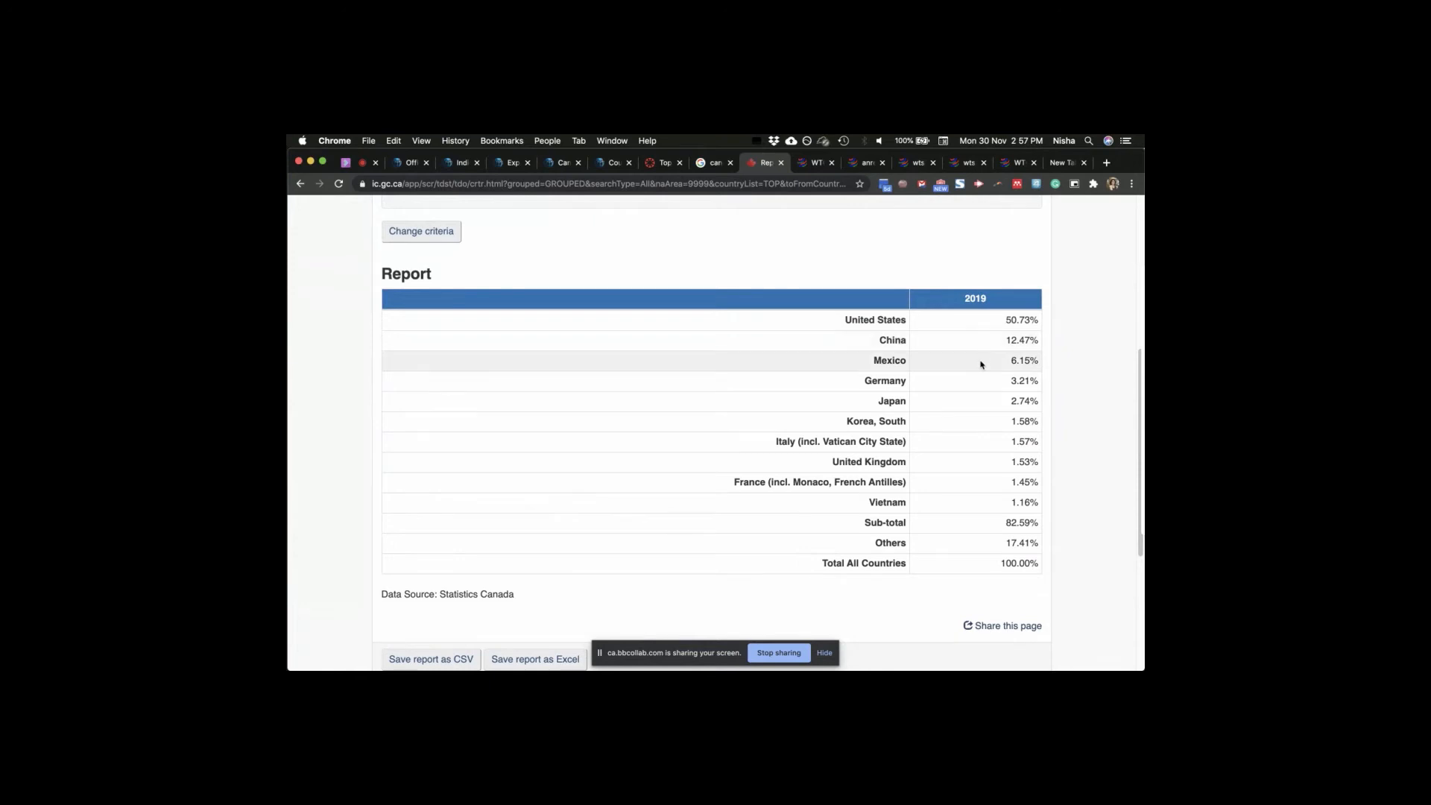
{"action": "mouse_move", "coordinate": [981, 380]}
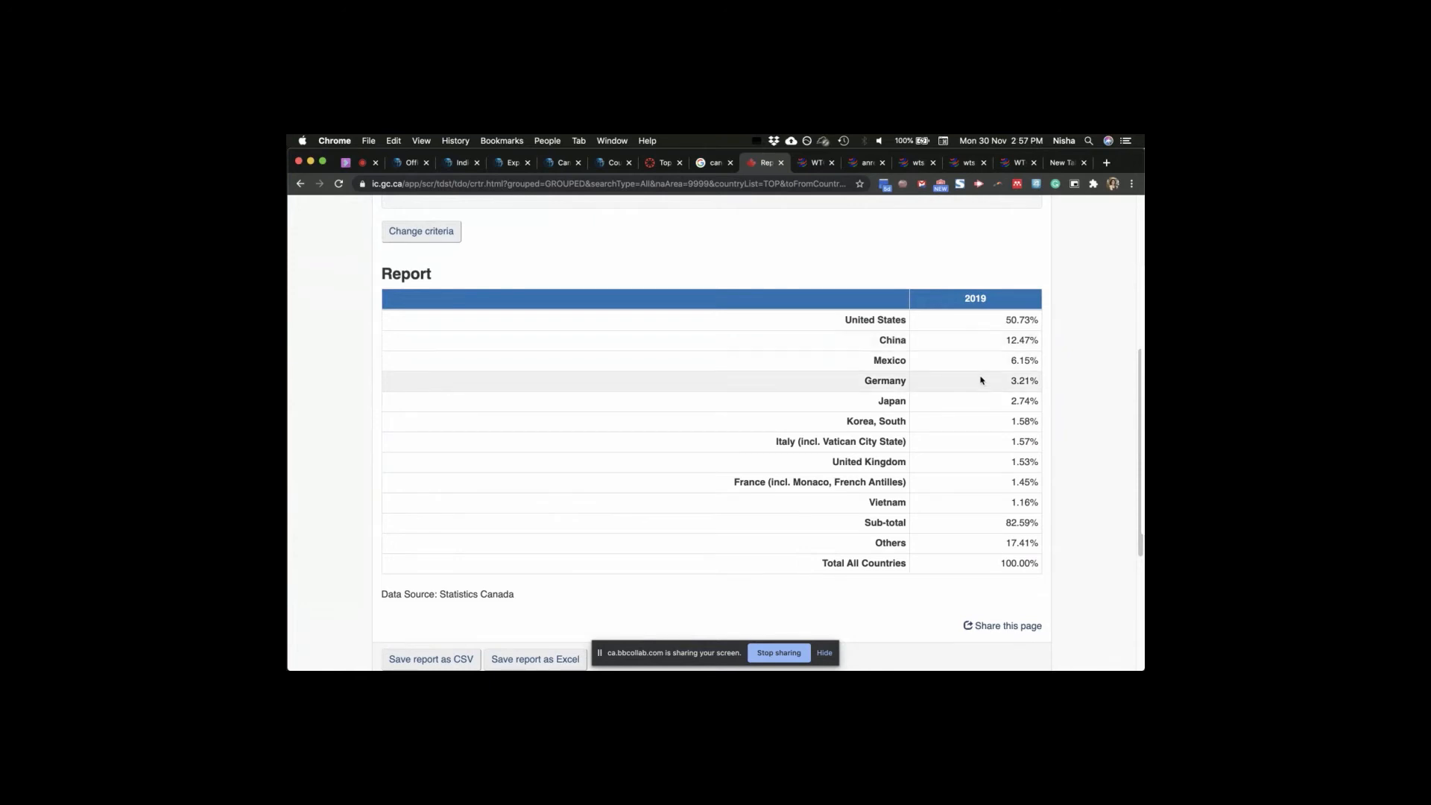
{"action": "mouse_move", "coordinate": [992, 349]}
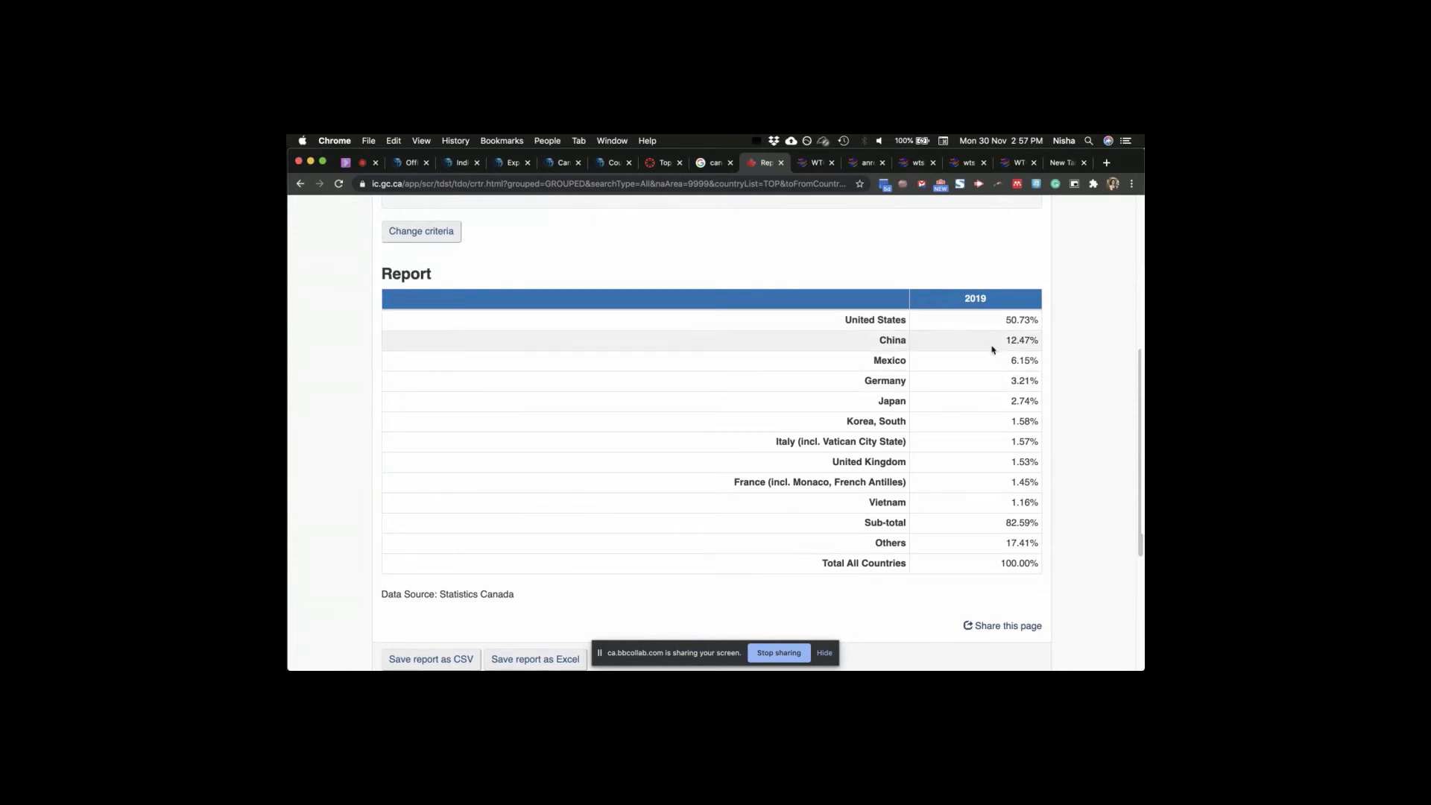
{"action": "left_click", "coordinate": [421, 231]}
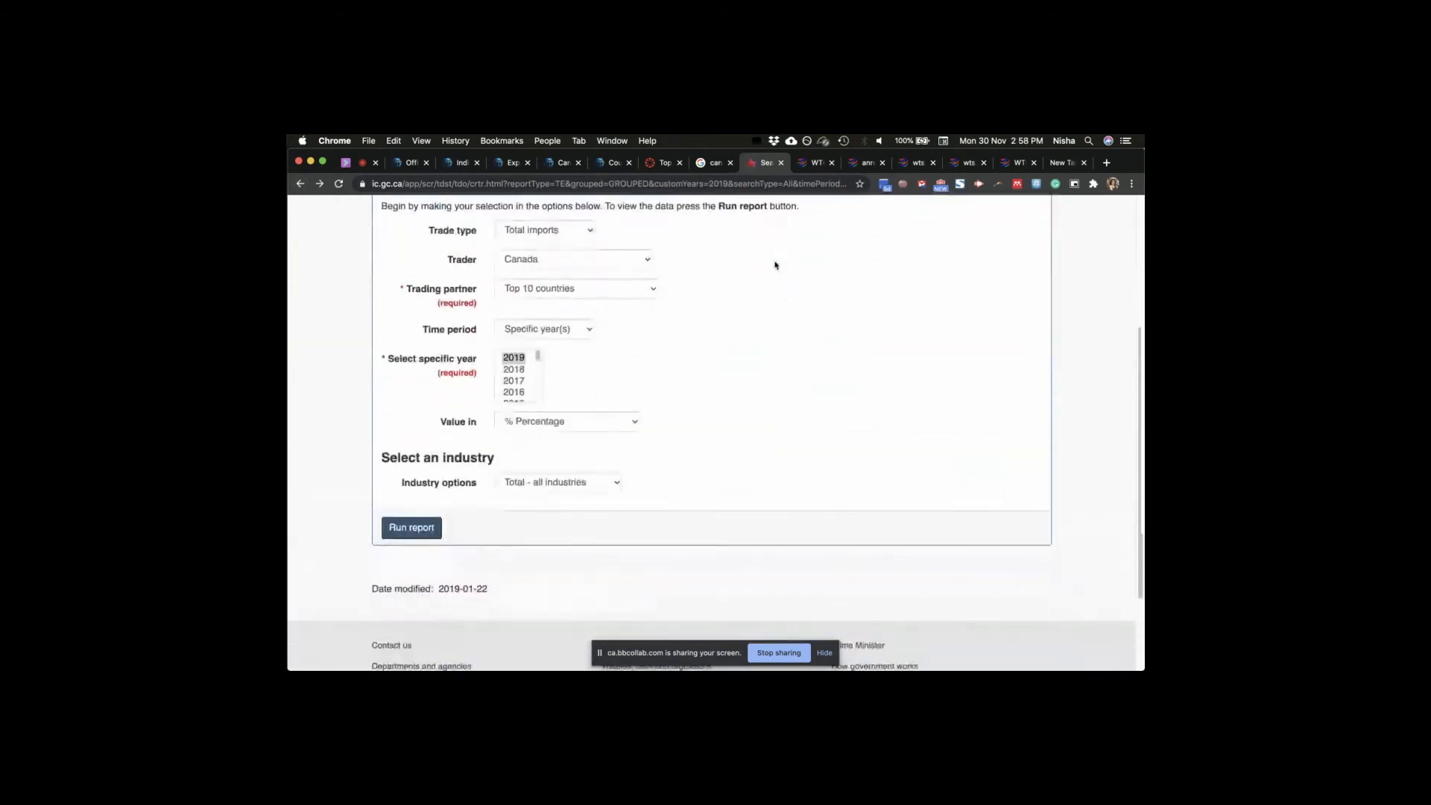
- Set the trading partner to a specific country and add Mexico
{"action": "left_click", "coordinate": [578, 287]}
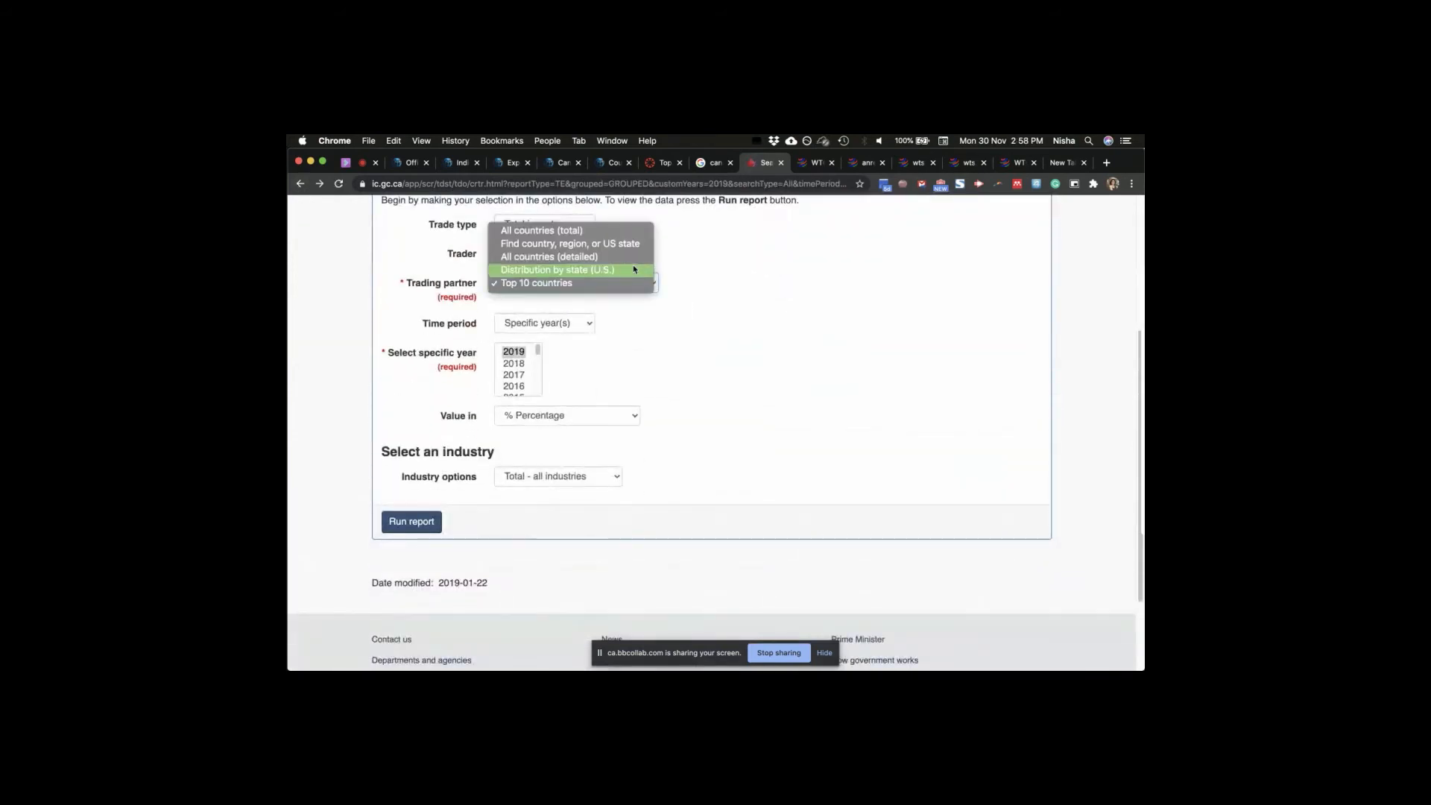
{"action": "mouse_move", "coordinate": [627, 256]}
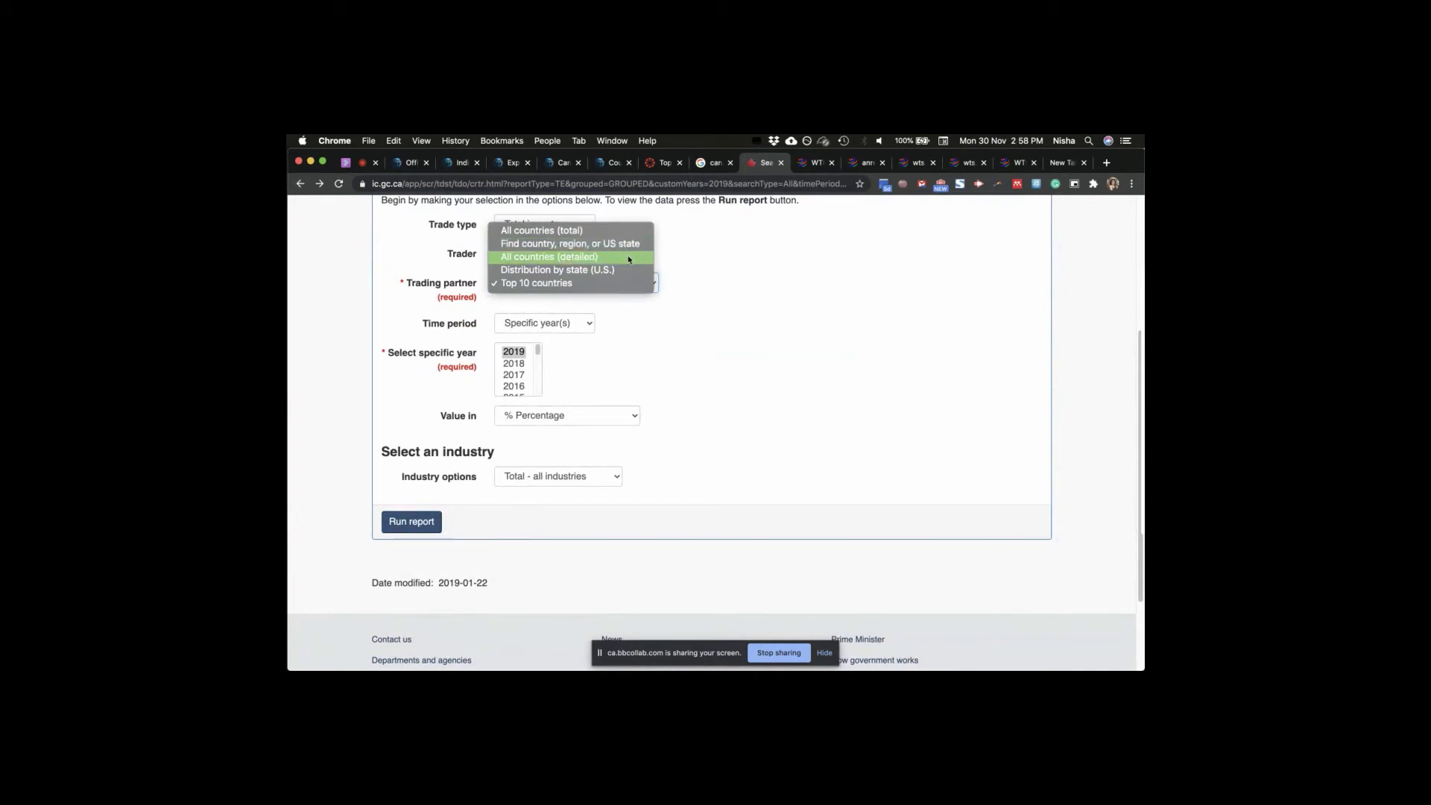
{"action": "mouse_move", "coordinate": [631, 258]}
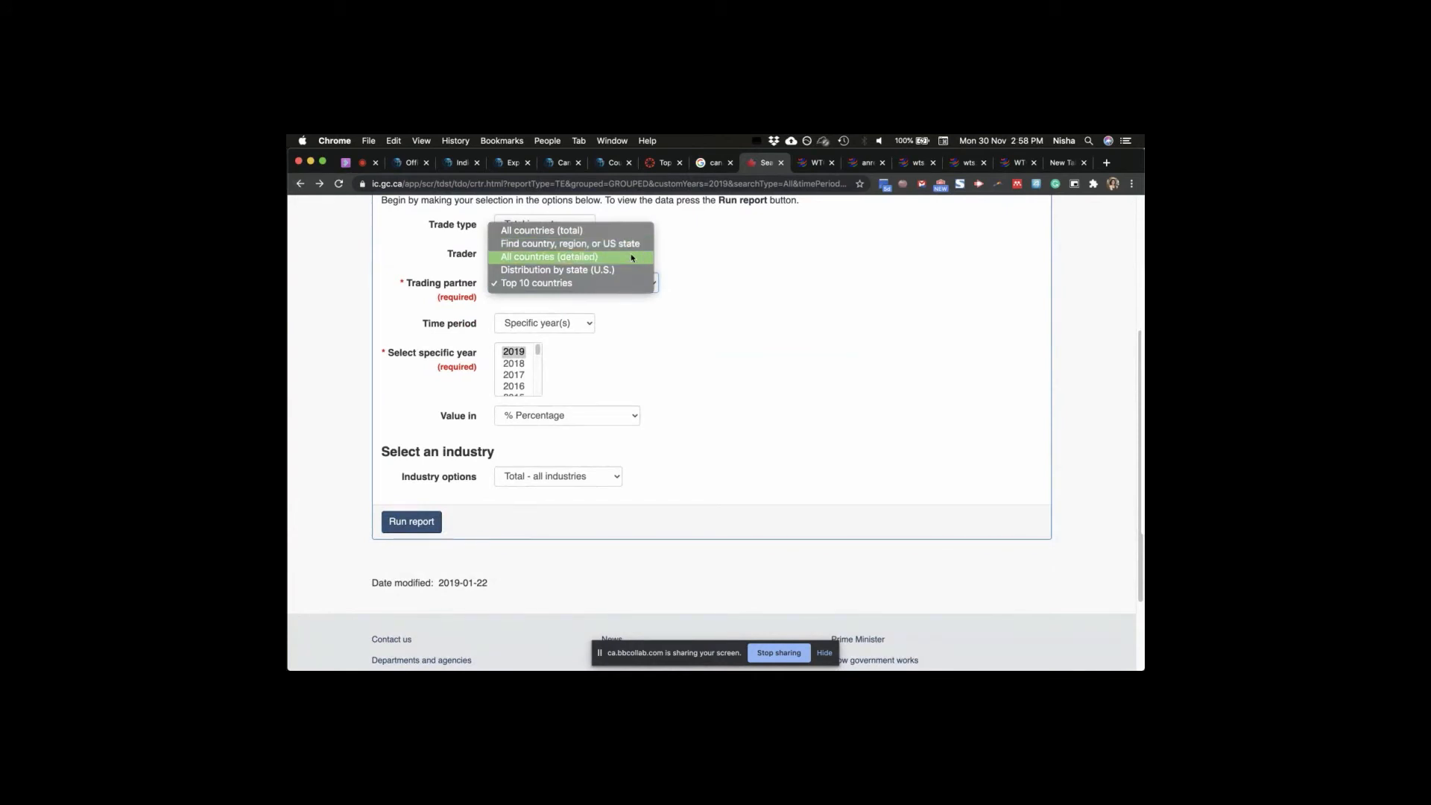
{"action": "left_click", "coordinate": [571, 243]}
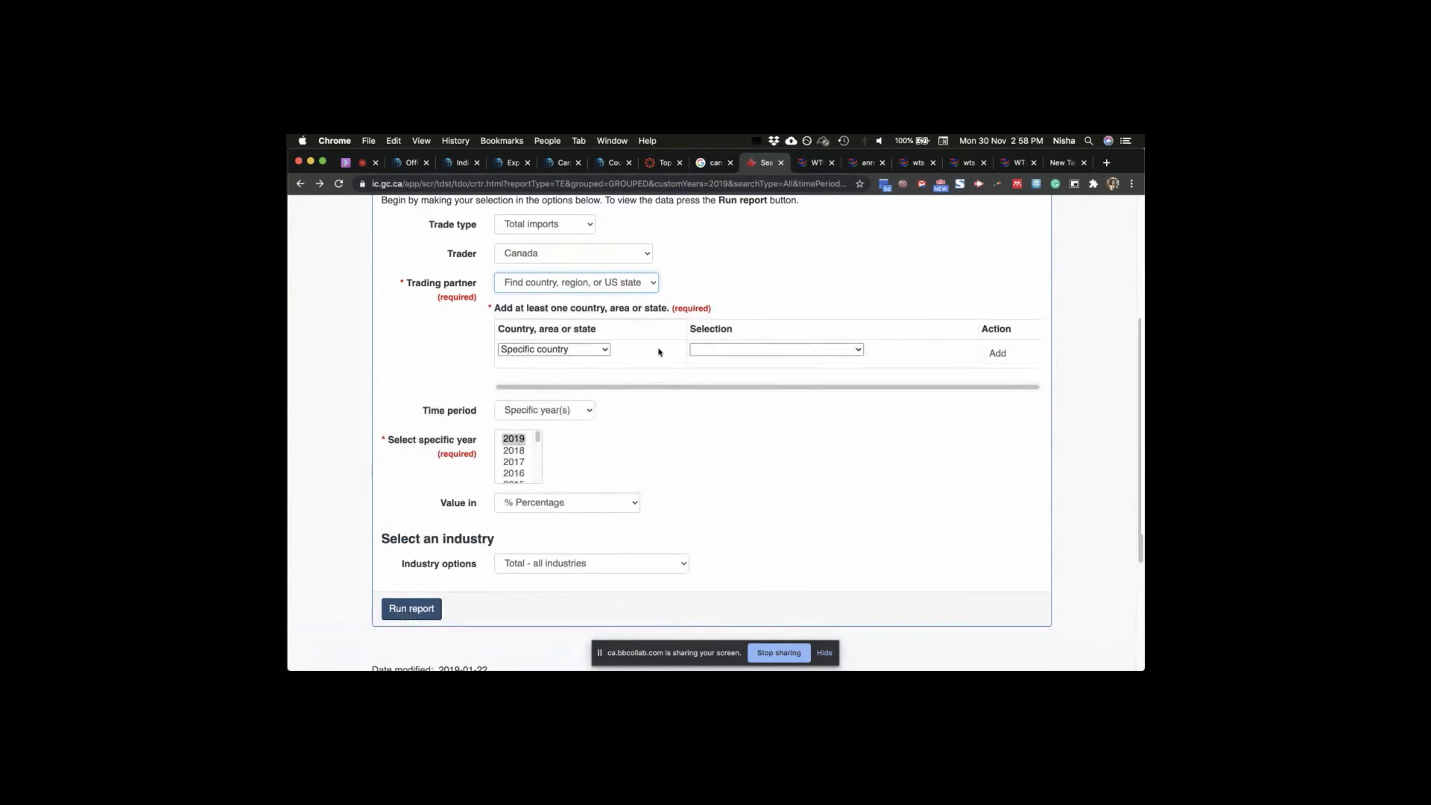
{"action": "left_click", "coordinate": [773, 349]}
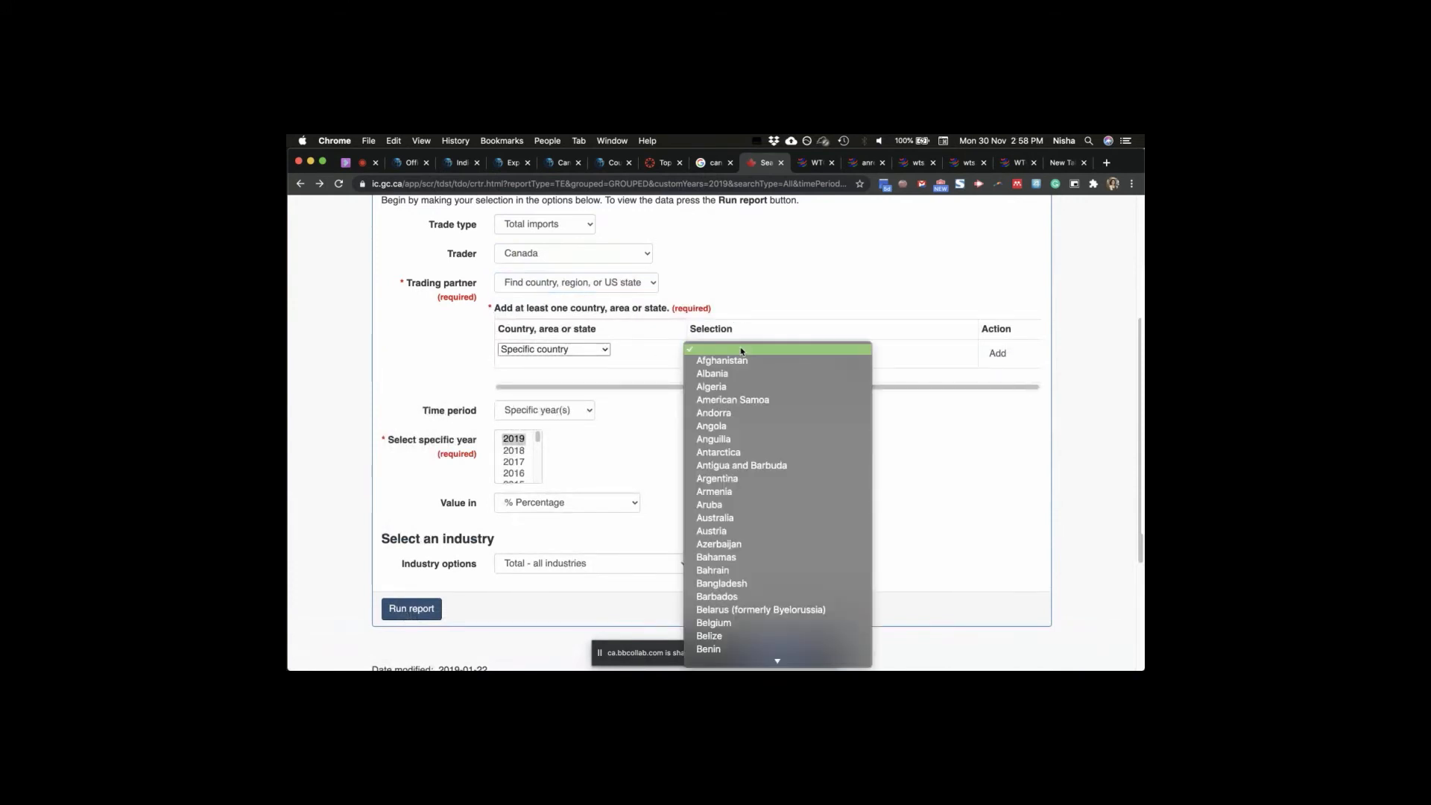
{"action": "scroll", "scroll_direction": "down", "scroll_amount": 3}
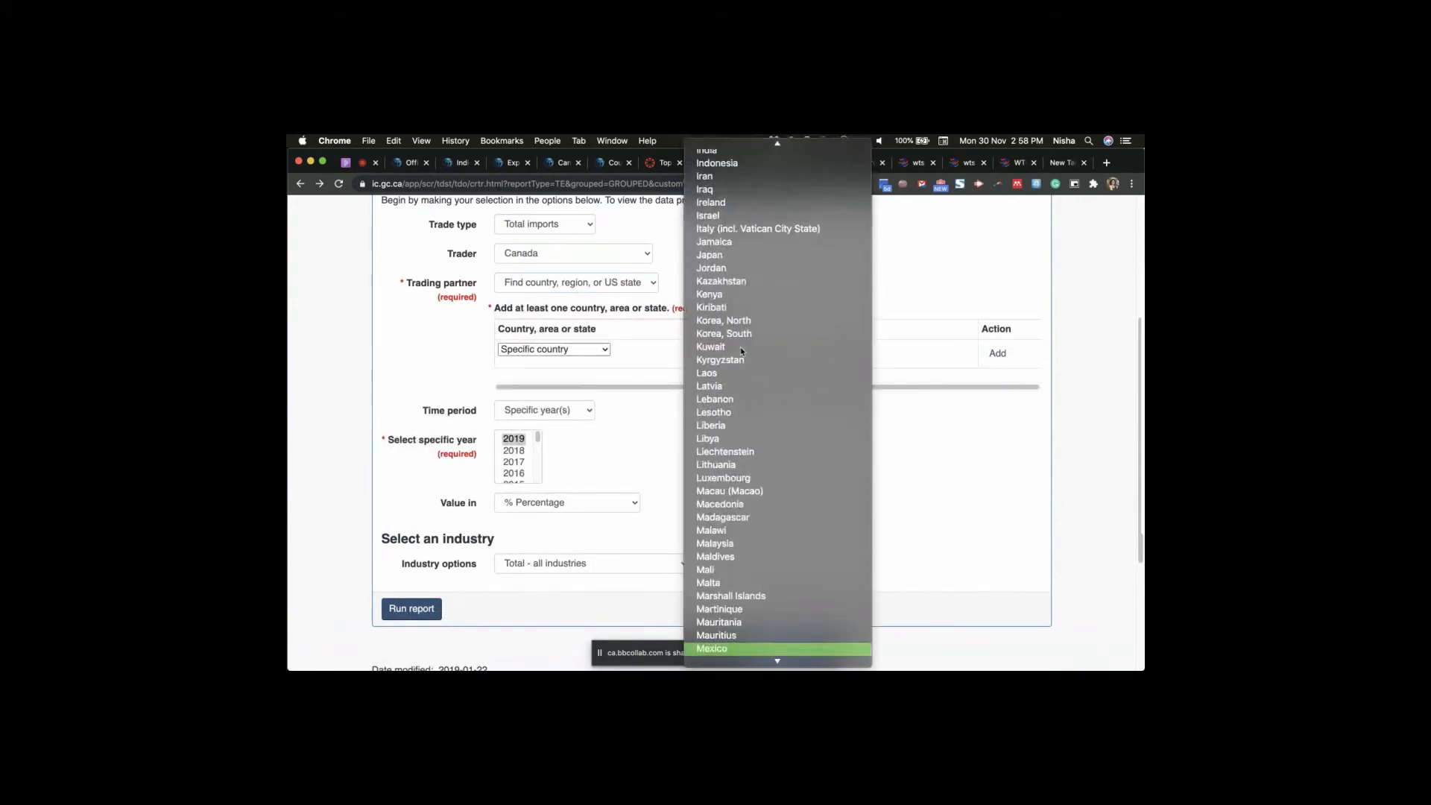
{"action": "scroll", "scroll_direction": "down", "scroll_amount": 3}
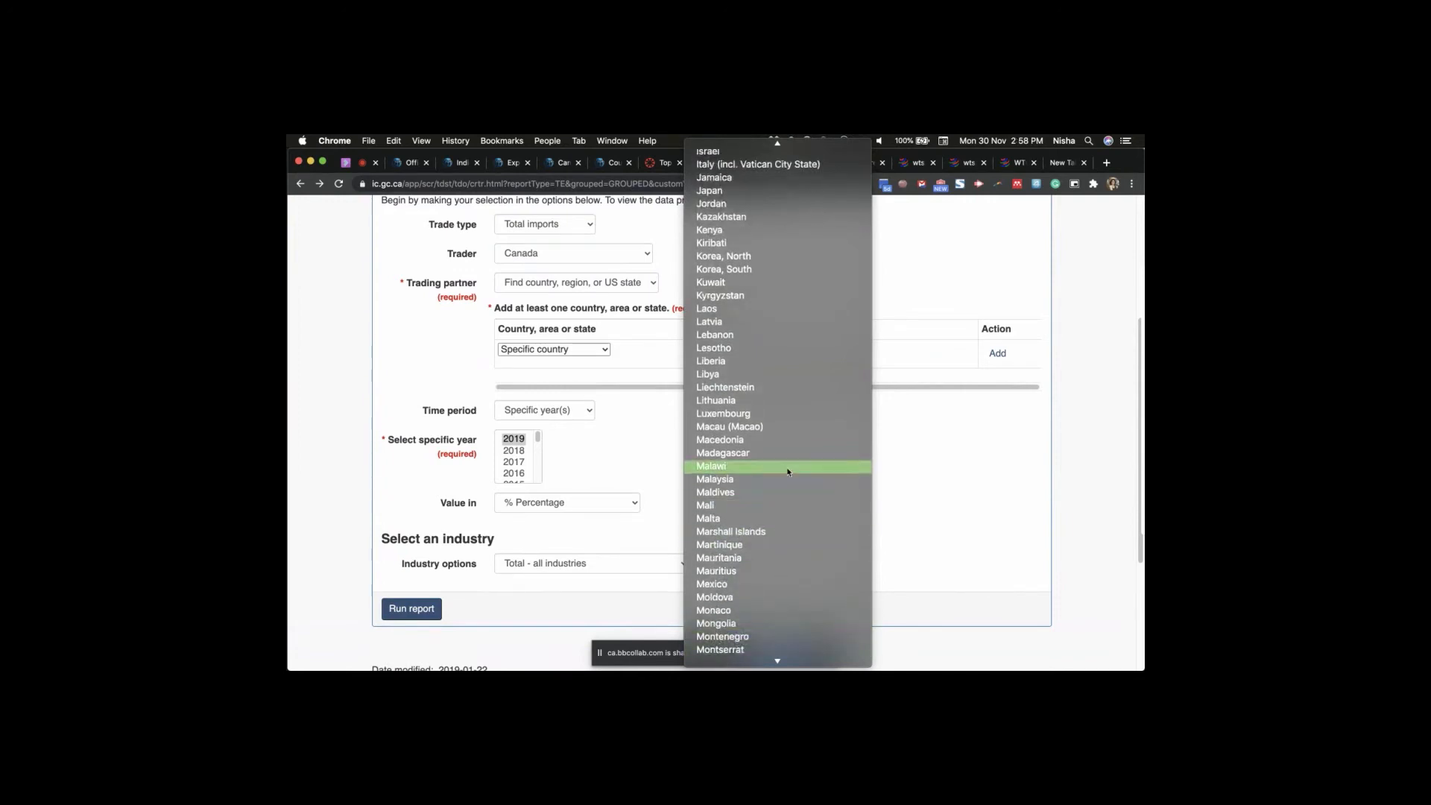
{"action": "mouse_move", "coordinate": [779, 571]}
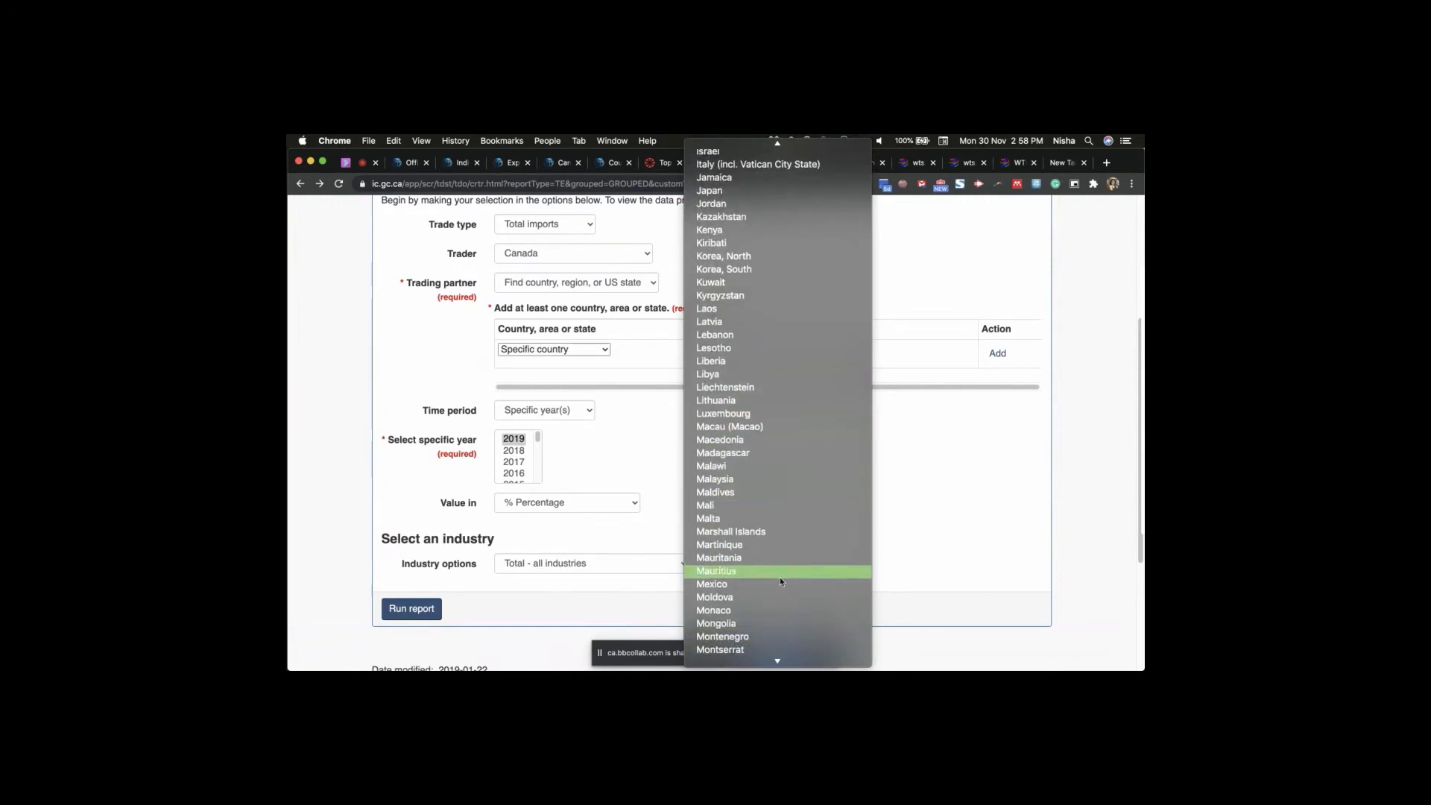
{"action": "left_click", "coordinate": [712, 583]}
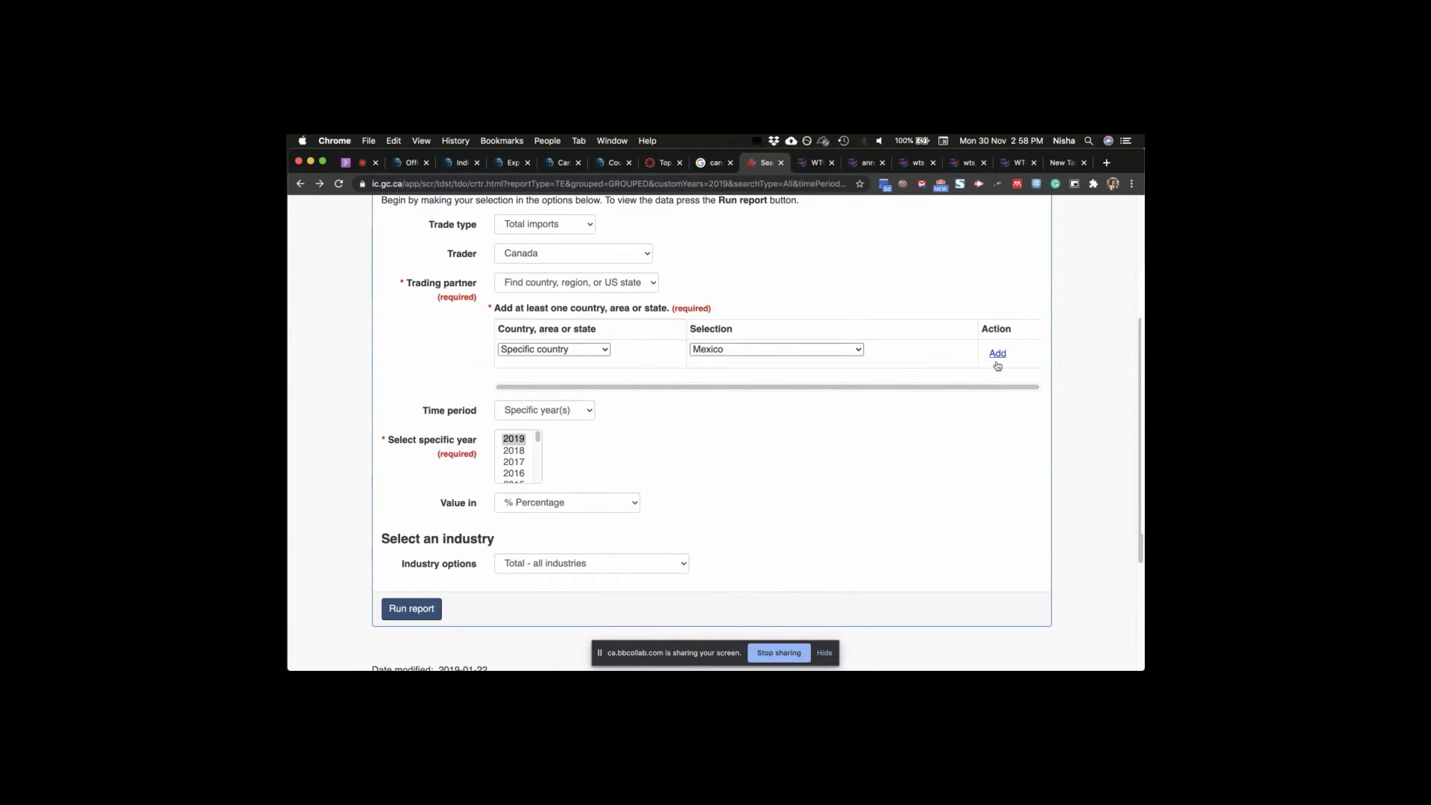
{"action": "left_click", "coordinate": [997, 353]}
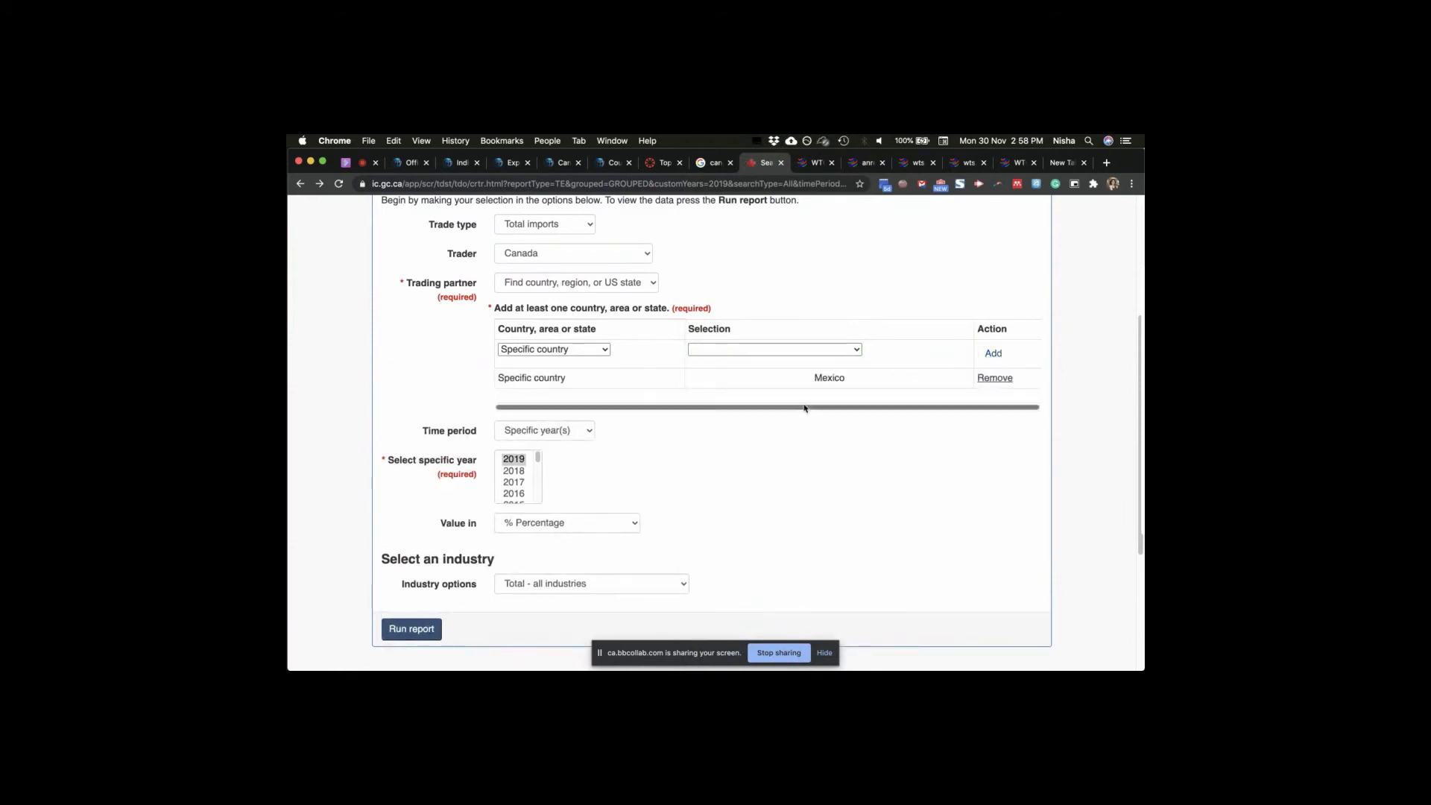
- Set Time period to Latest 5 years, keep all industries, and run the Mexico imports report
{"action": "left_click", "coordinate": [542, 429]}
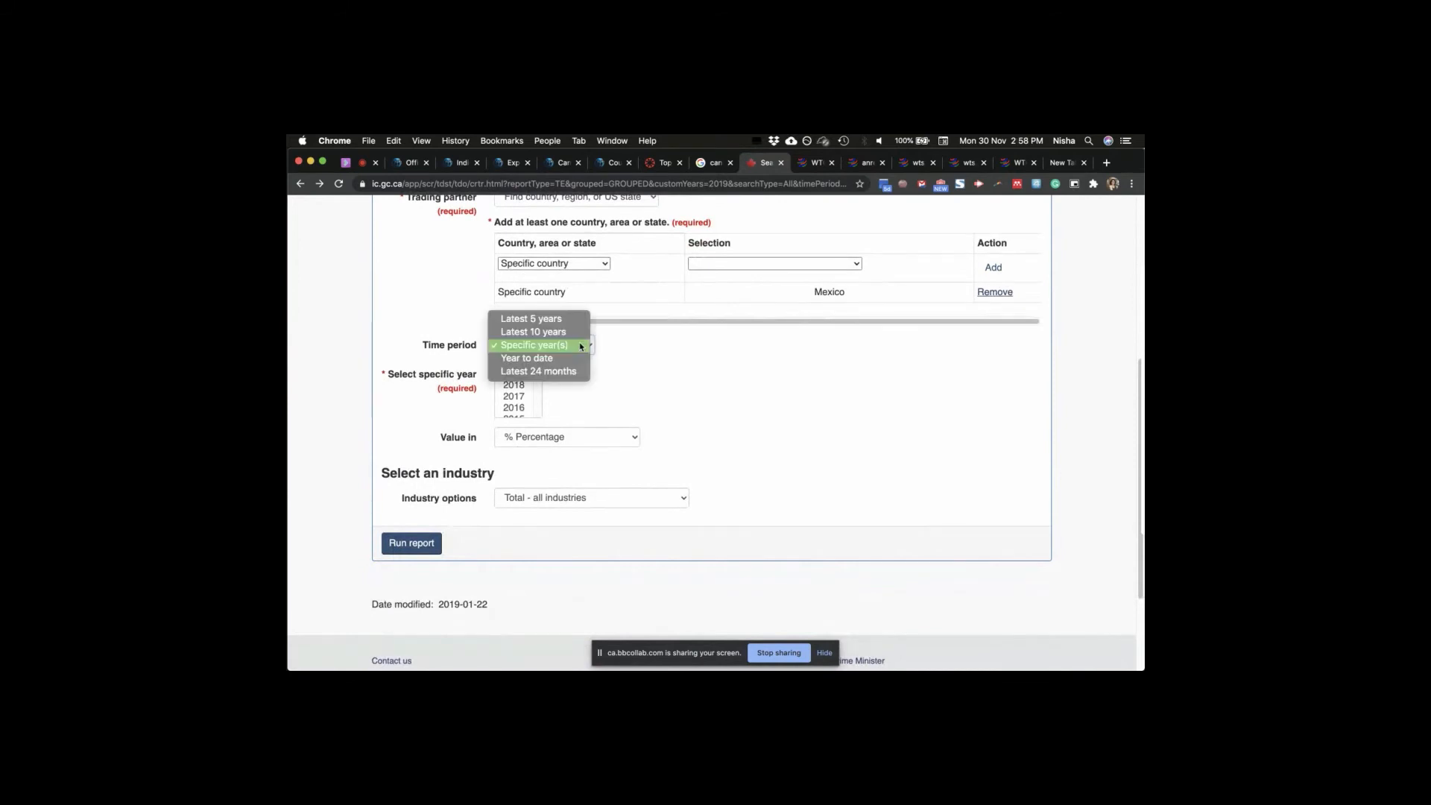
{"action": "mouse_move", "coordinate": [530, 319]}
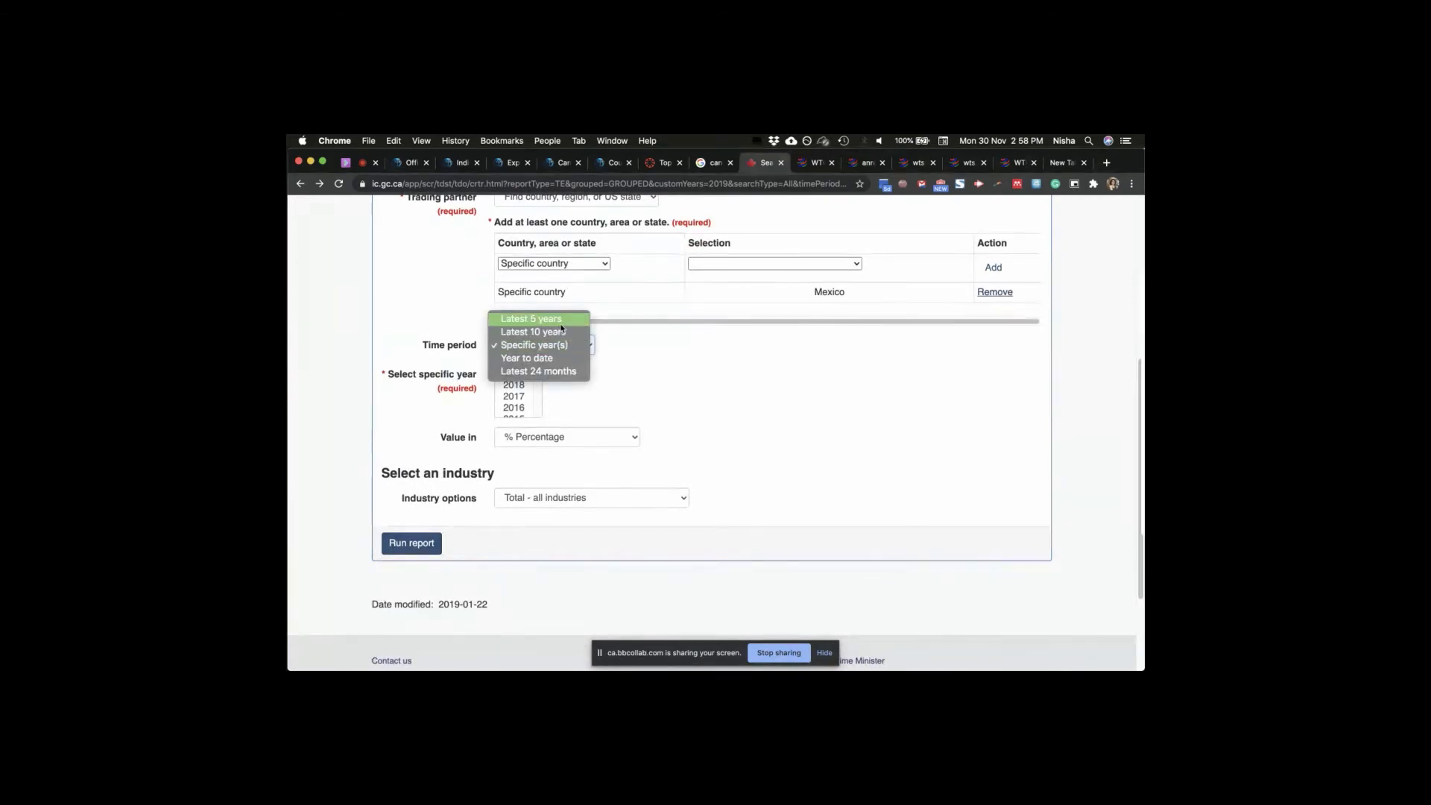
{"action": "left_click", "coordinate": [530, 317]}
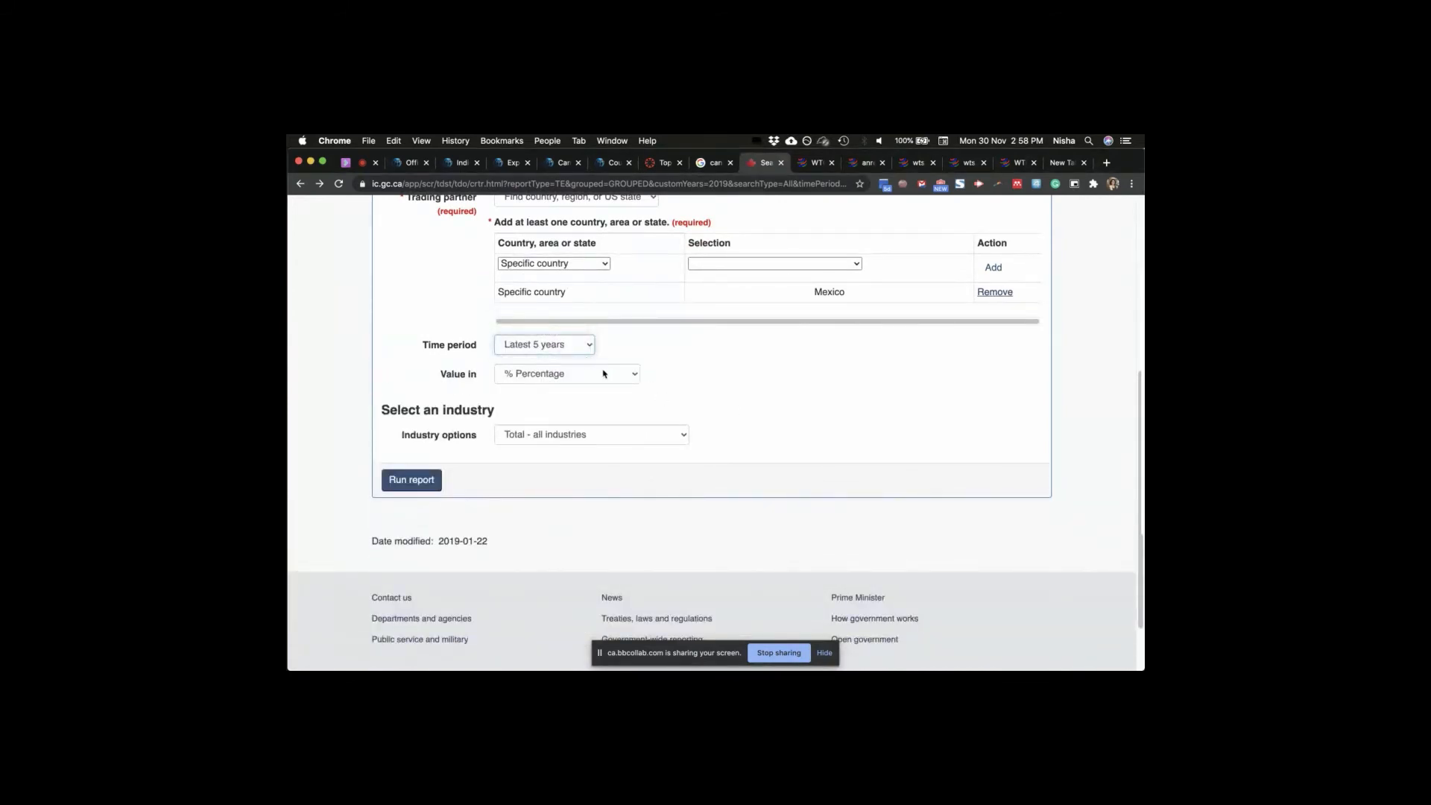
{"action": "left_click", "coordinate": [591, 434]}
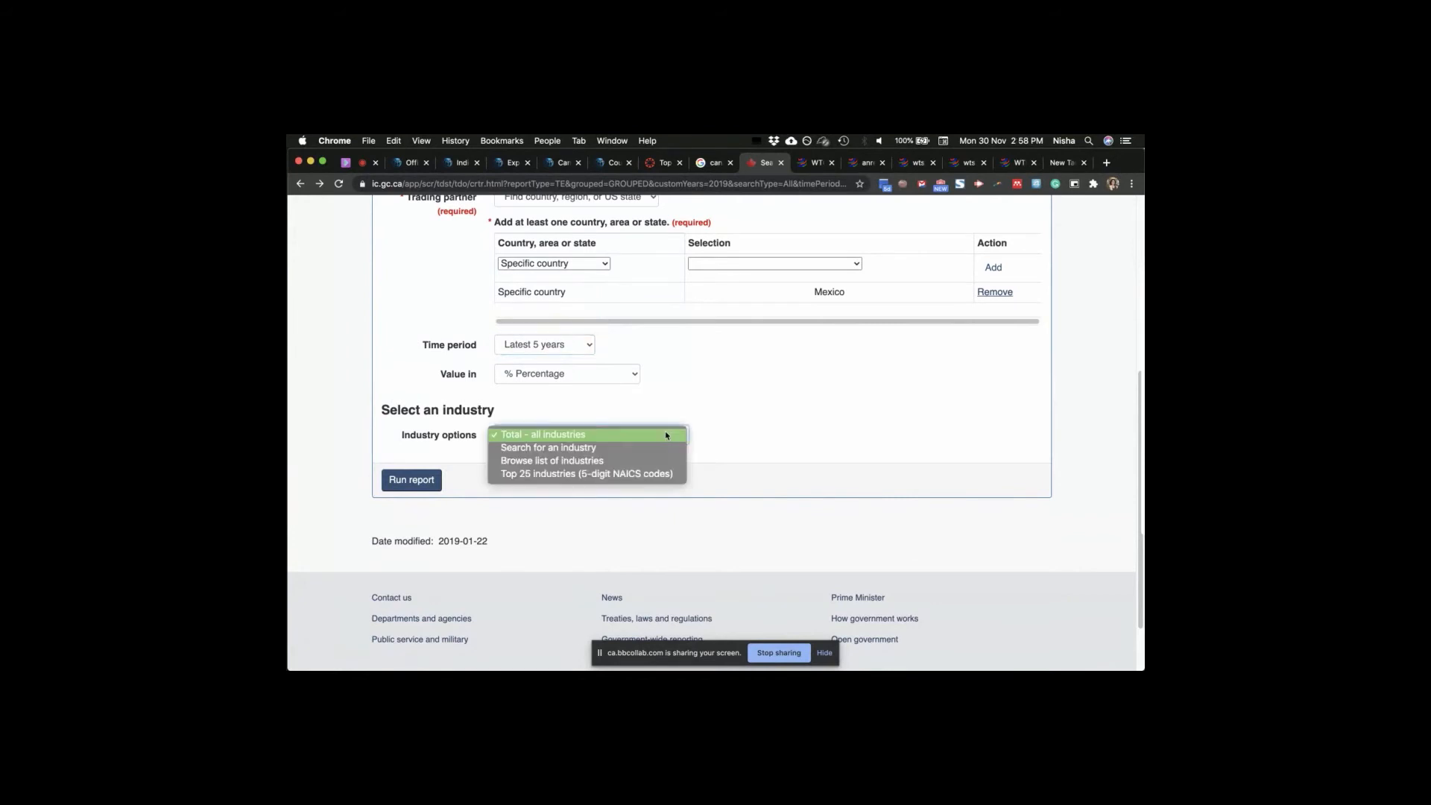
{"action": "mouse_move", "coordinate": [587, 474]}
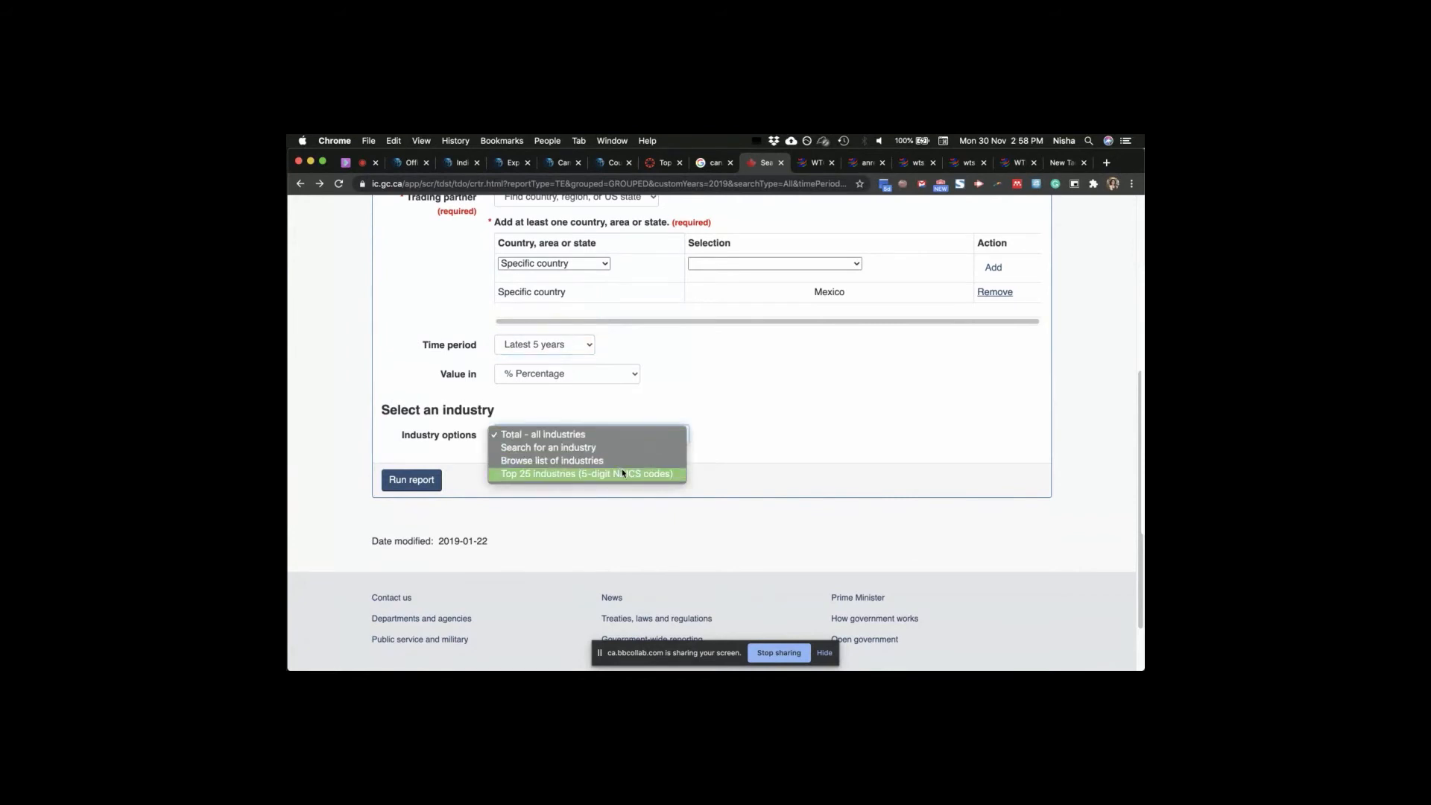
{"action": "mouse_move", "coordinate": [463, 495]}
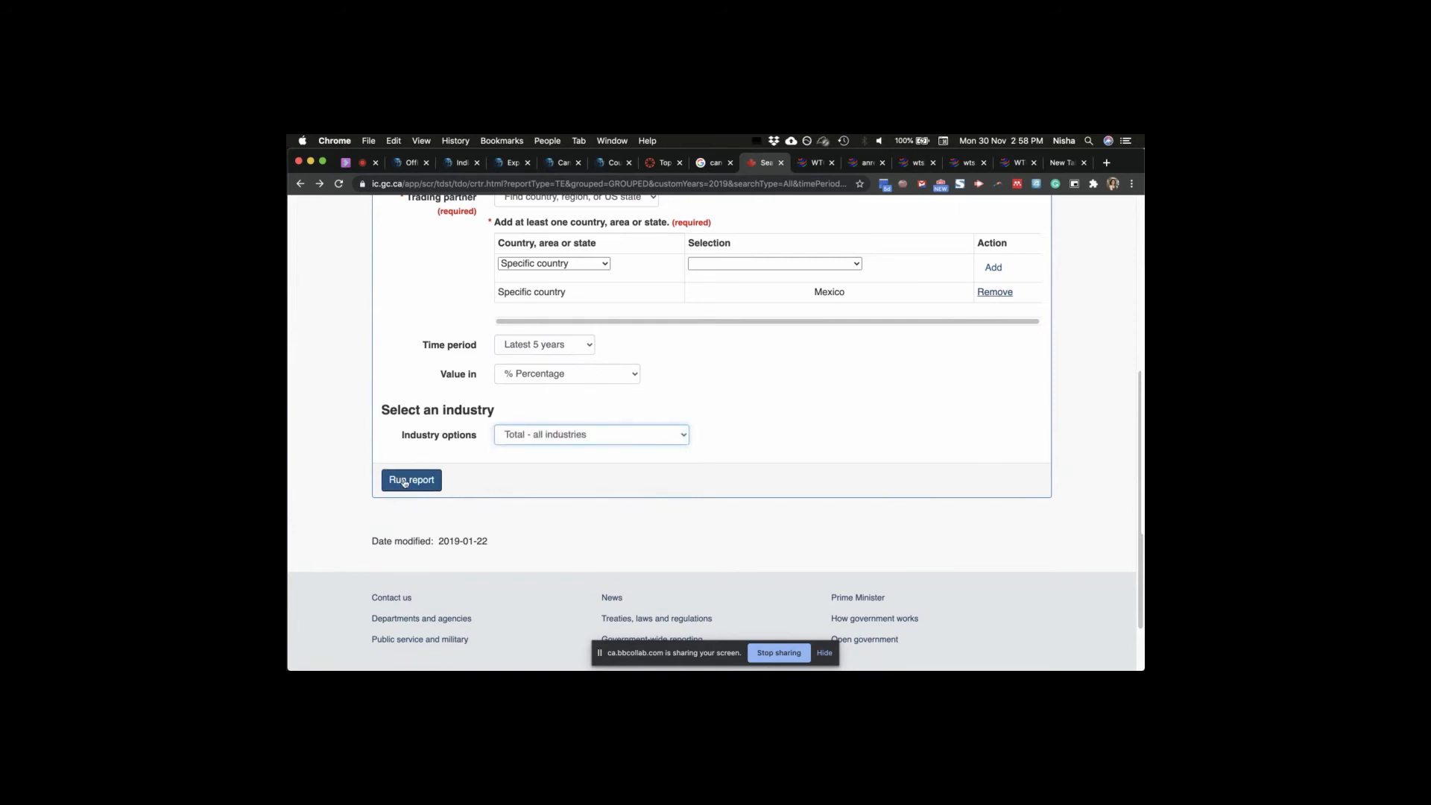
{"action": "left_click", "coordinate": [411, 480]}
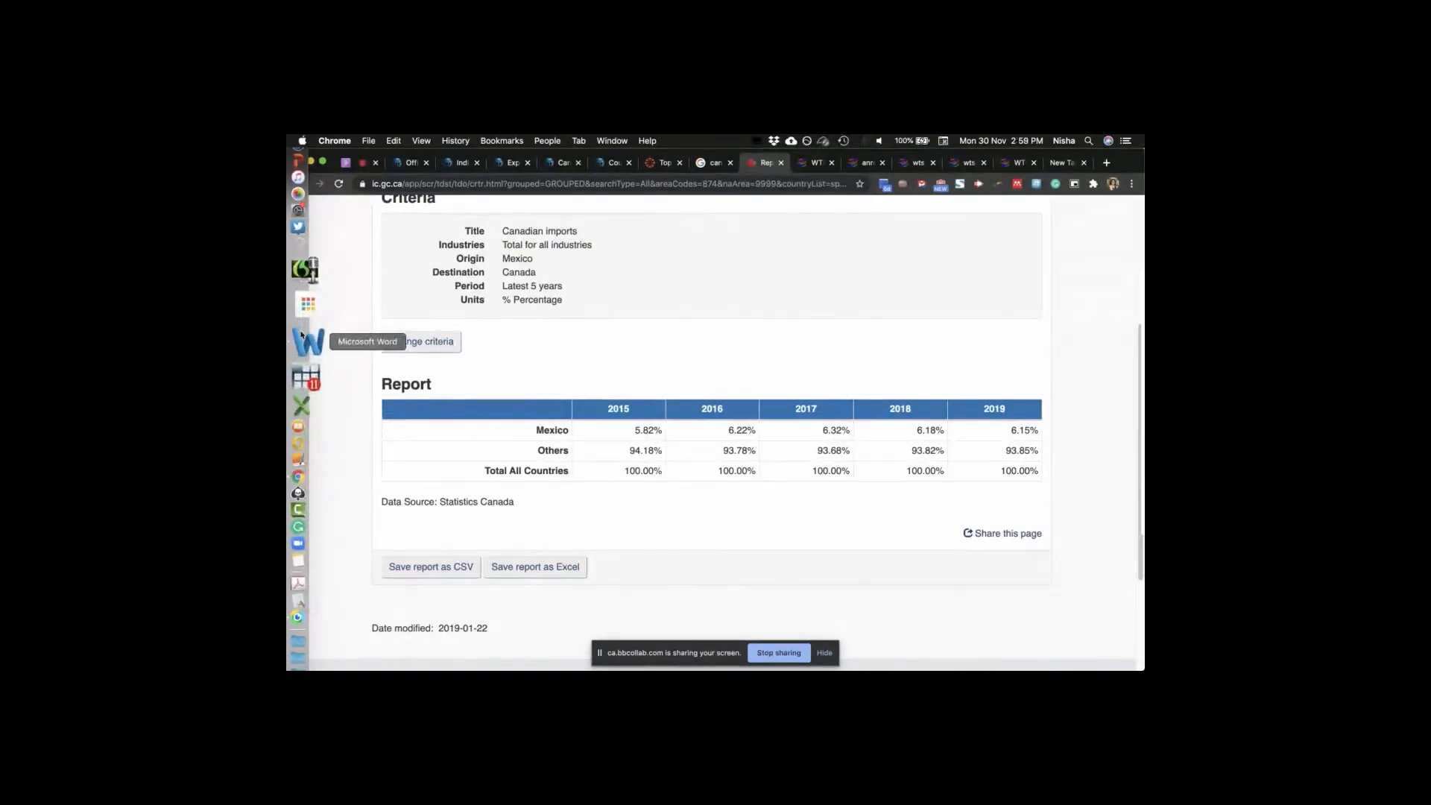
{"action": "left_click", "coordinate": [307, 340]}
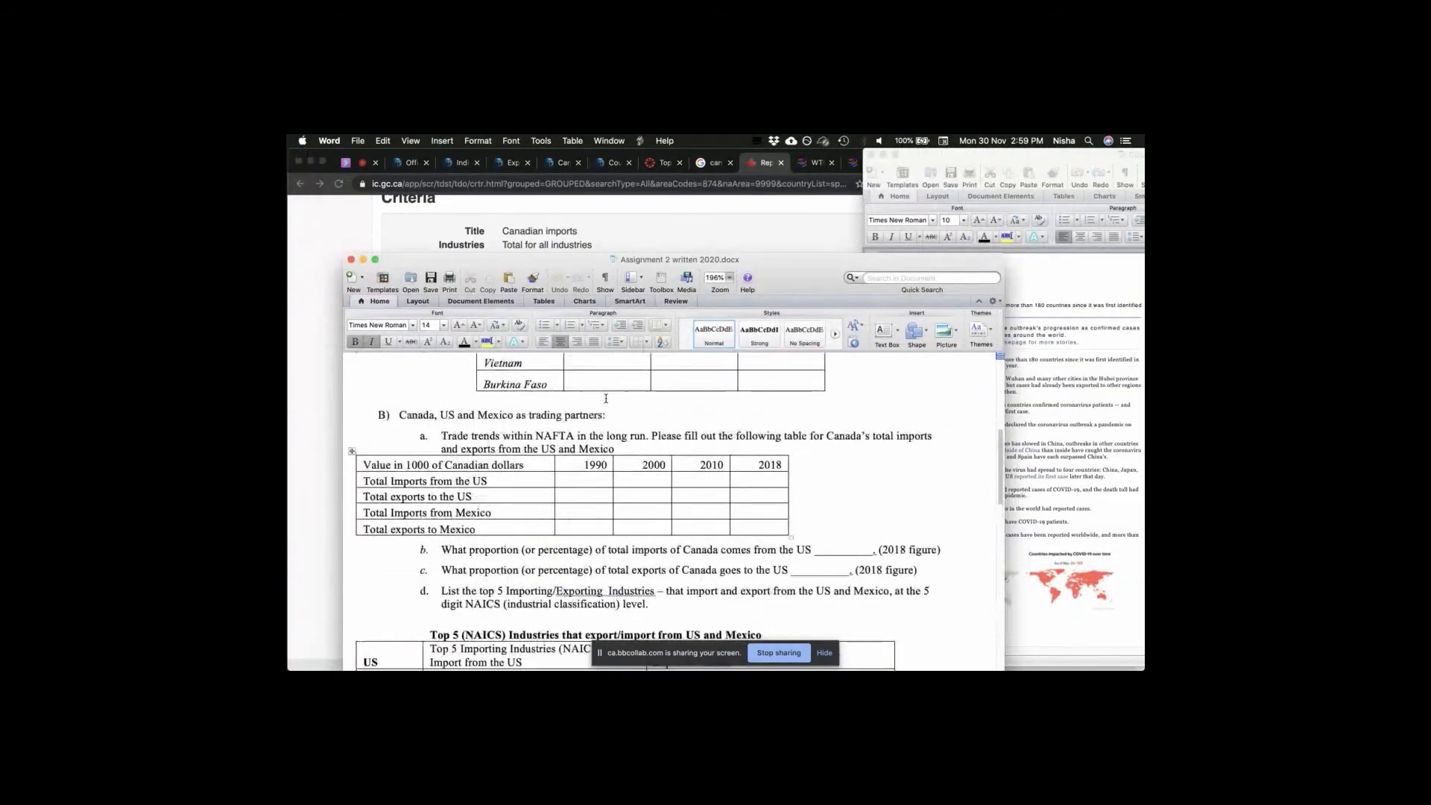
{"action": "scroll", "scroll_direction": "down", "scroll_amount": 3}
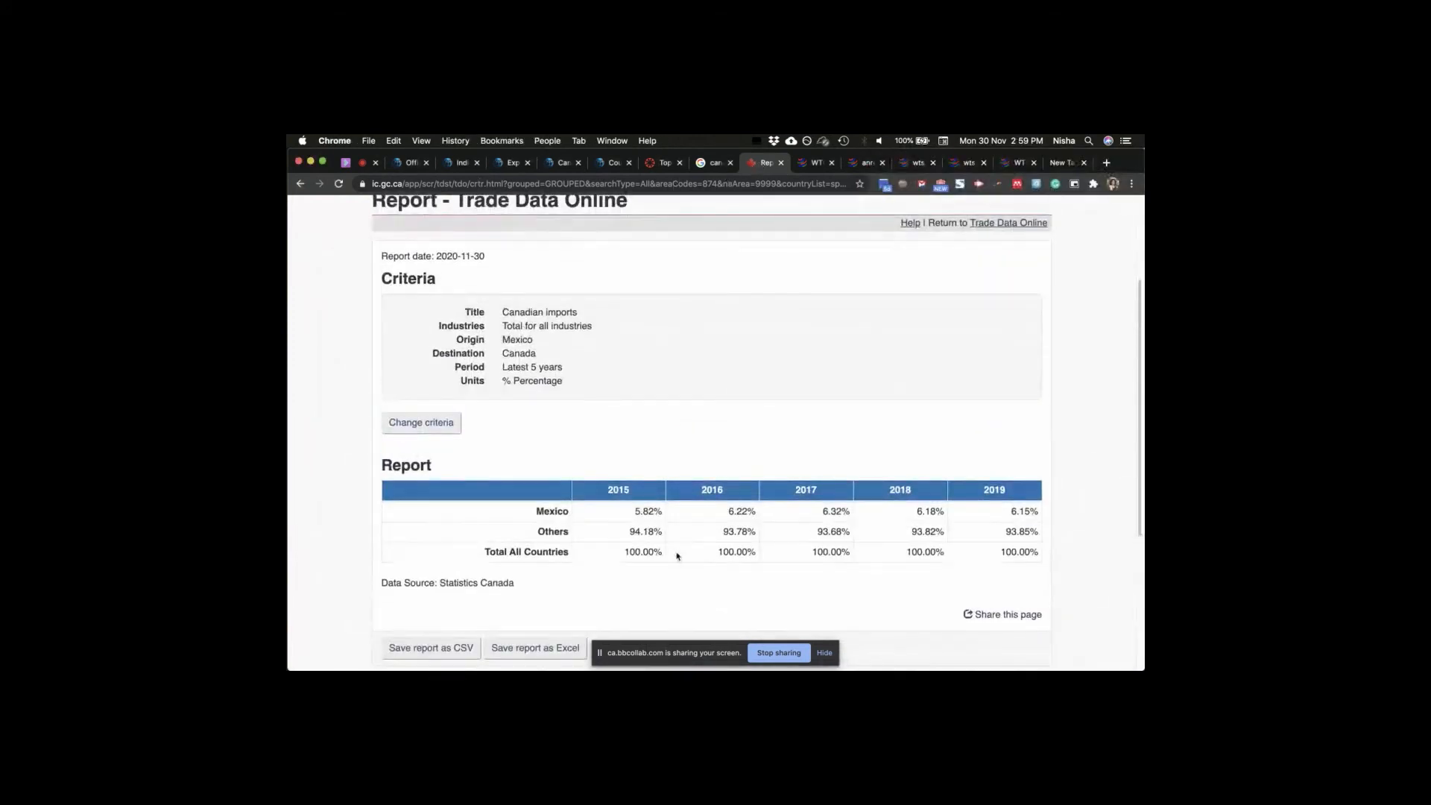
- Return to criteria and run the Mexico imports report for a year-to-date time period
{"action": "scroll", "scroll_direction": "down", "scroll_amount": 3}
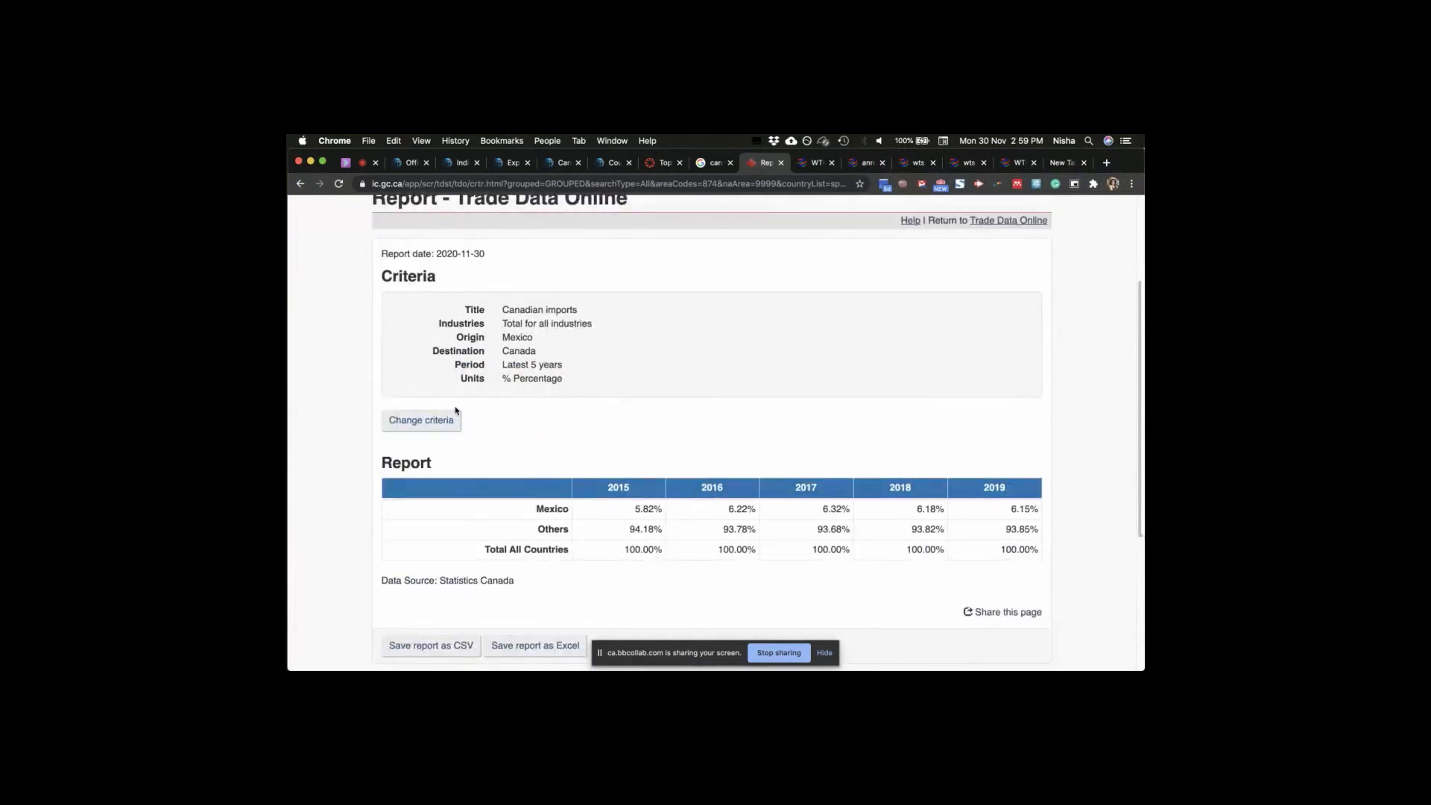
{"action": "left_click", "coordinate": [420, 420]}
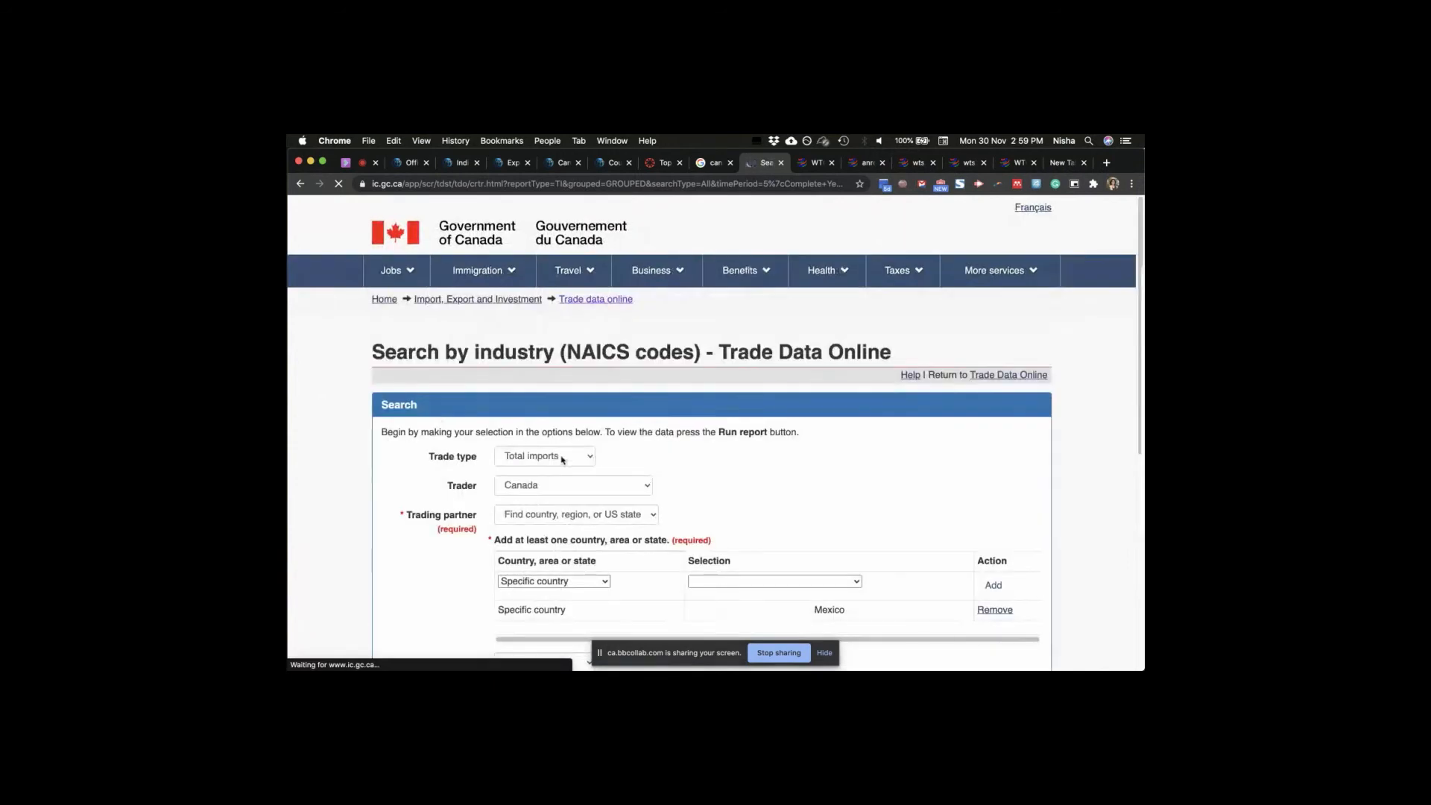
{"action": "left_click", "coordinate": [540, 412]}
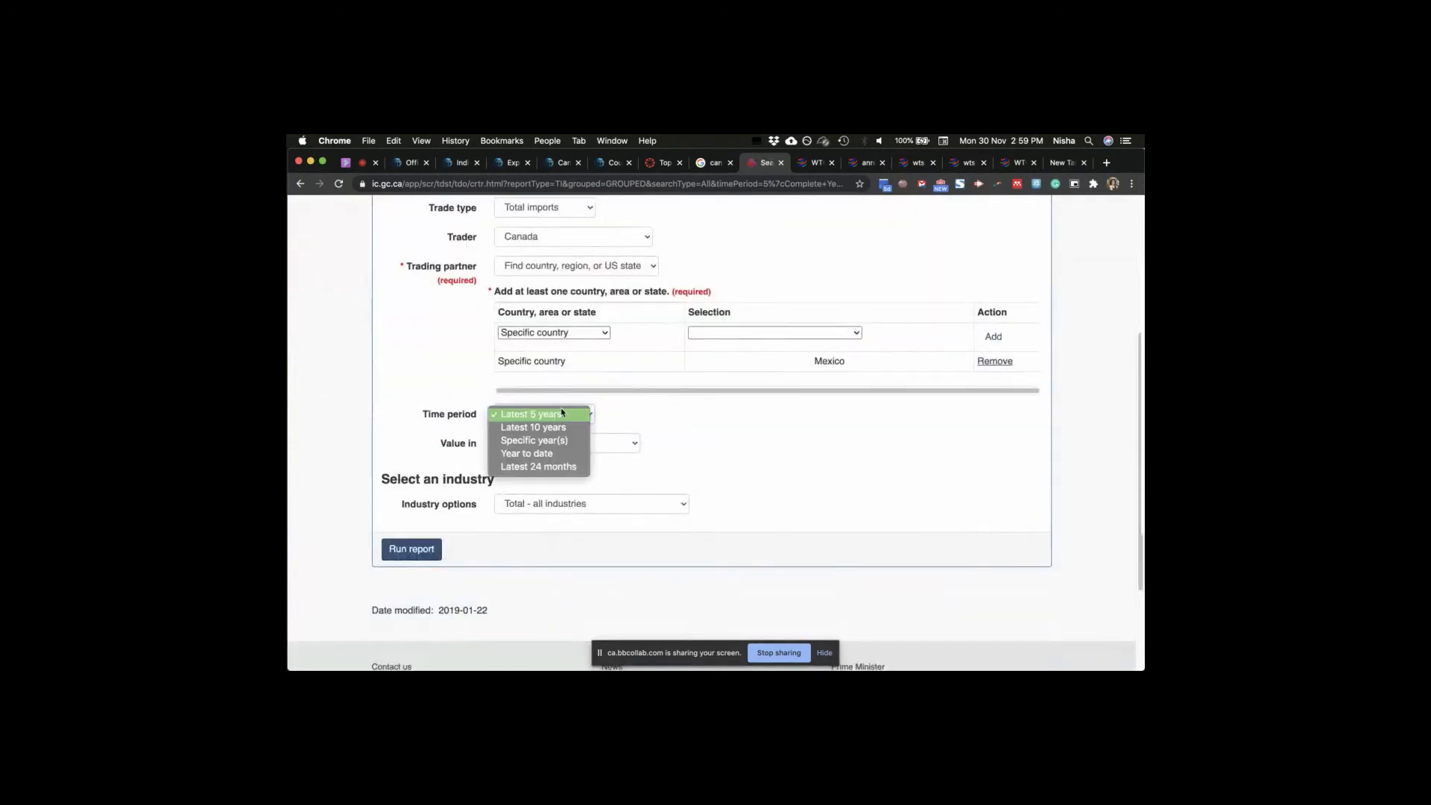
{"action": "mouse_move", "coordinate": [533, 428]}
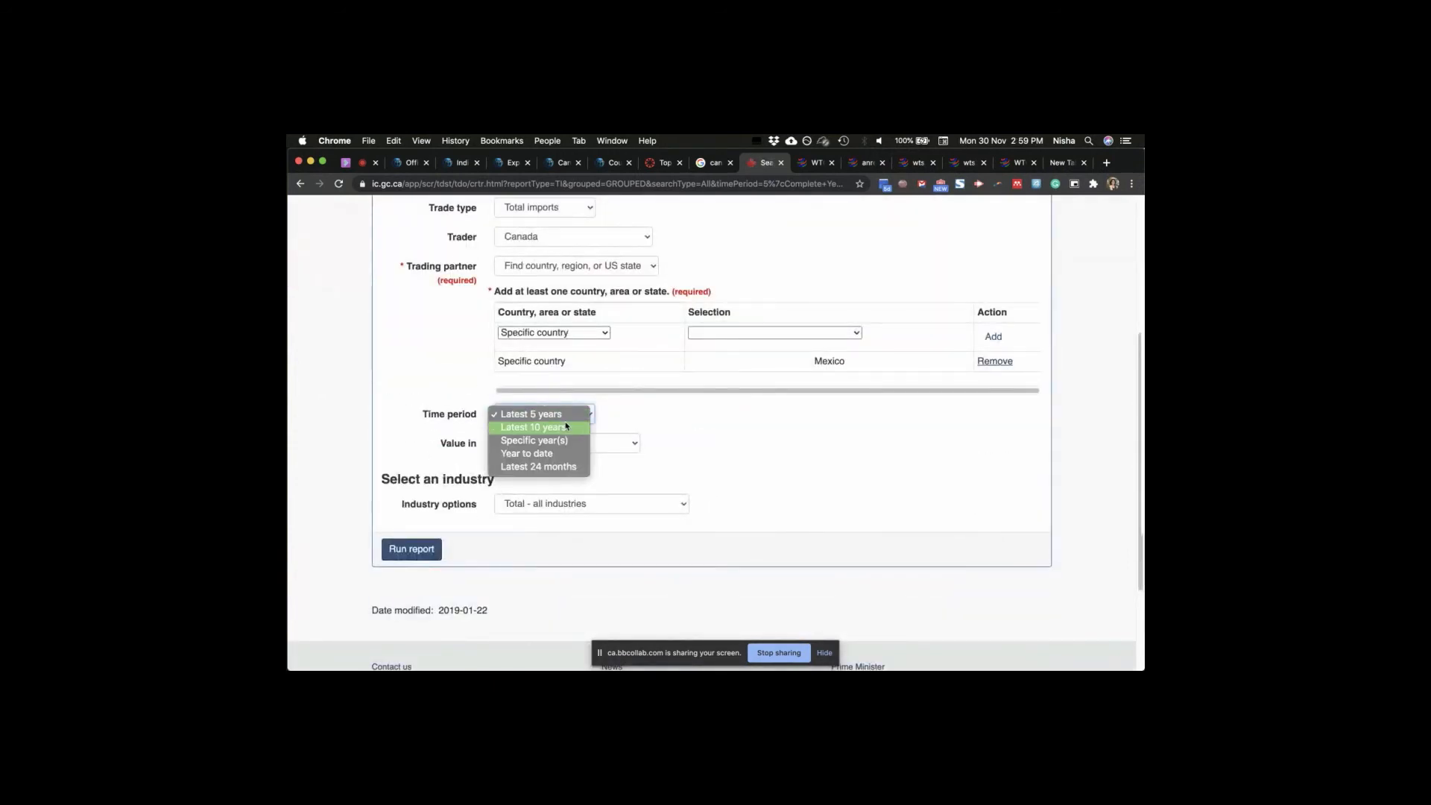
{"action": "mouse_move", "coordinate": [533, 440]}
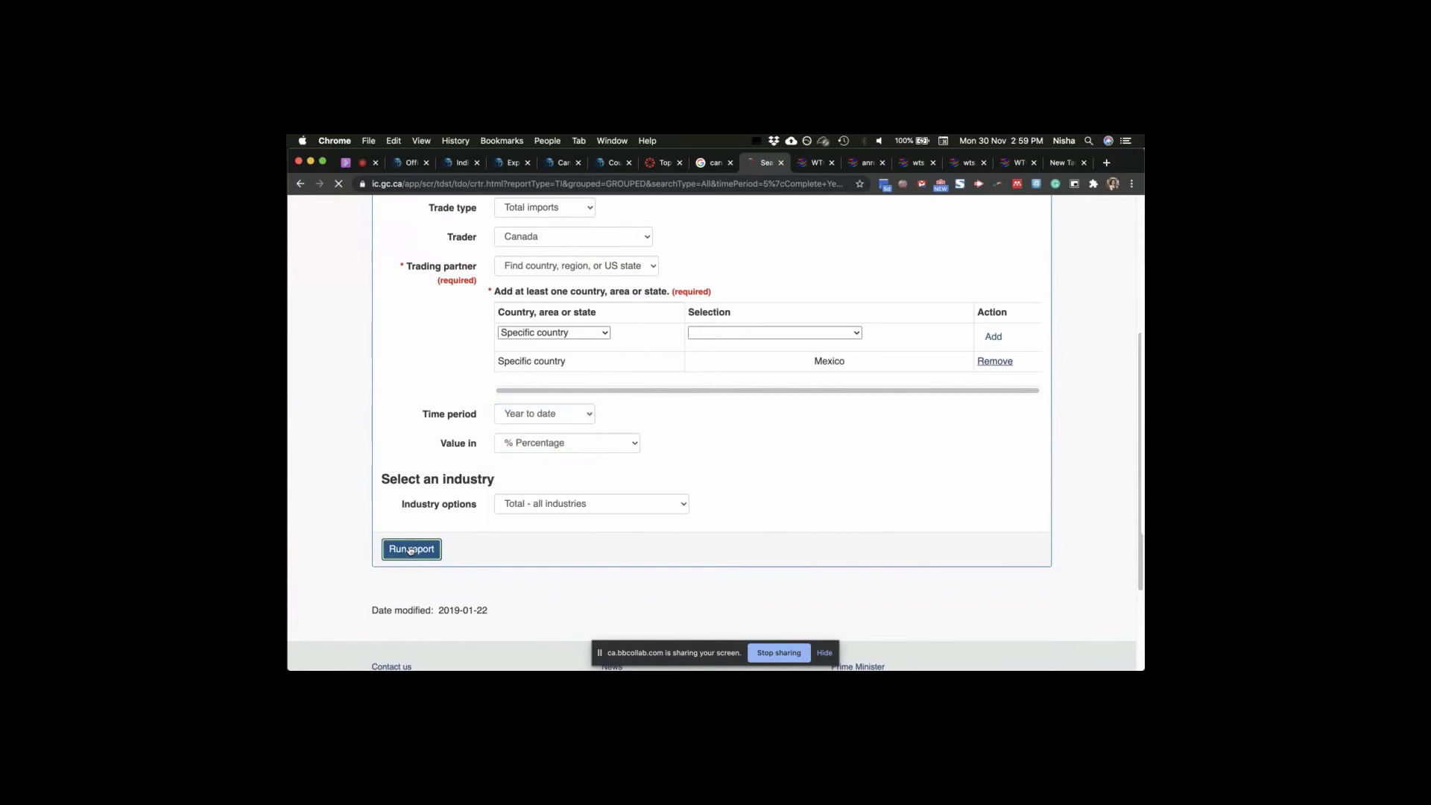
{"action": "left_click", "coordinate": [410, 548]}
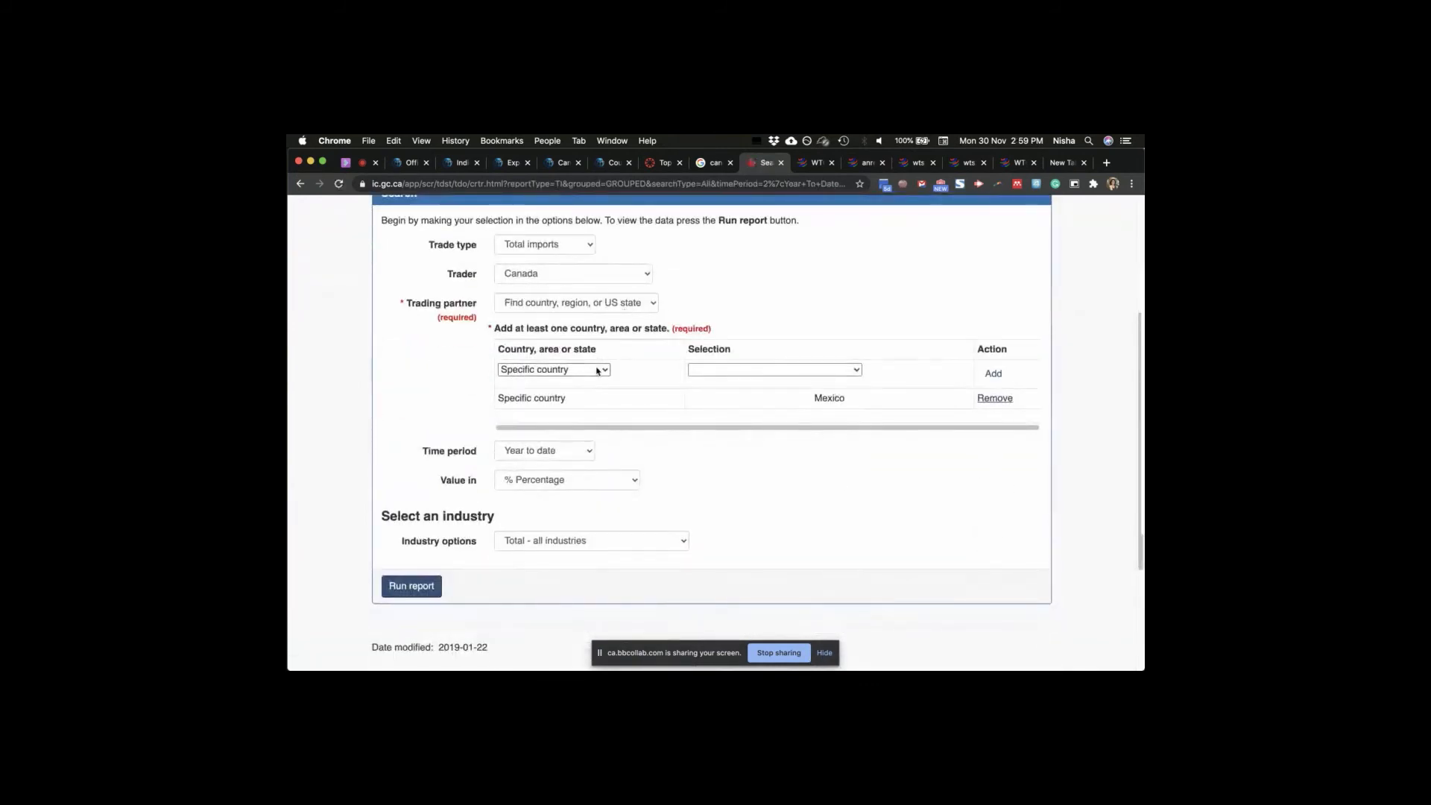
{"action": "scroll", "scroll_direction": "down", "scroll_amount": 3}
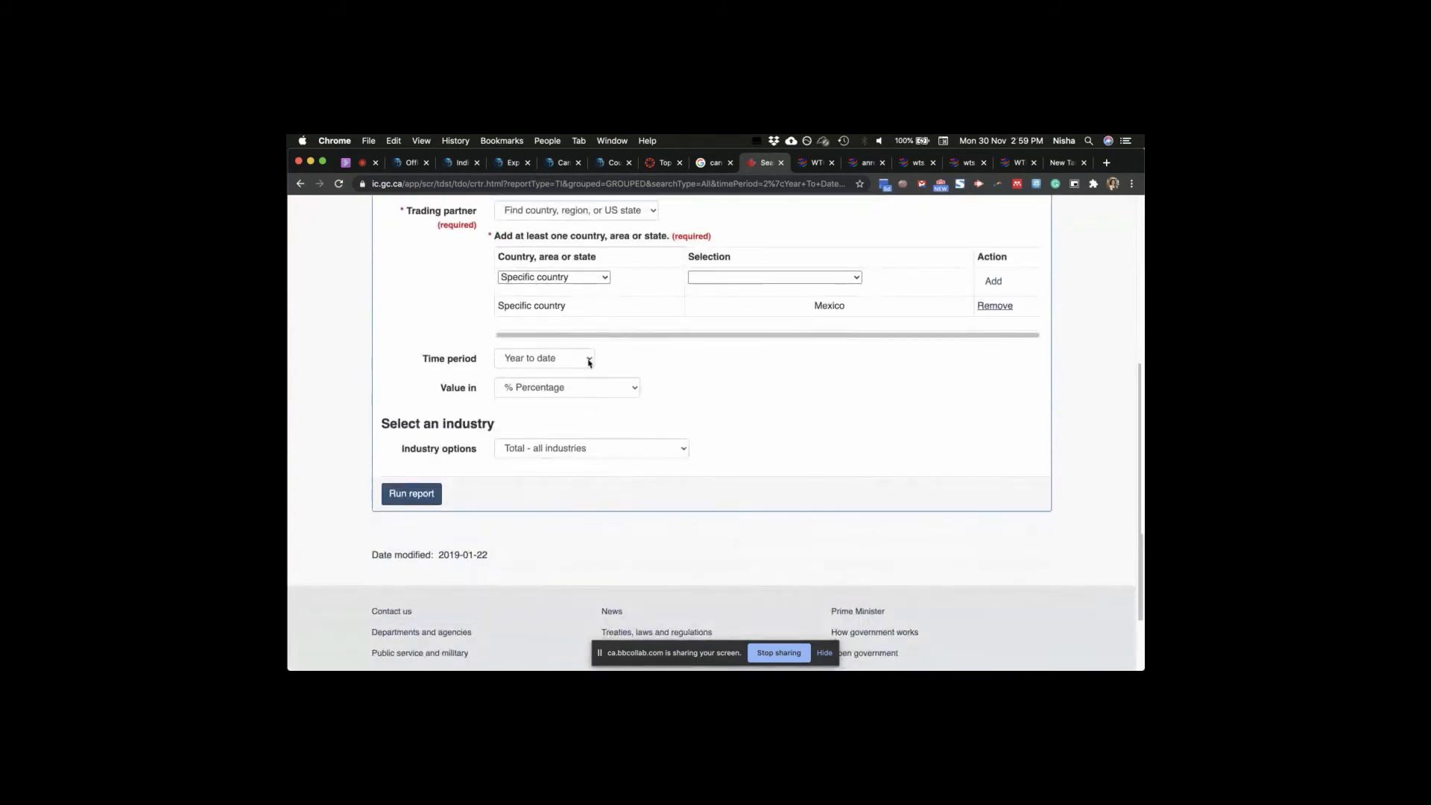
- Set Time period to Specific year(s) 2002 and 2005 and run the report (3.65%, 3.83%)
{"action": "left_click", "coordinate": [544, 358]}
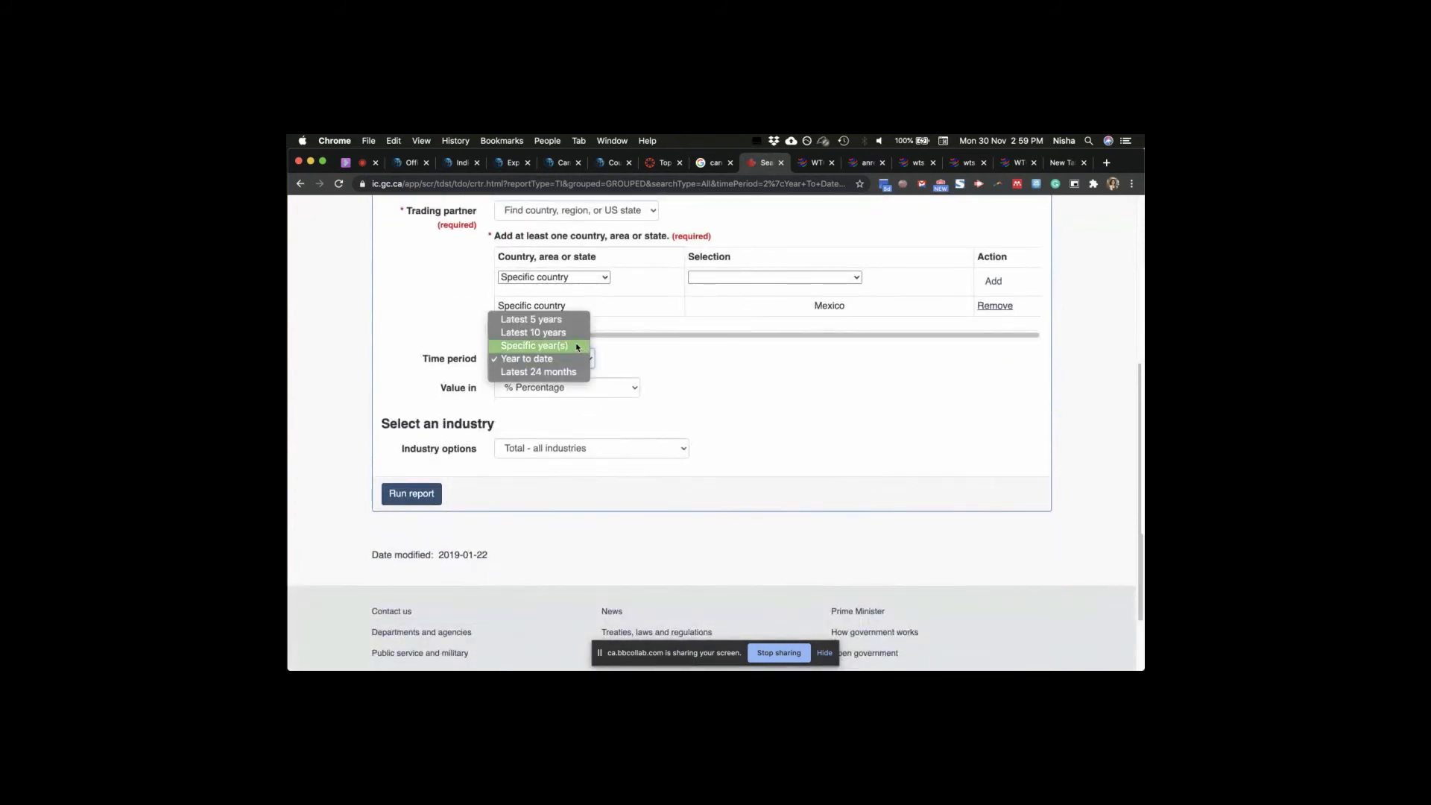
{"action": "left_click", "coordinate": [533, 345]}
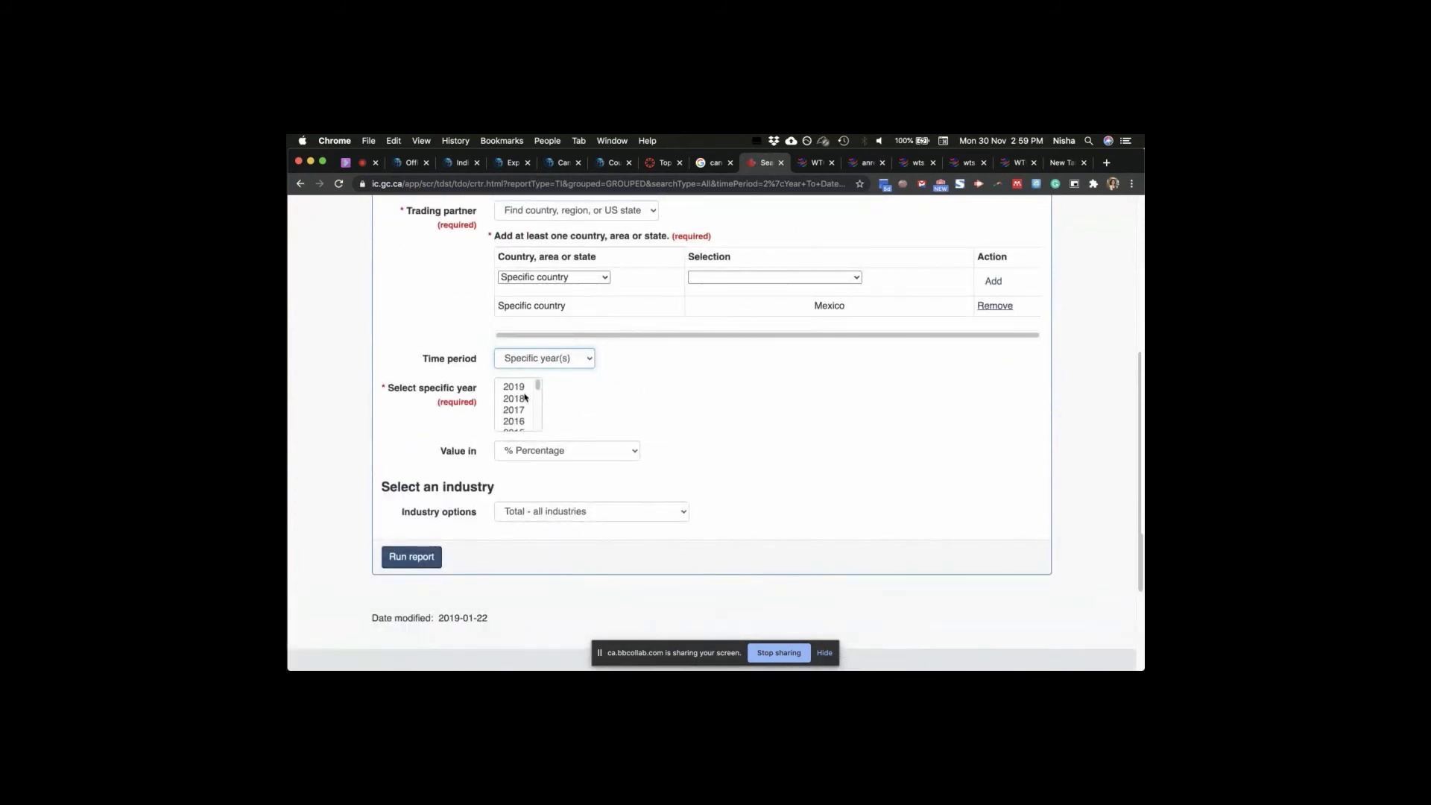
{"action": "scroll", "scroll_direction": "down", "scroll_amount": 3}
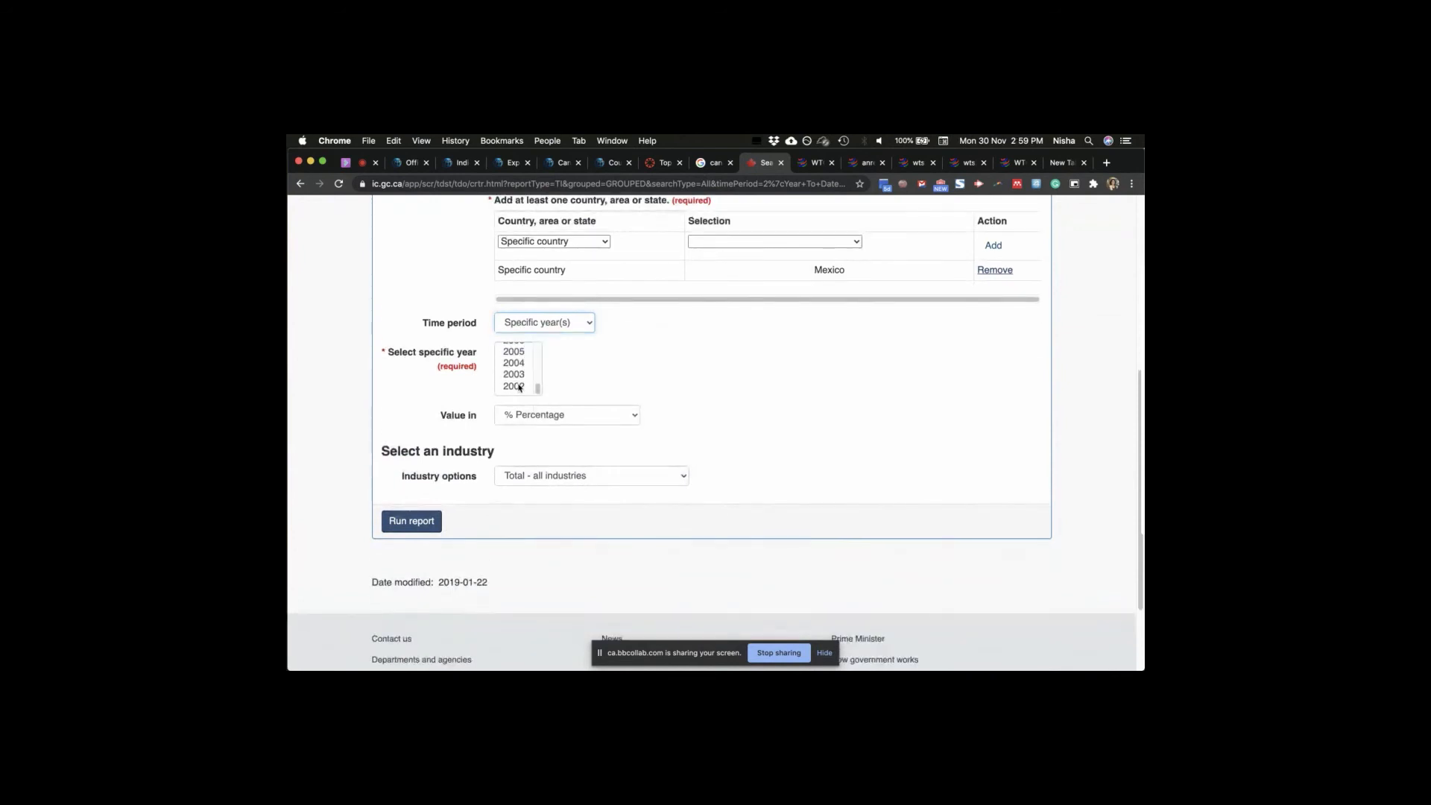
{"action": "left_click", "coordinate": [513, 384]}
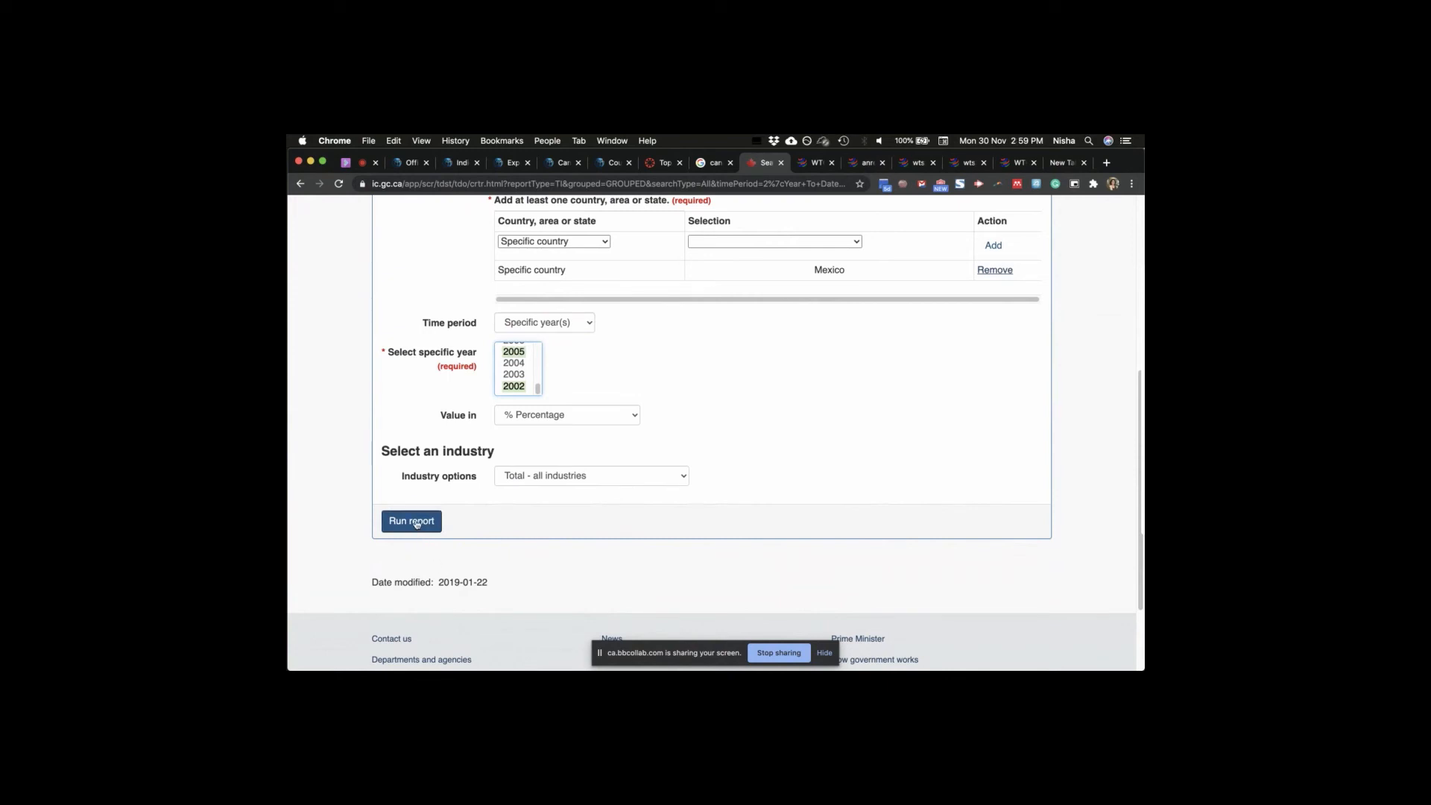
{"action": "left_click", "coordinate": [411, 522]}
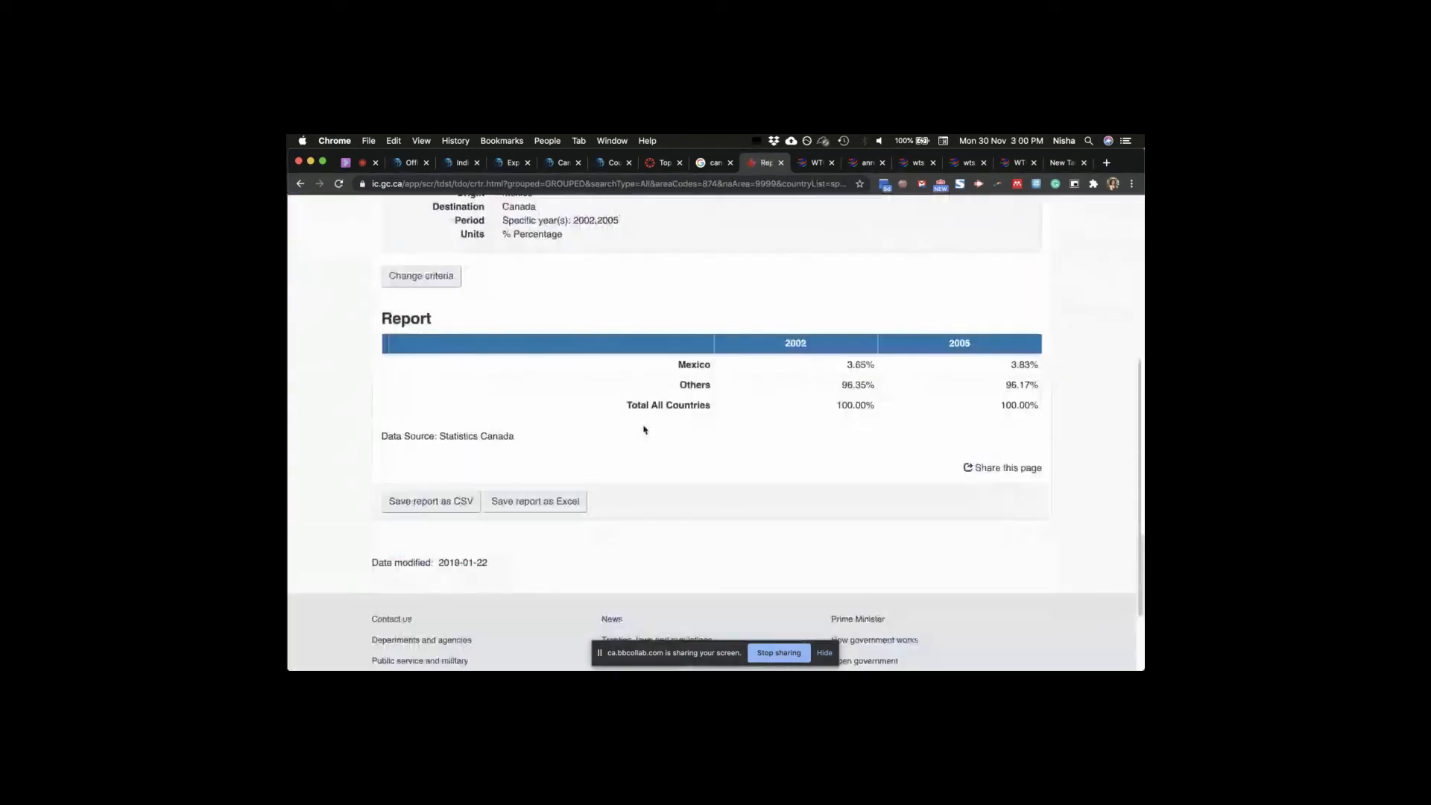
{"action": "scroll", "scroll_direction": "down", "scroll_amount": 3}
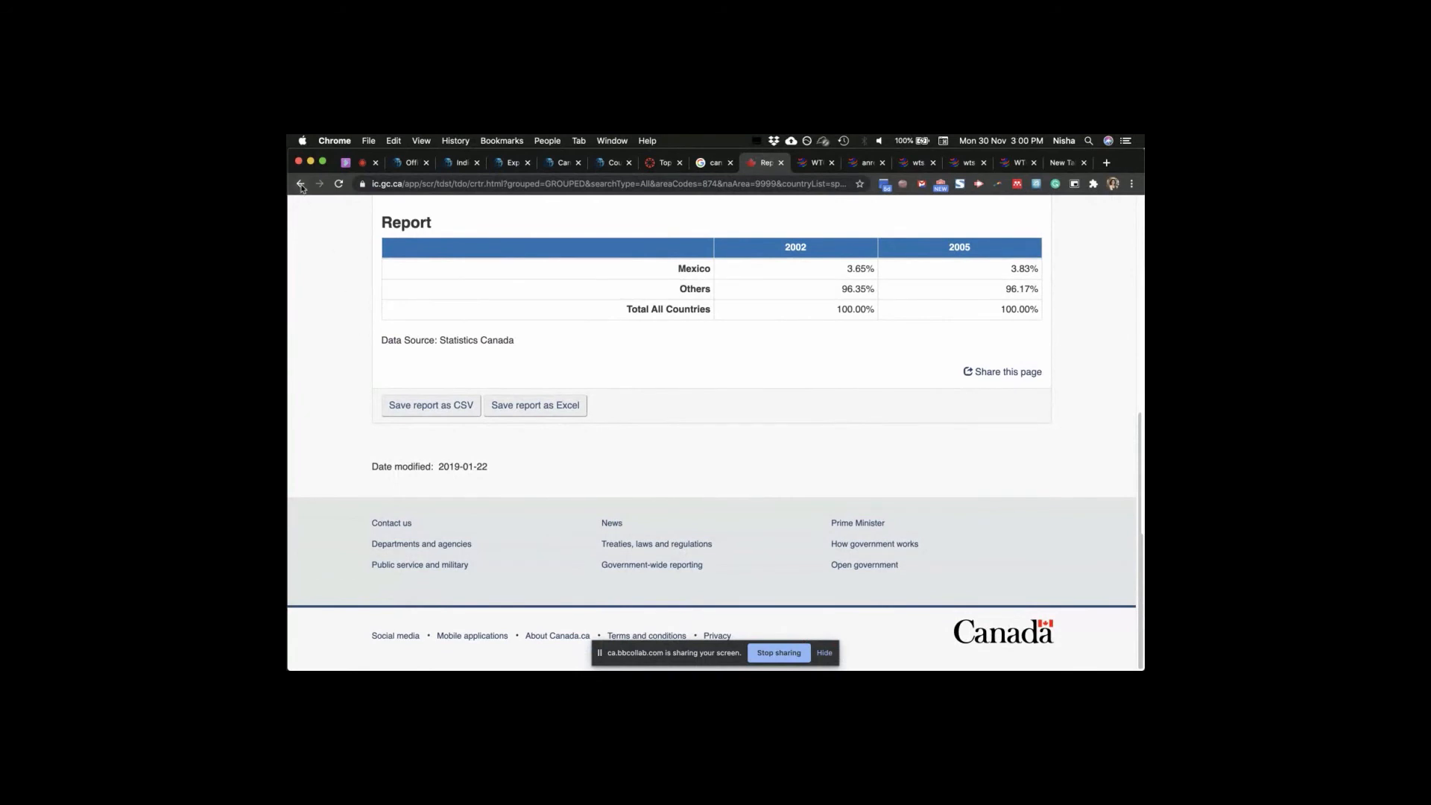
- Run the Top 25 industries imports report for 2019 in % Percentage and review the results table
{"action": "left_click", "coordinate": [301, 183]}
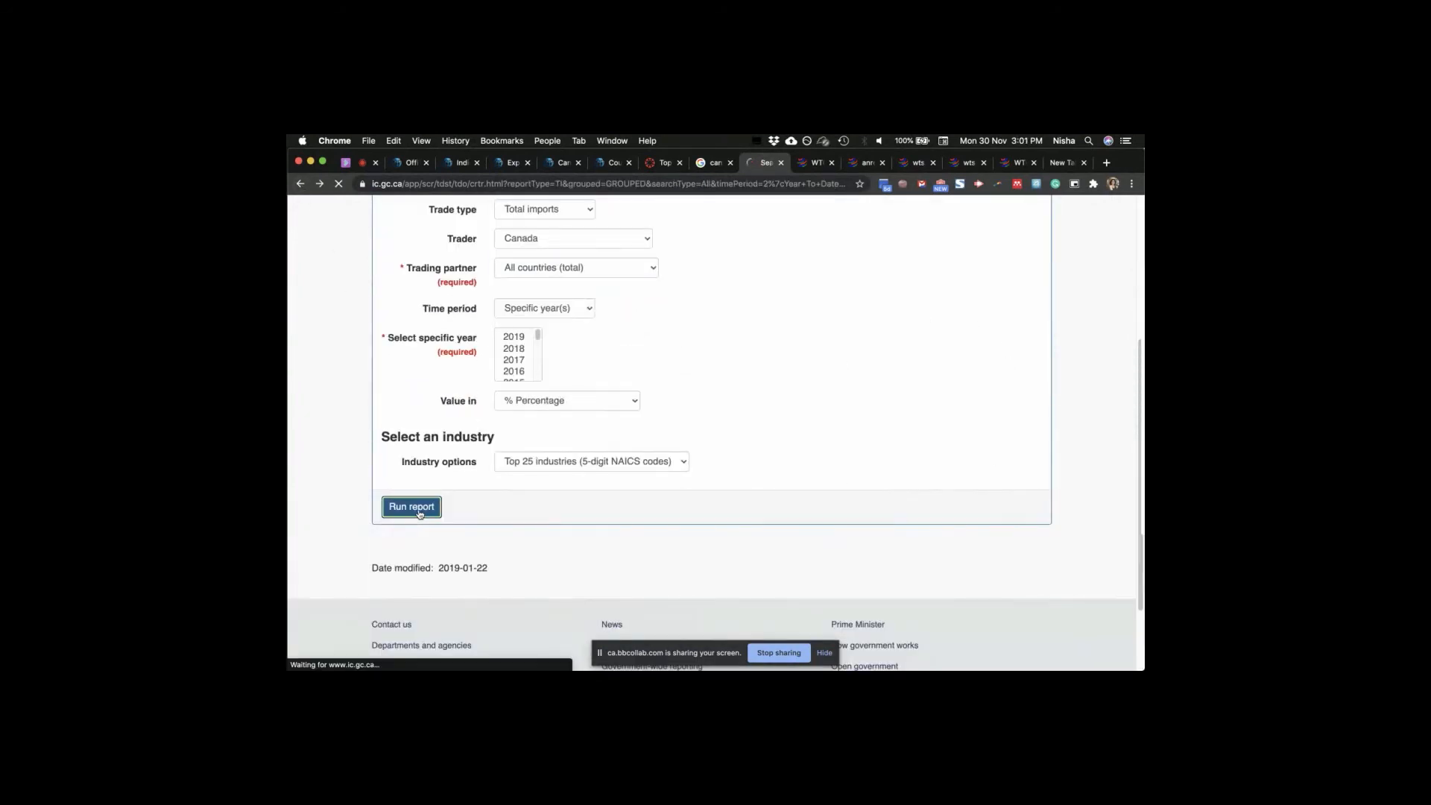
{"action": "left_click", "coordinate": [411, 506]}
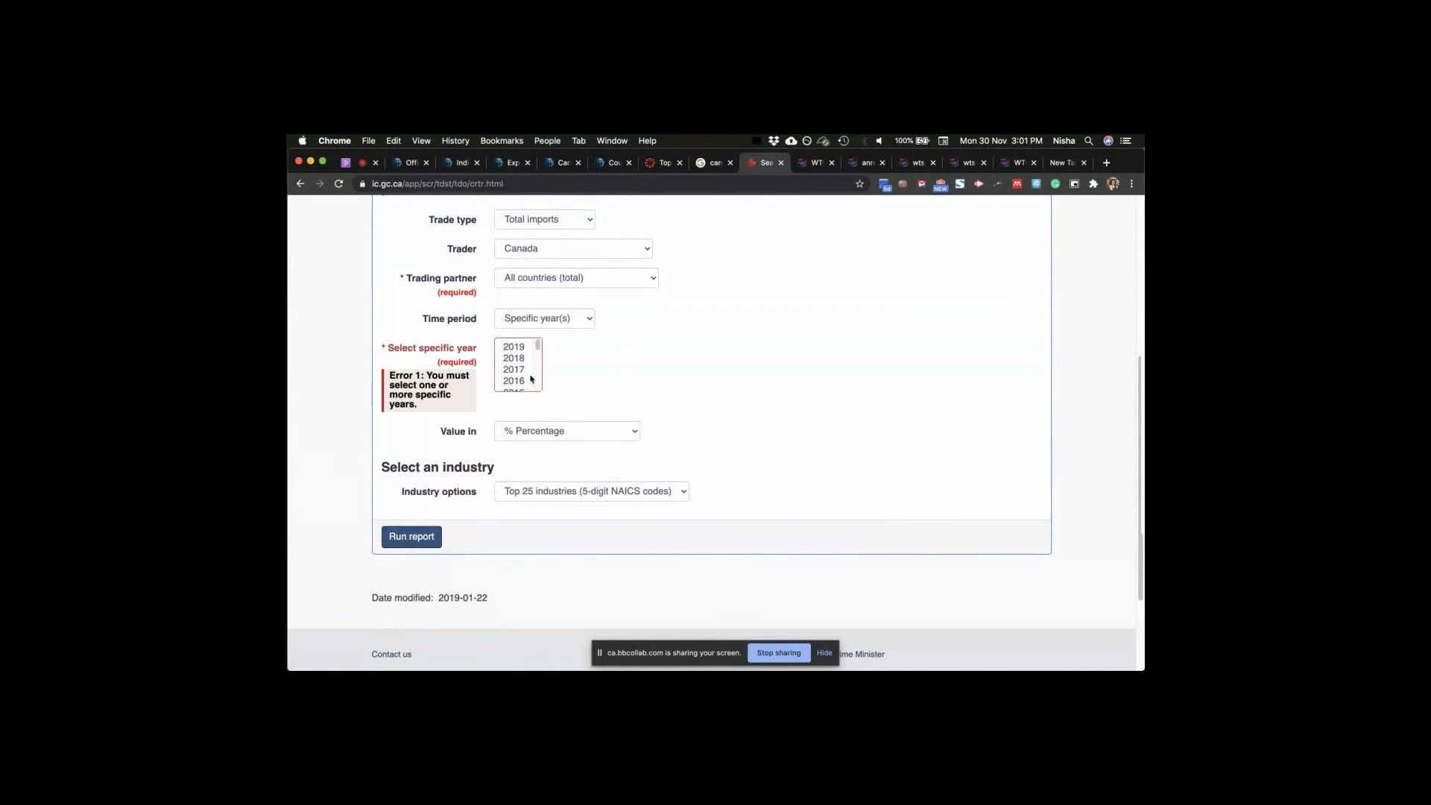
{"action": "left_click", "coordinate": [513, 347]}
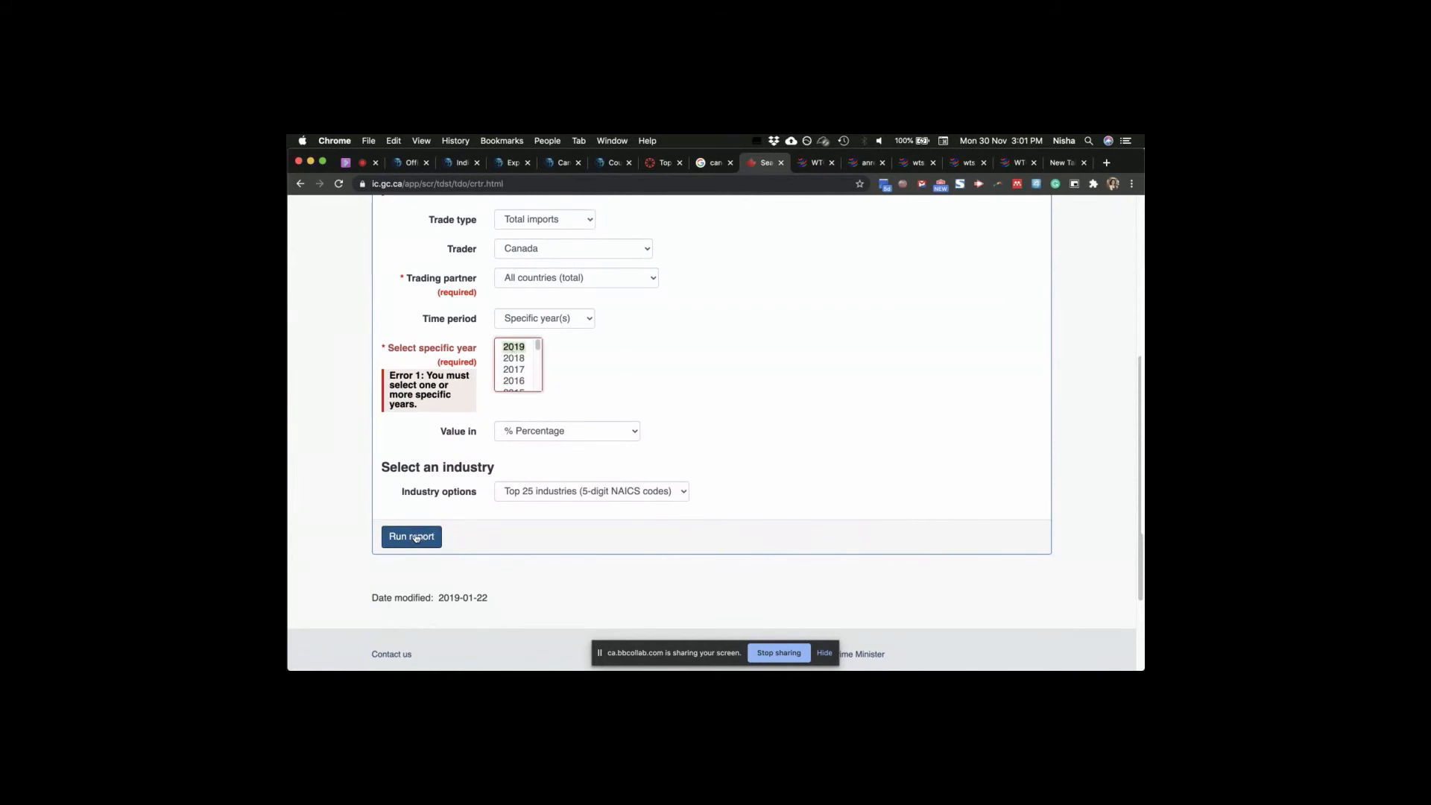
{"action": "left_click", "coordinate": [410, 536]}
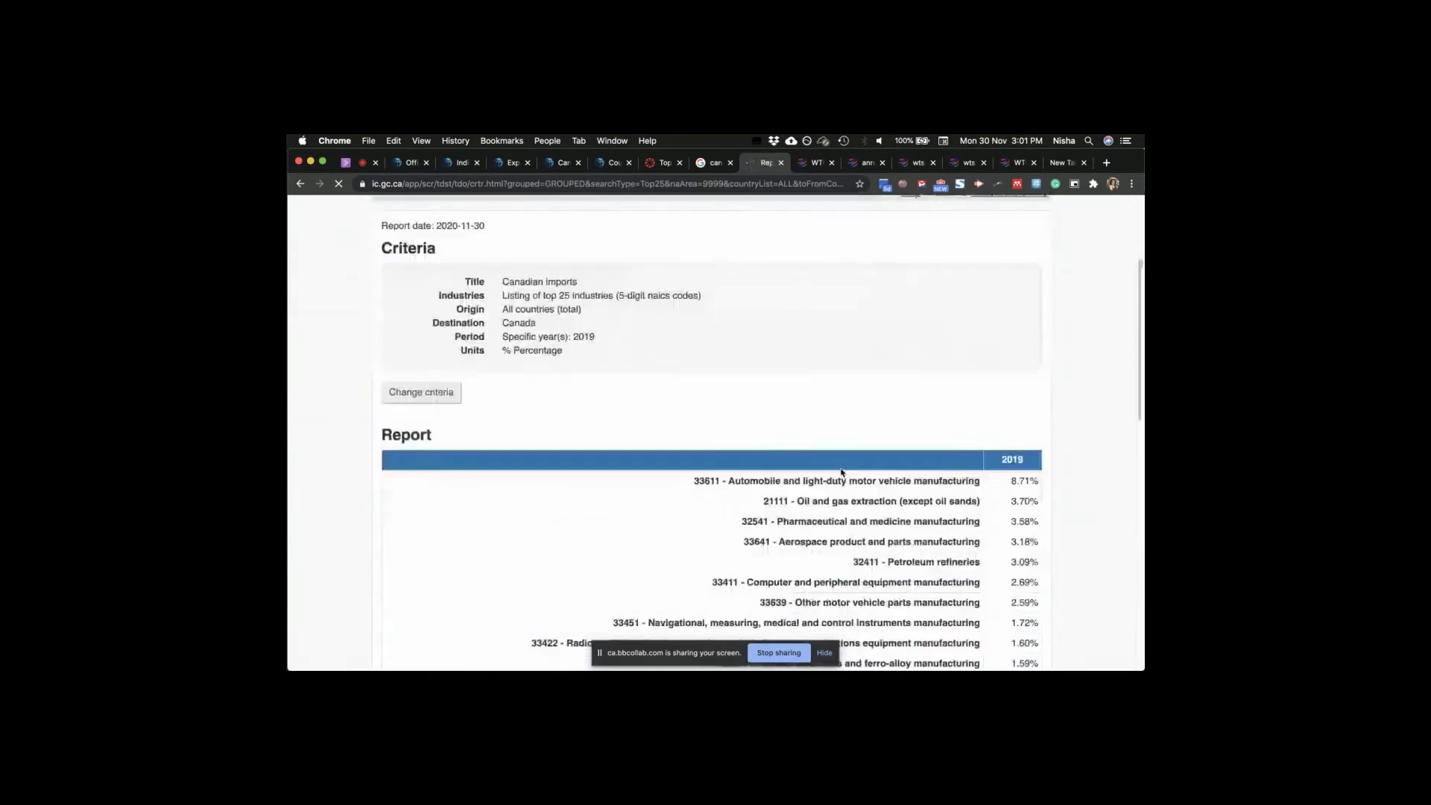
{"action": "scroll", "scroll_direction": "down", "scroll_amount": 3}
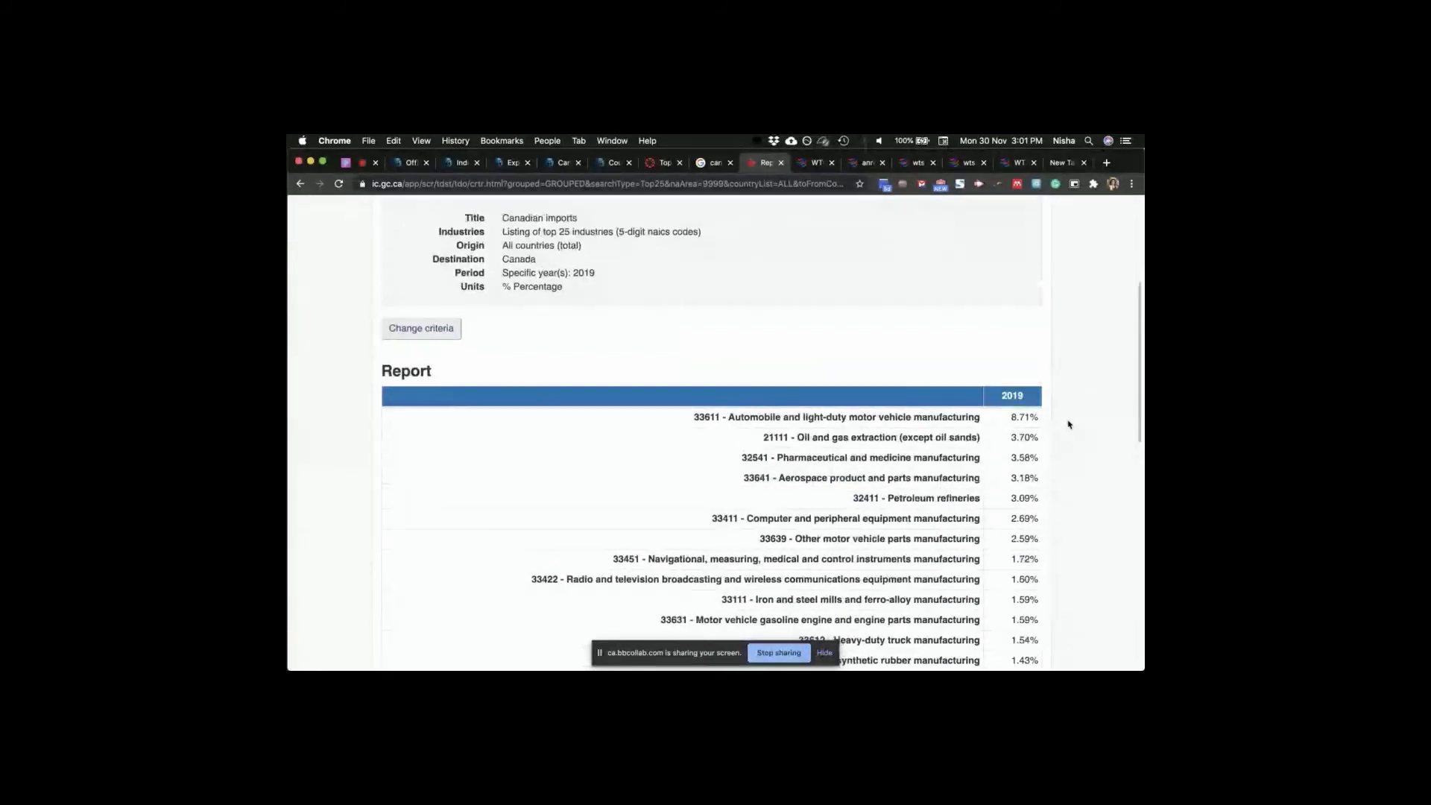
{"action": "scroll", "scroll_direction": "down", "scroll_amount": 3}
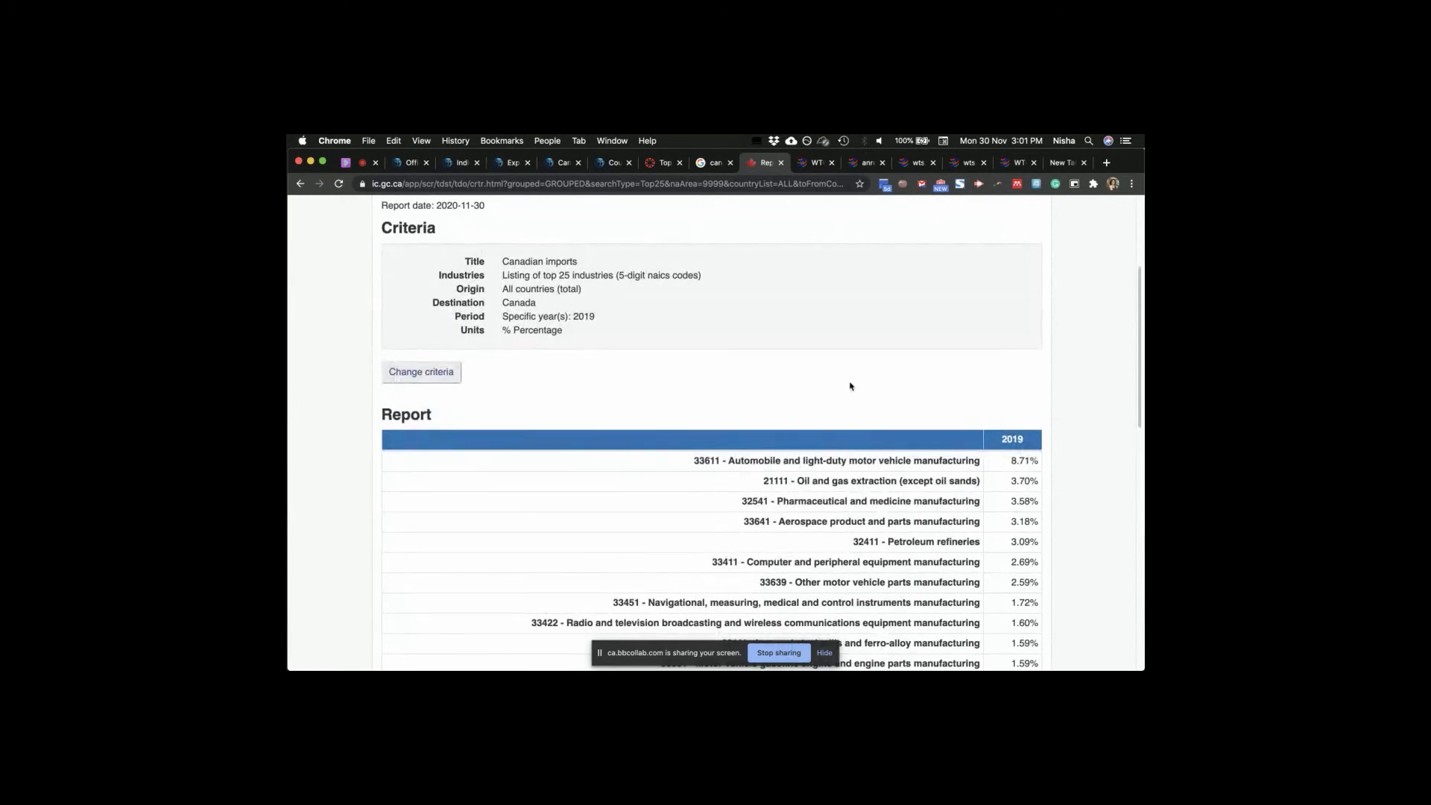
{"action": "mouse_move", "coordinate": [978, 355]}
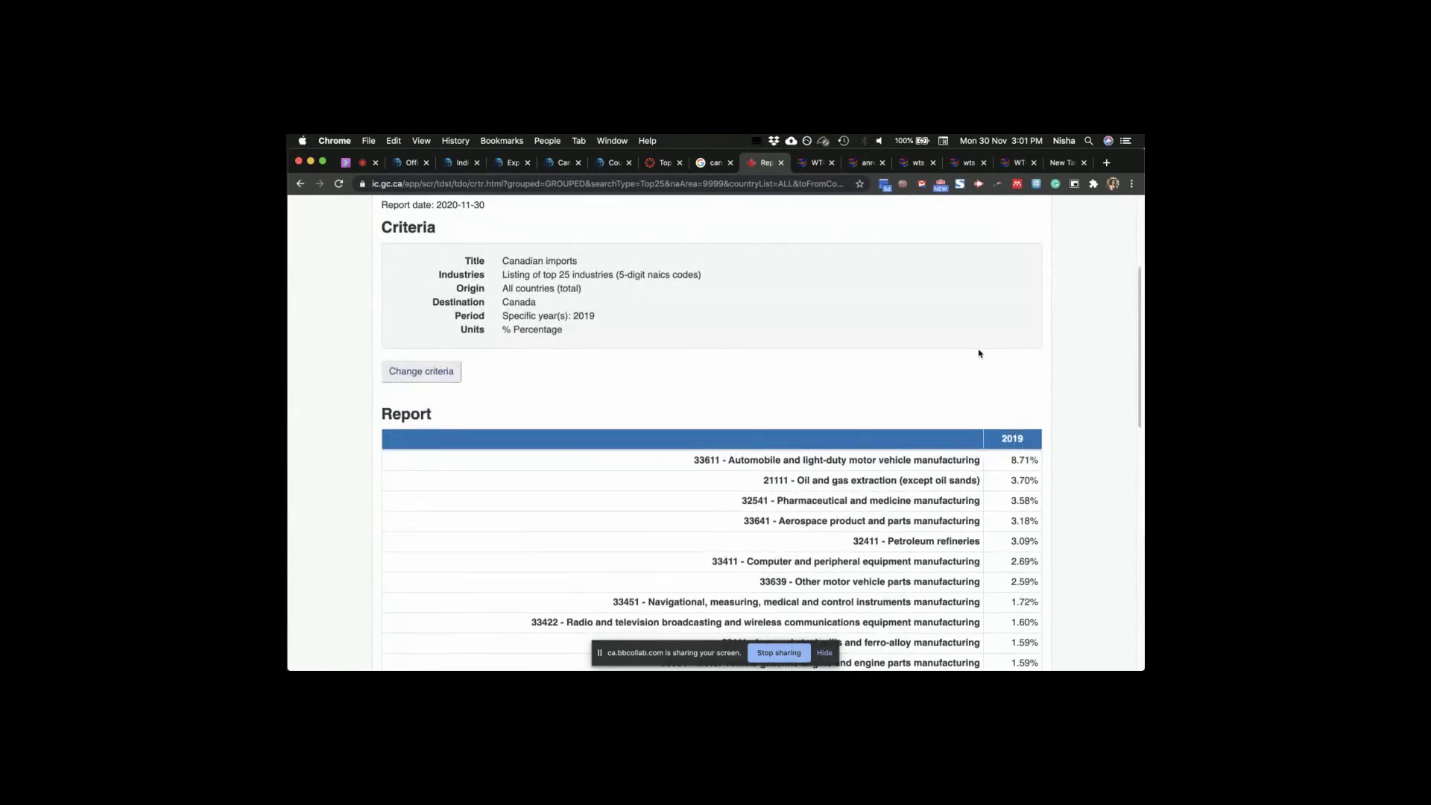
{"action": "scroll", "scroll_direction": "down", "scroll_amount": 3}
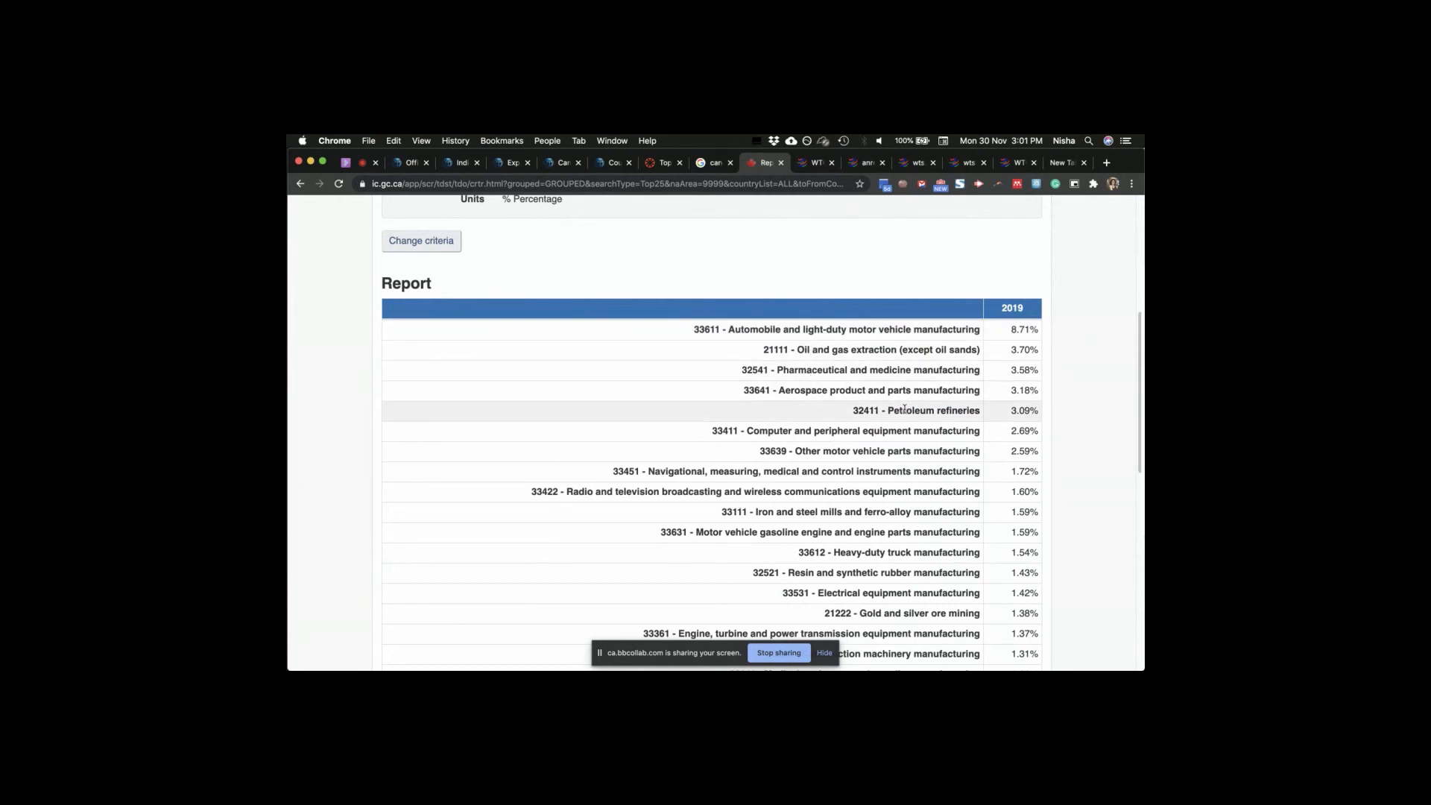
- Rerun the 2019 top-25 industries report with Trade type set to Total exports and review results
{"action": "left_click", "coordinate": [420, 240]}
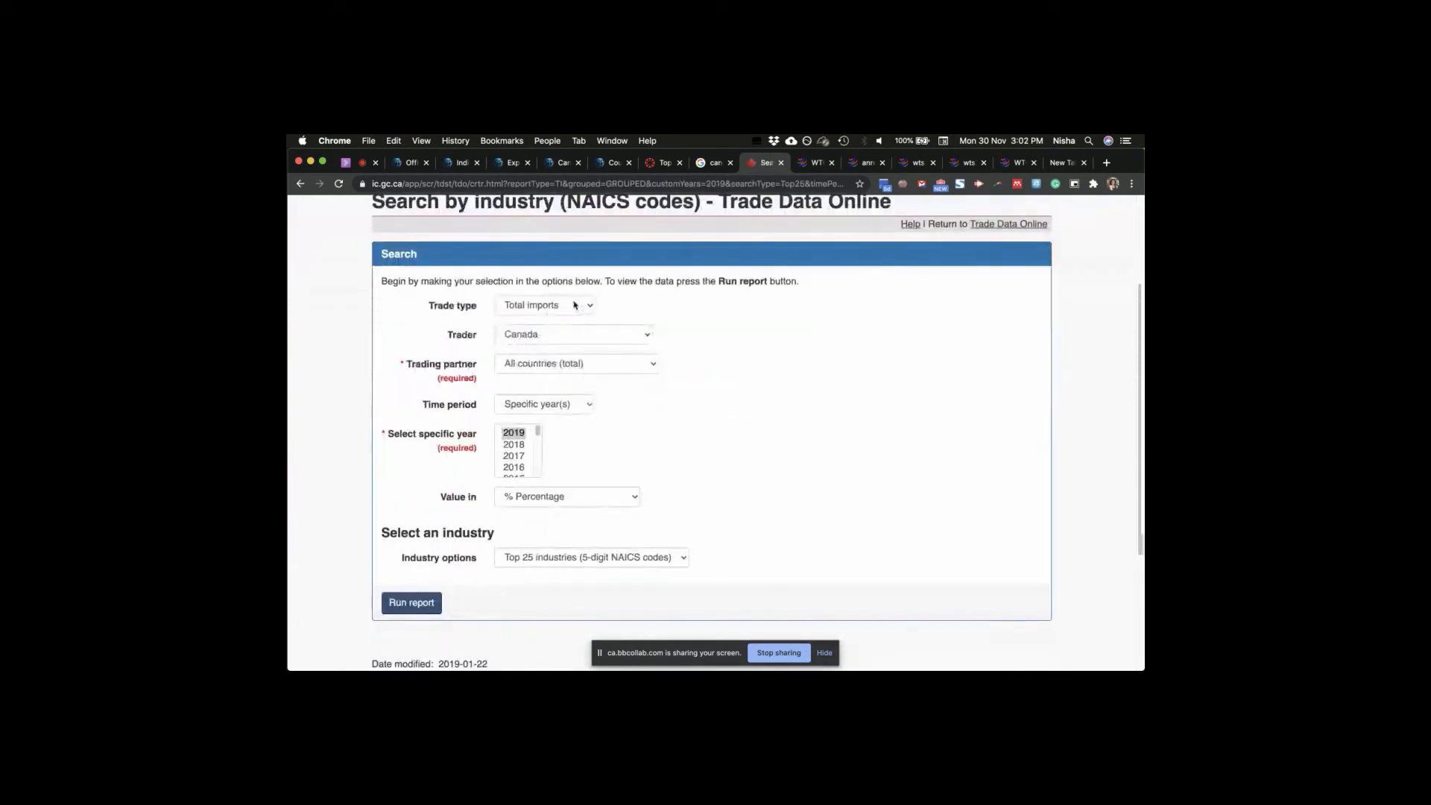
{"action": "left_click", "coordinate": [545, 304]}
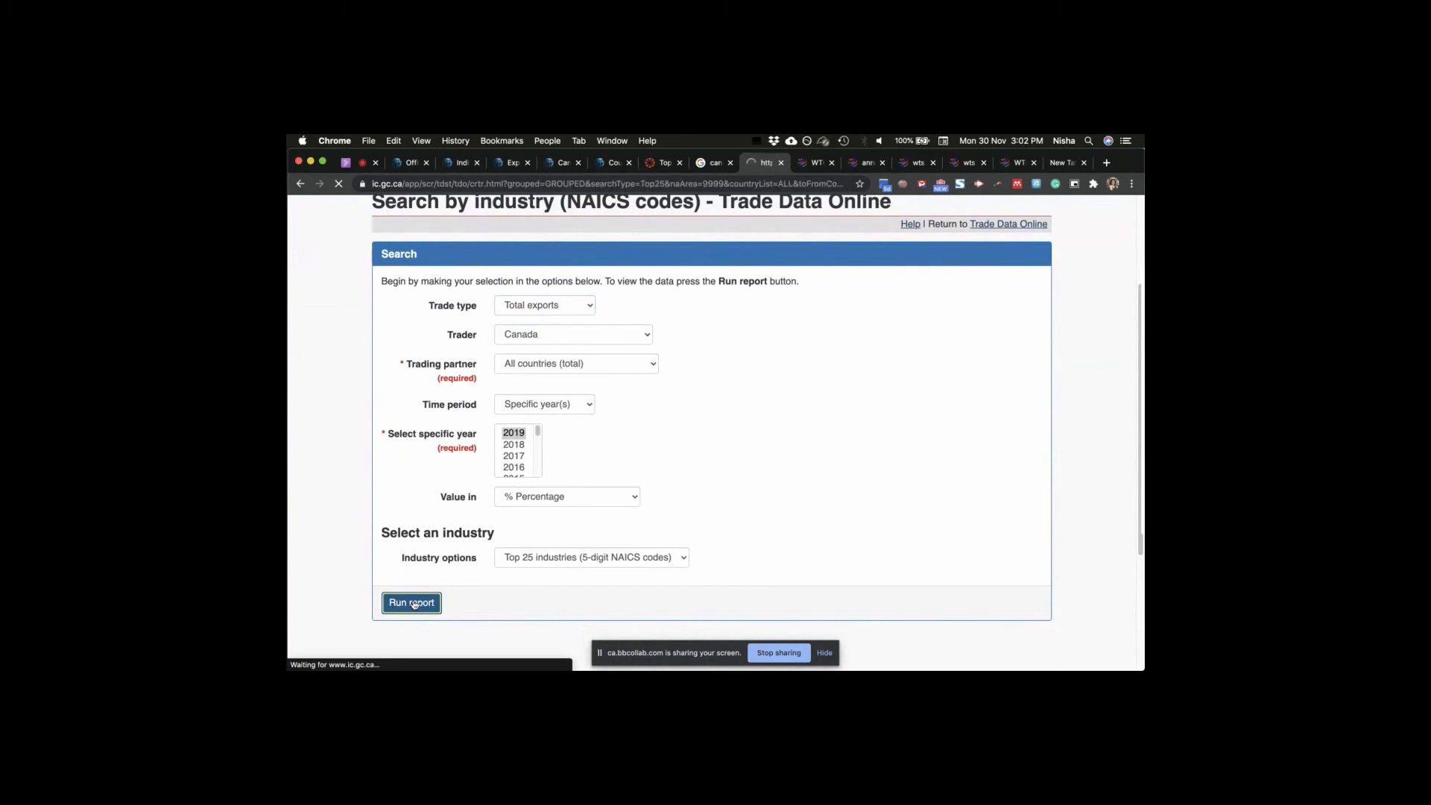
{"action": "left_click", "coordinate": [412, 602]}
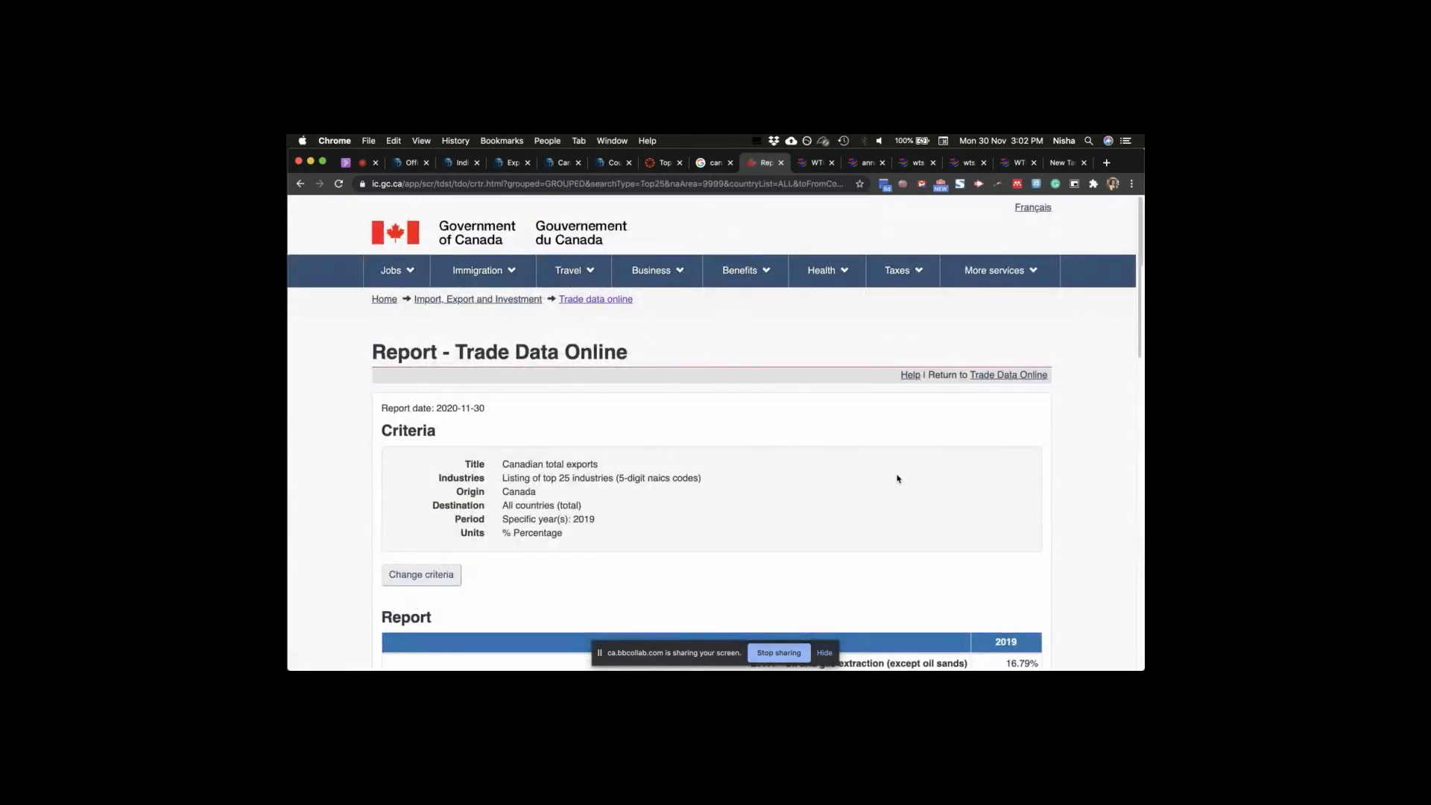
{"action": "scroll", "scroll_direction": "down", "scroll_amount": 3}
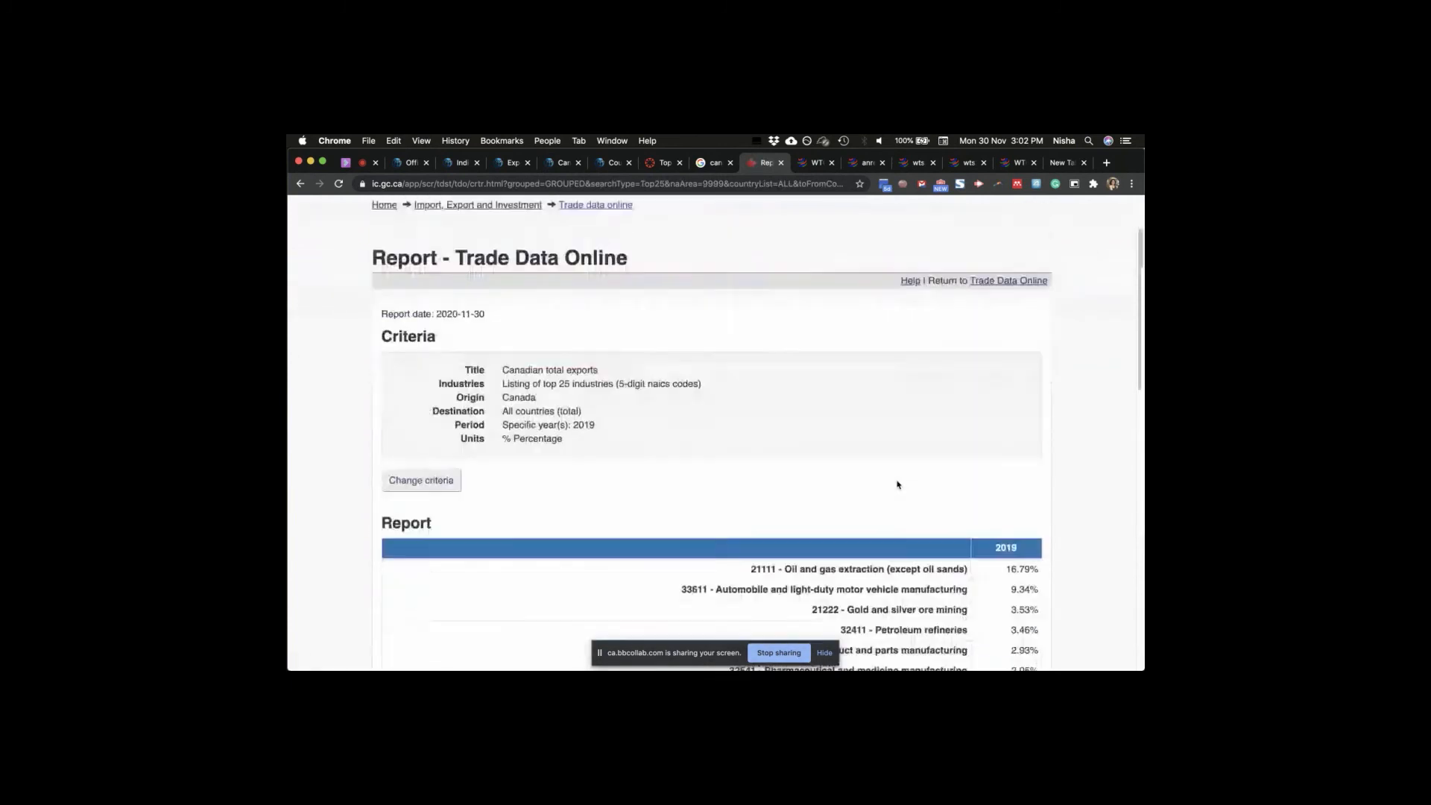
{"action": "scroll", "scroll_direction": "down", "scroll_amount": 3}
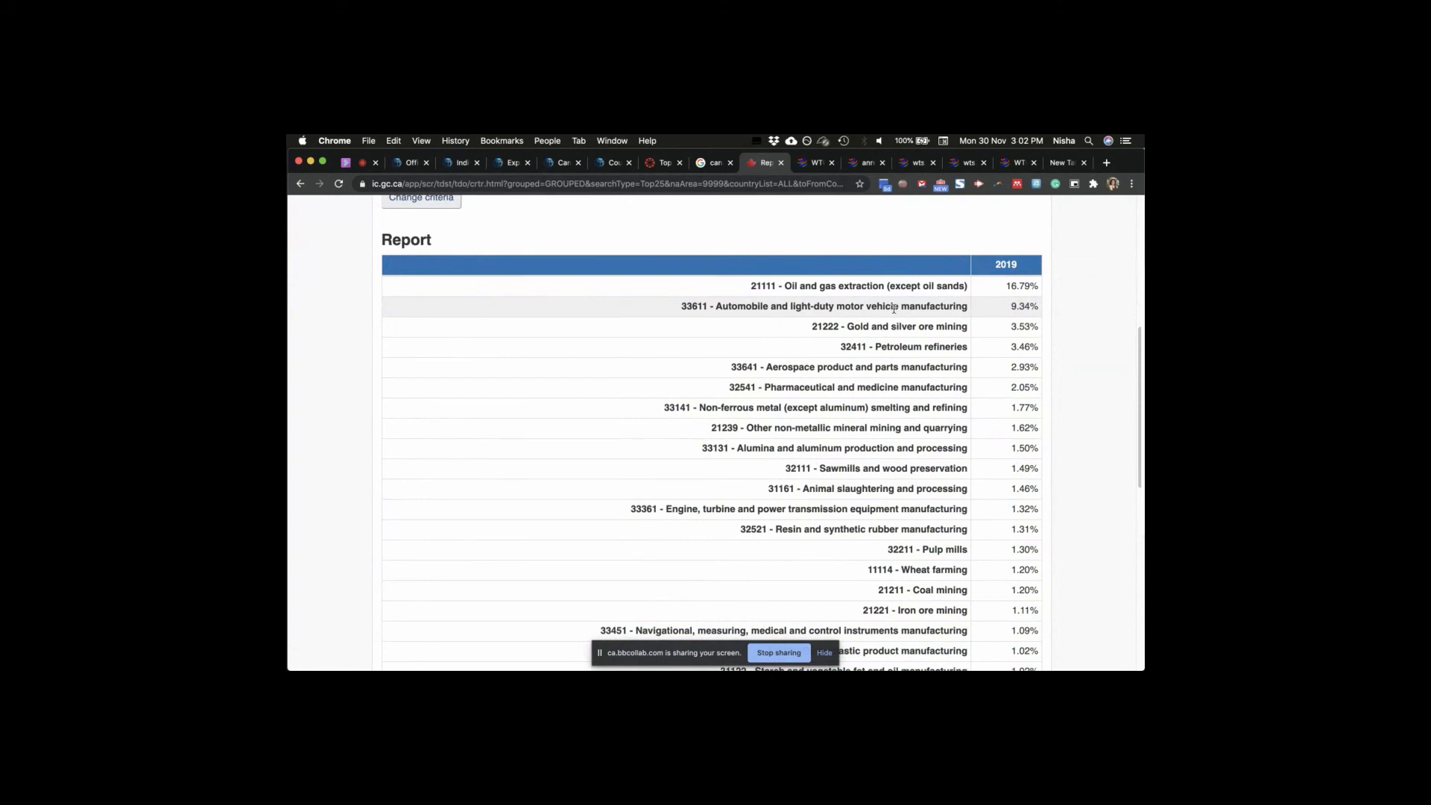
{"action": "mouse_move", "coordinate": [912, 386]}
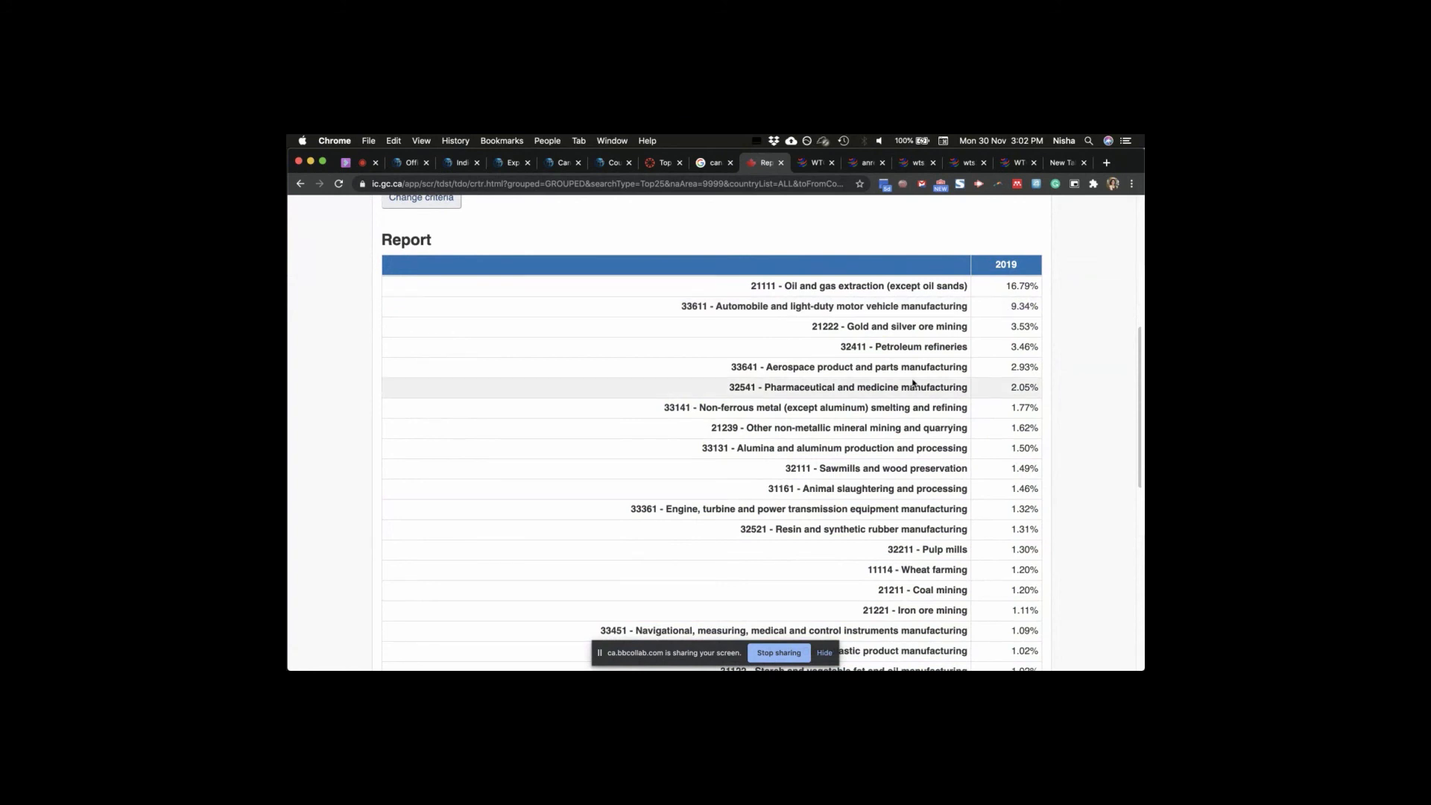
{"action": "mouse_move", "coordinate": [915, 366]}
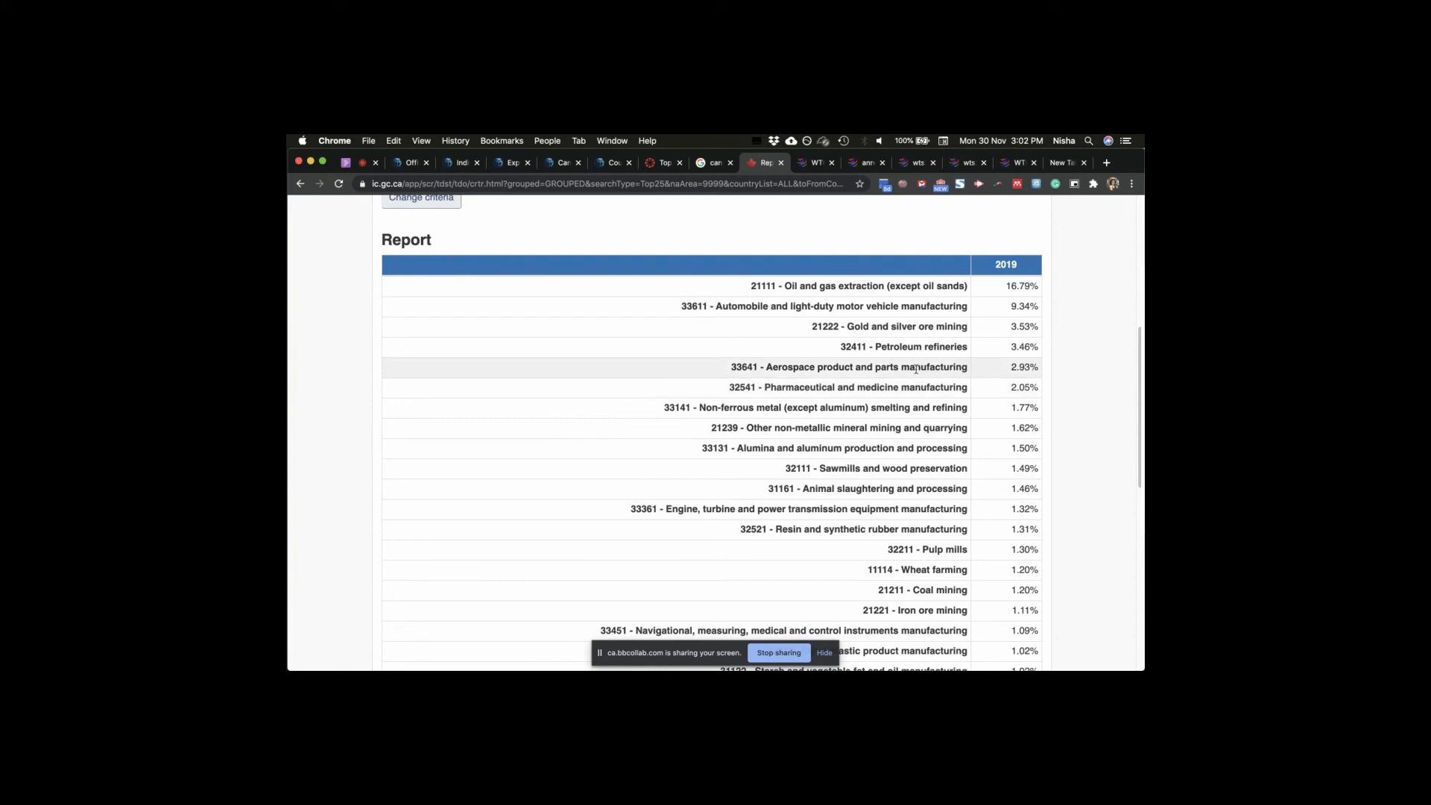
{"action": "mouse_move", "coordinate": [916, 387]}
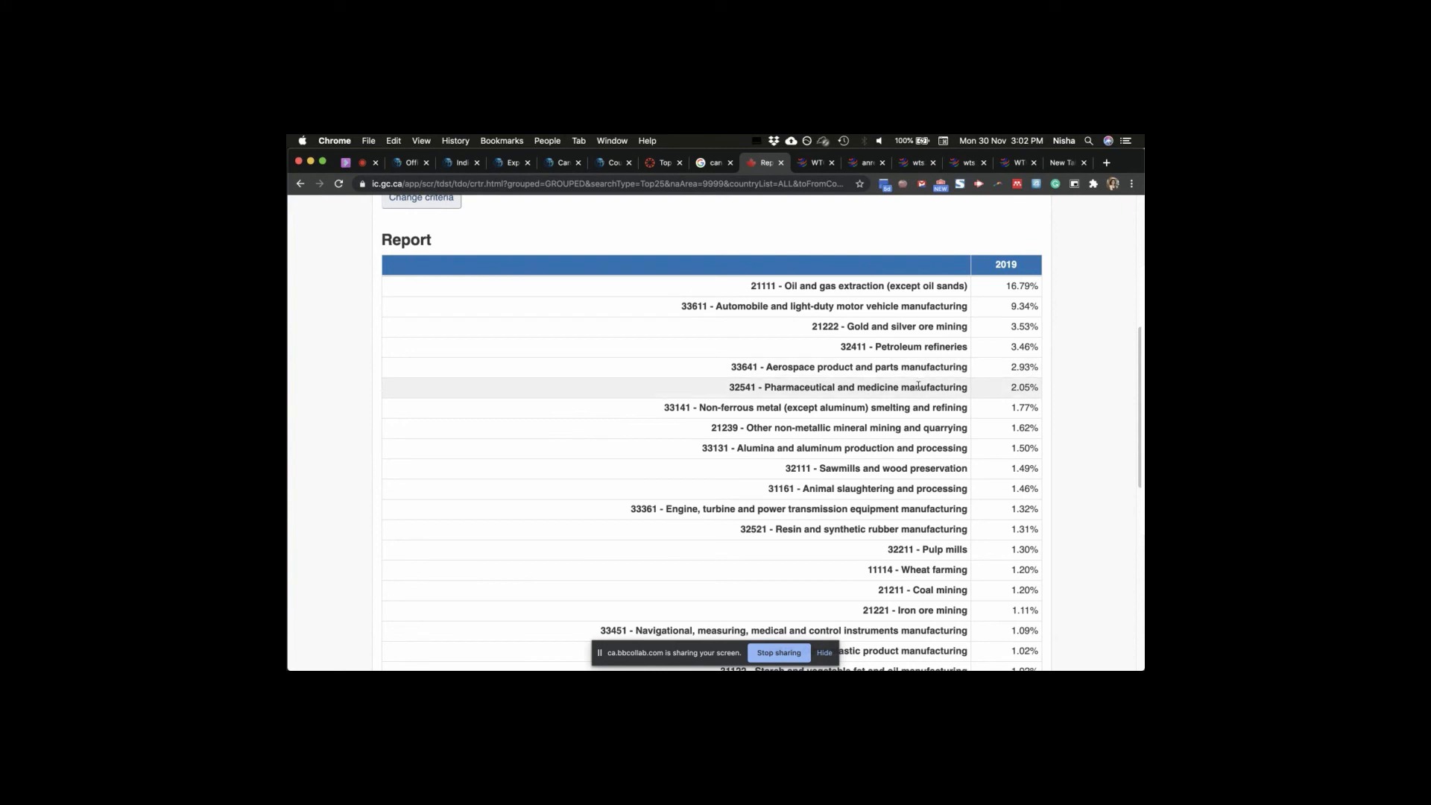
{"action": "mouse_move", "coordinate": [934, 326]}
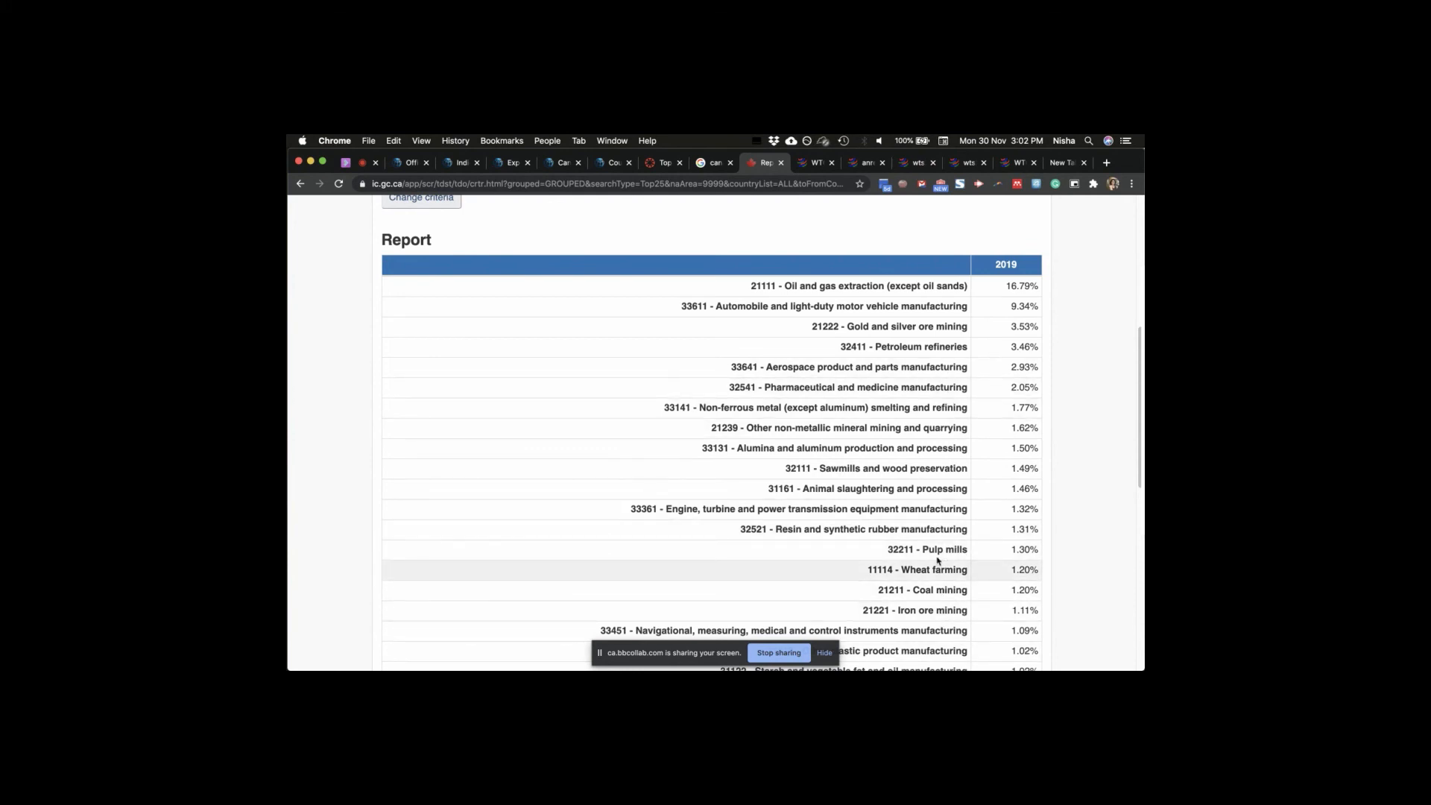
{"action": "mouse_move", "coordinate": [934, 508]}
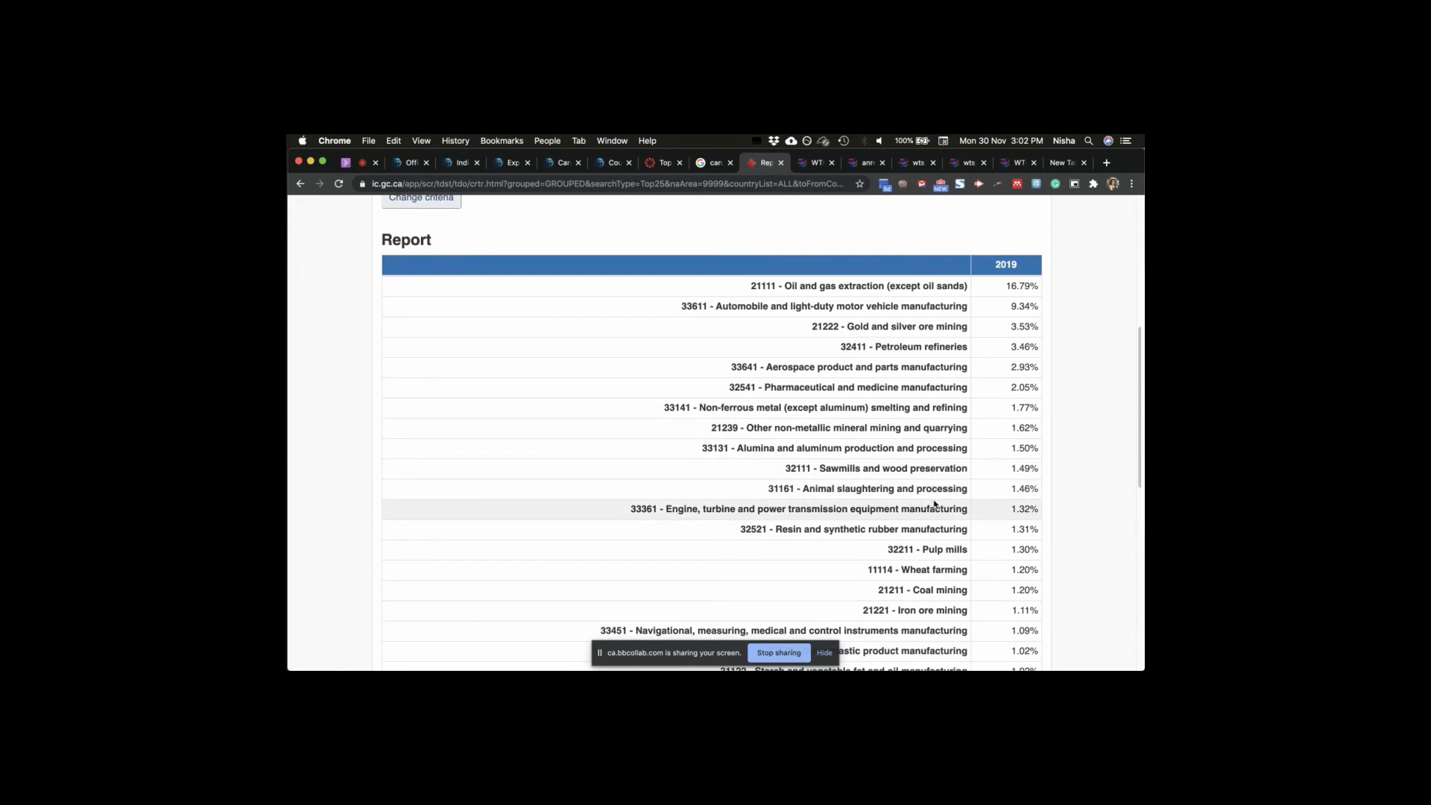
{"action": "mouse_move", "coordinate": [903, 498]}
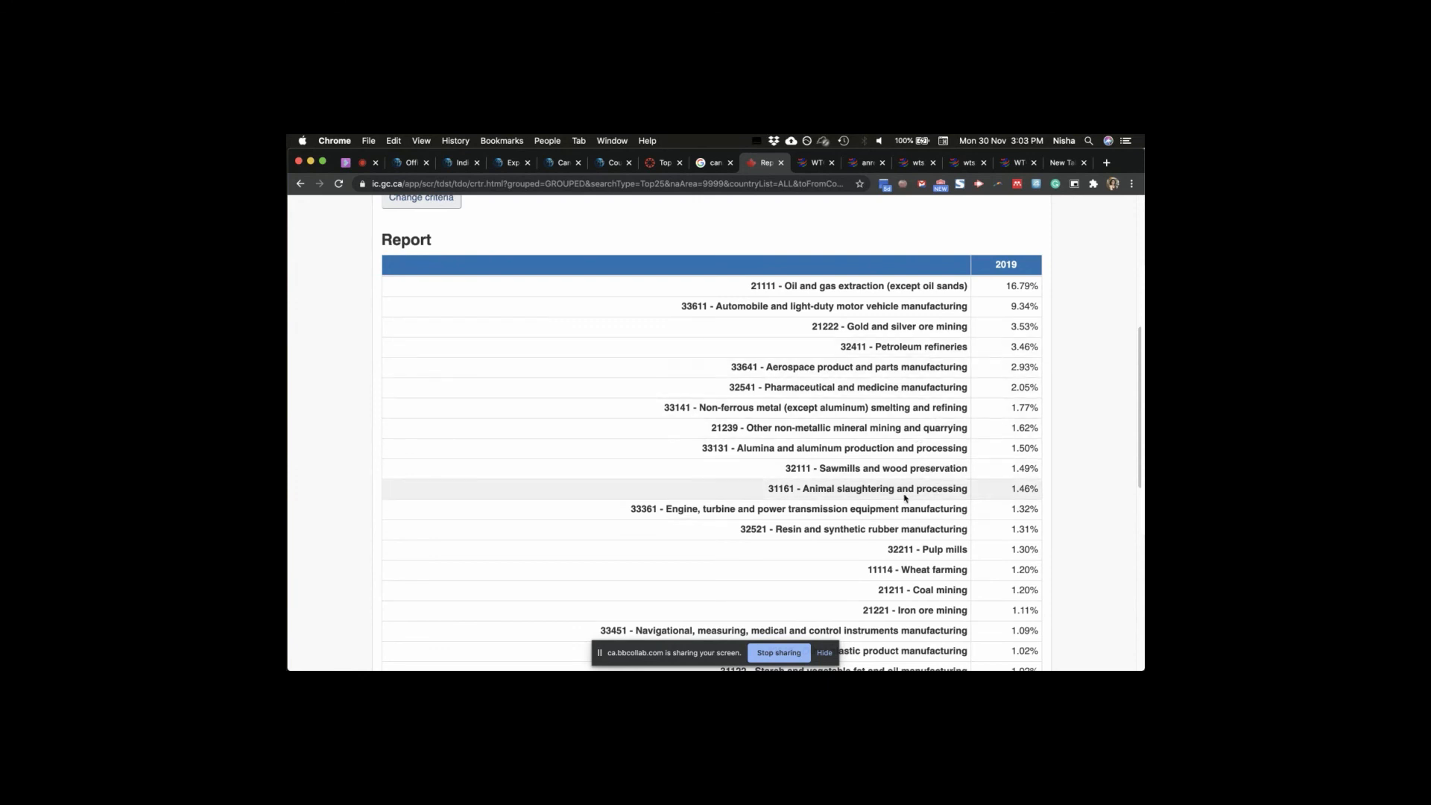
{"action": "scroll", "scroll_direction": "down", "scroll_amount": 3}
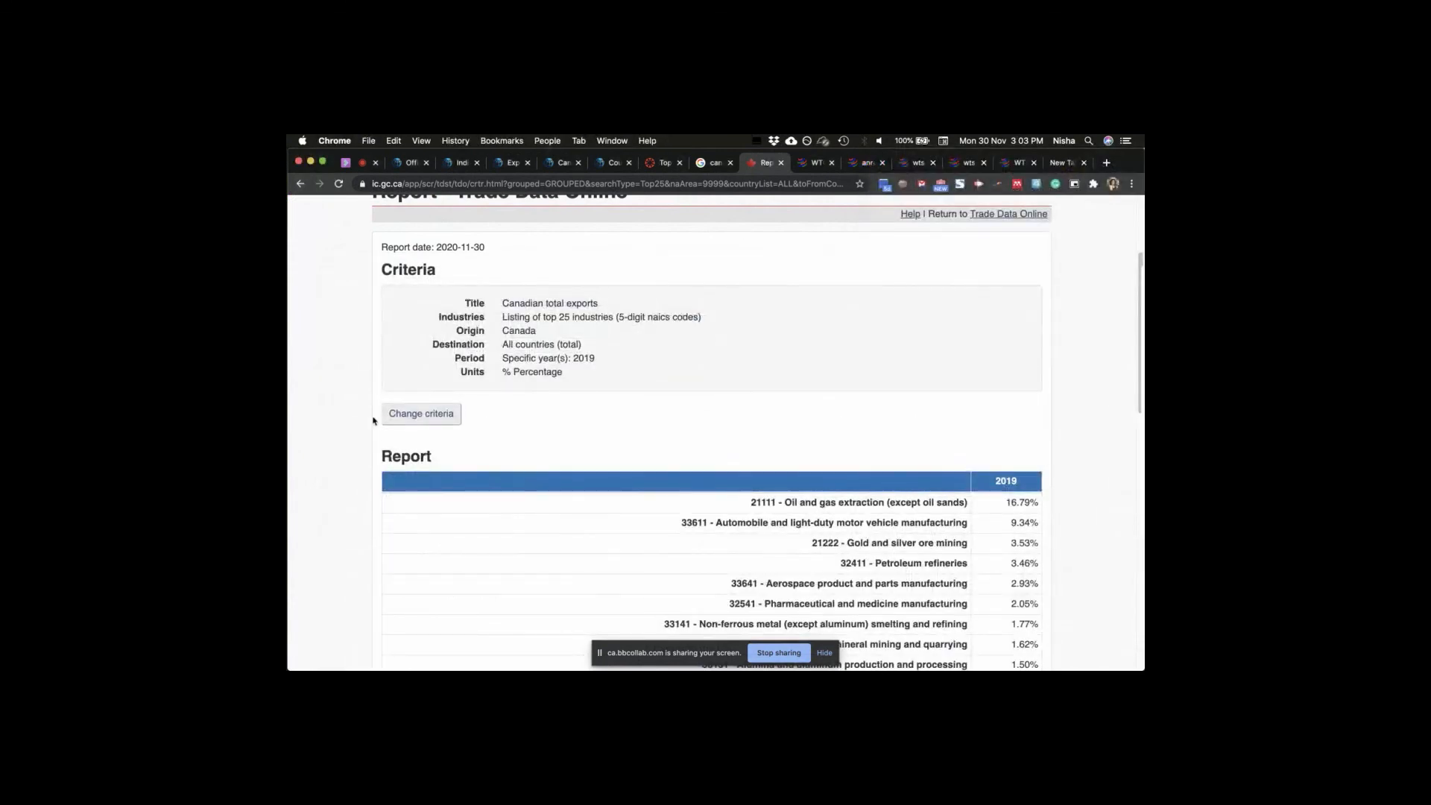
- Set the trading partner to the specific country United States in the report criteria
{"action": "left_click", "coordinate": [421, 413]}
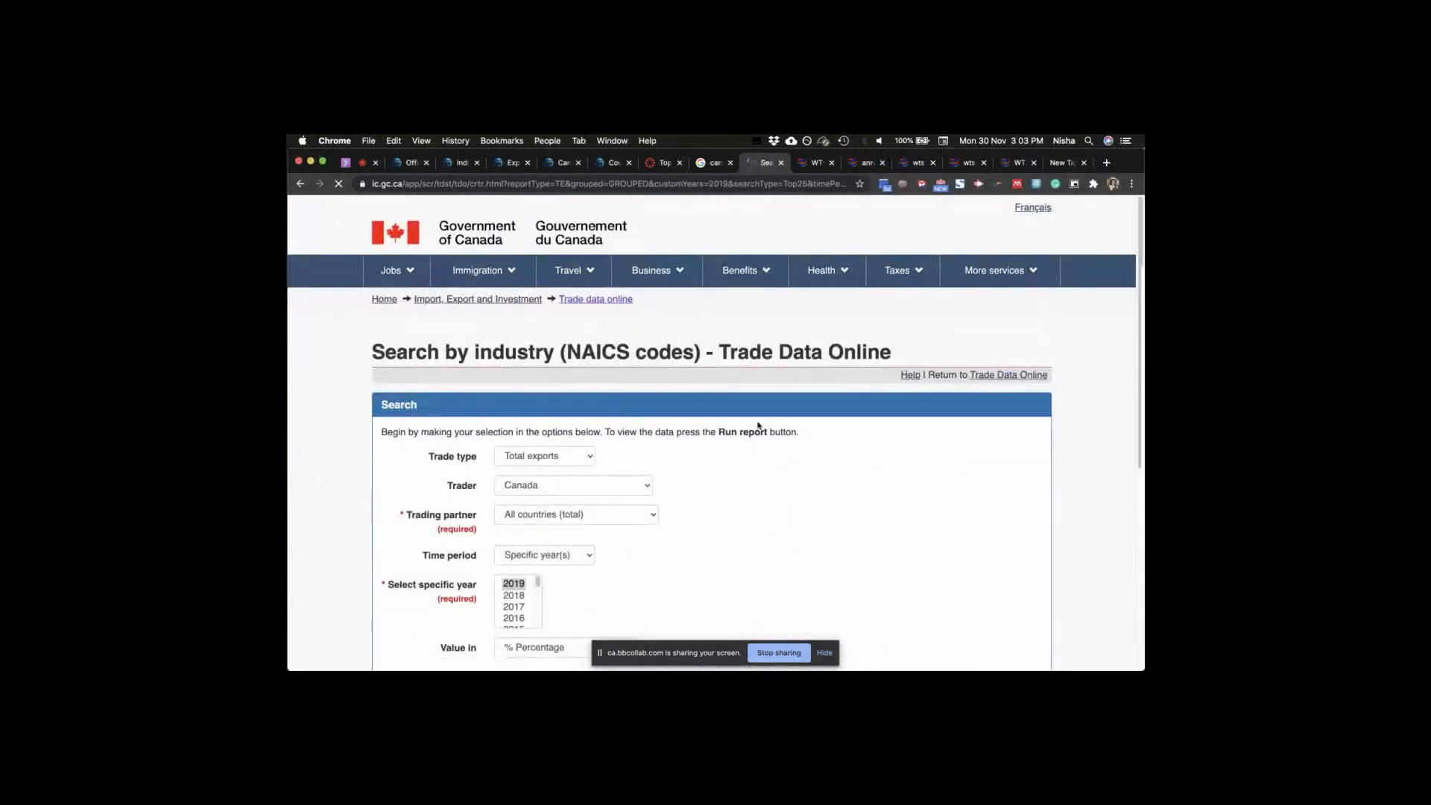
{"action": "scroll", "scroll_direction": "down", "scroll_amount": 3}
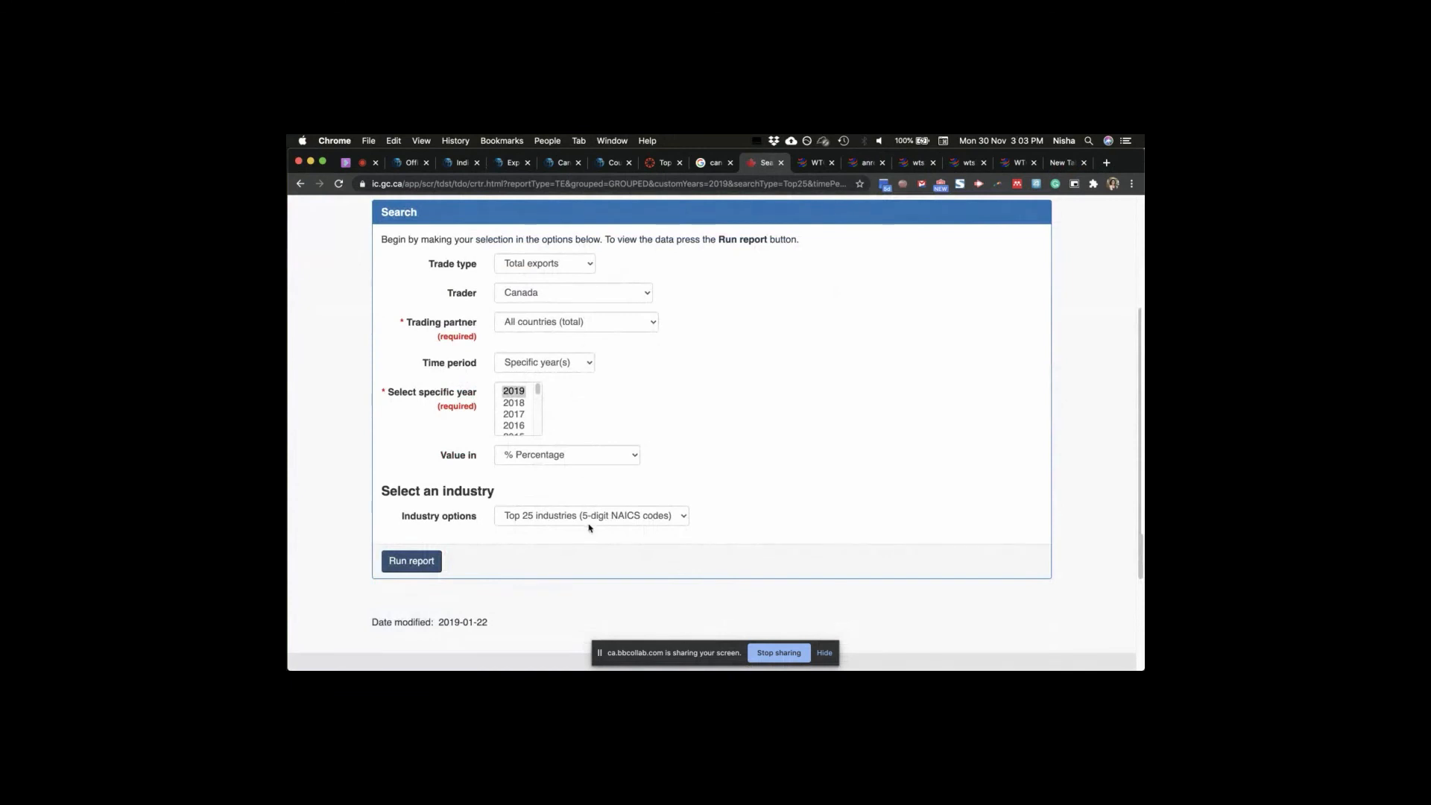
{"action": "mouse_move", "coordinate": [596, 331]}
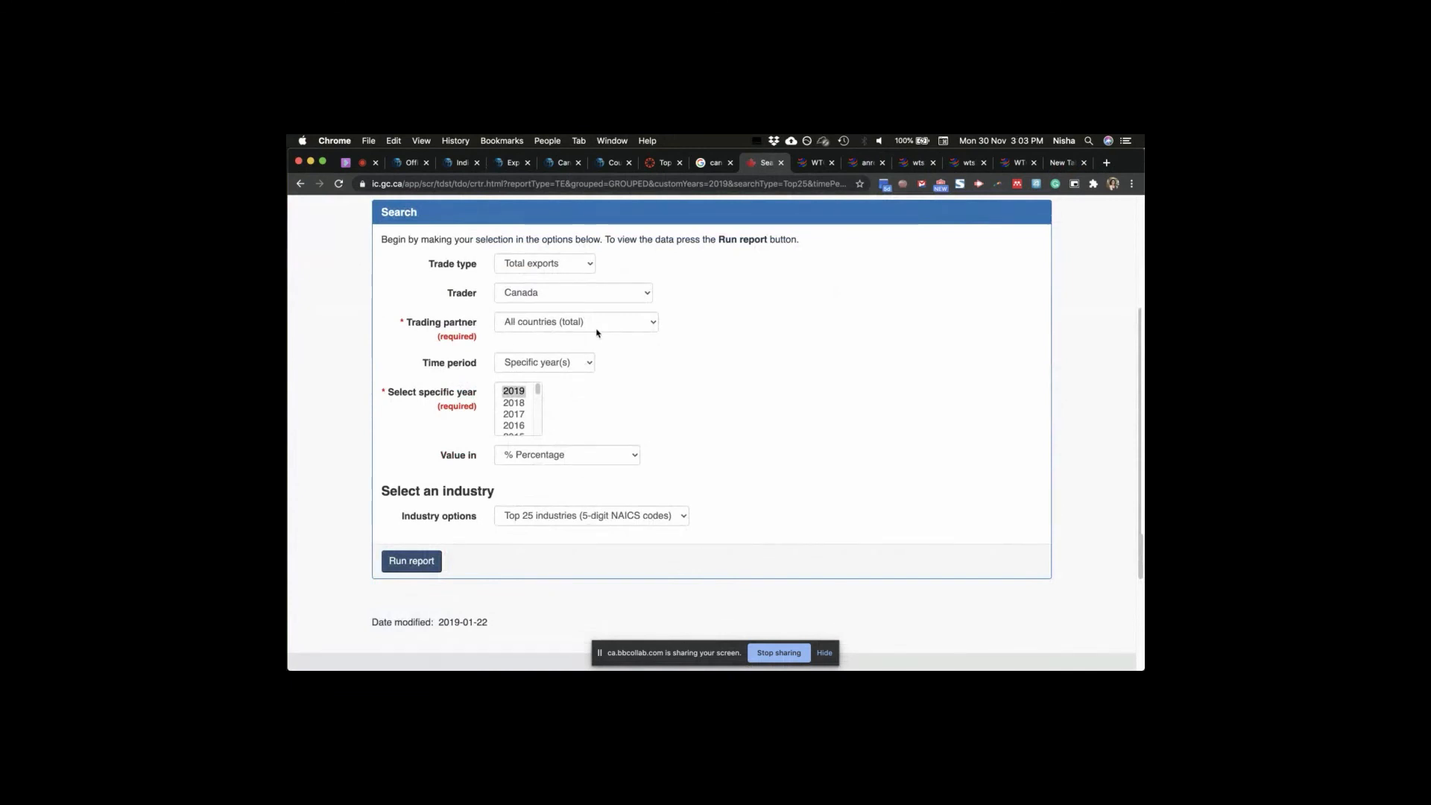
{"action": "left_click", "coordinate": [575, 322]}
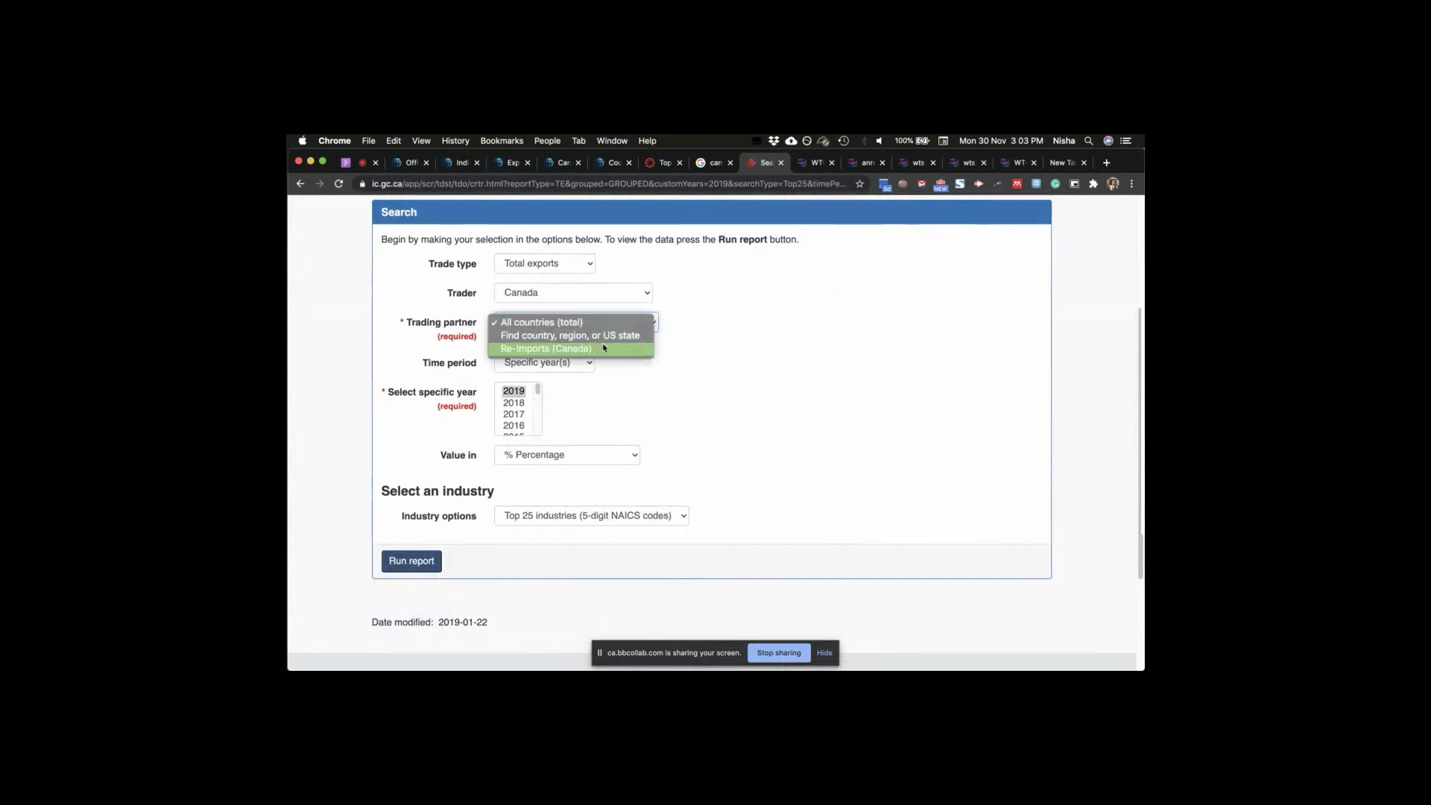
{"action": "left_click", "coordinate": [569, 336]}
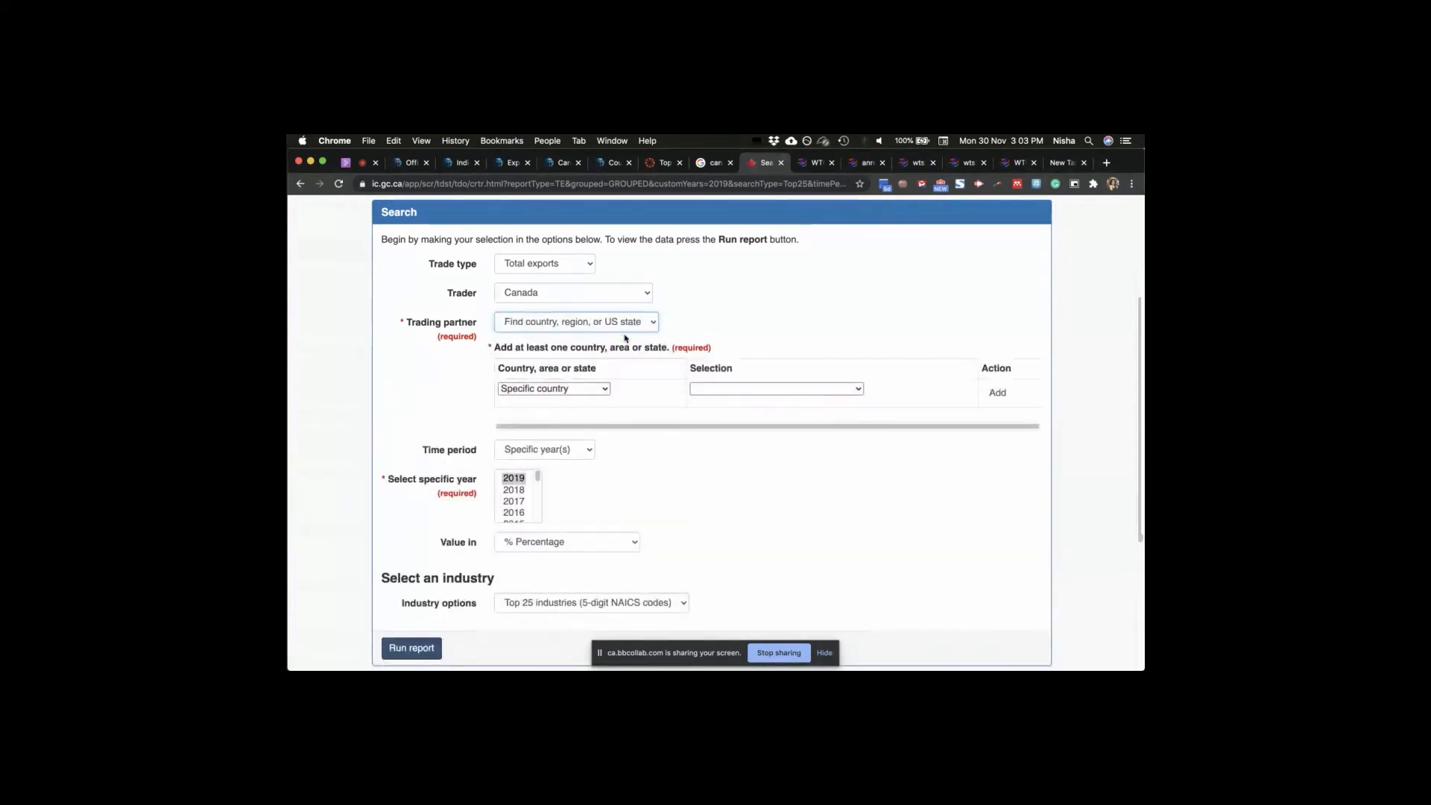
{"action": "left_click", "coordinate": [551, 387]}
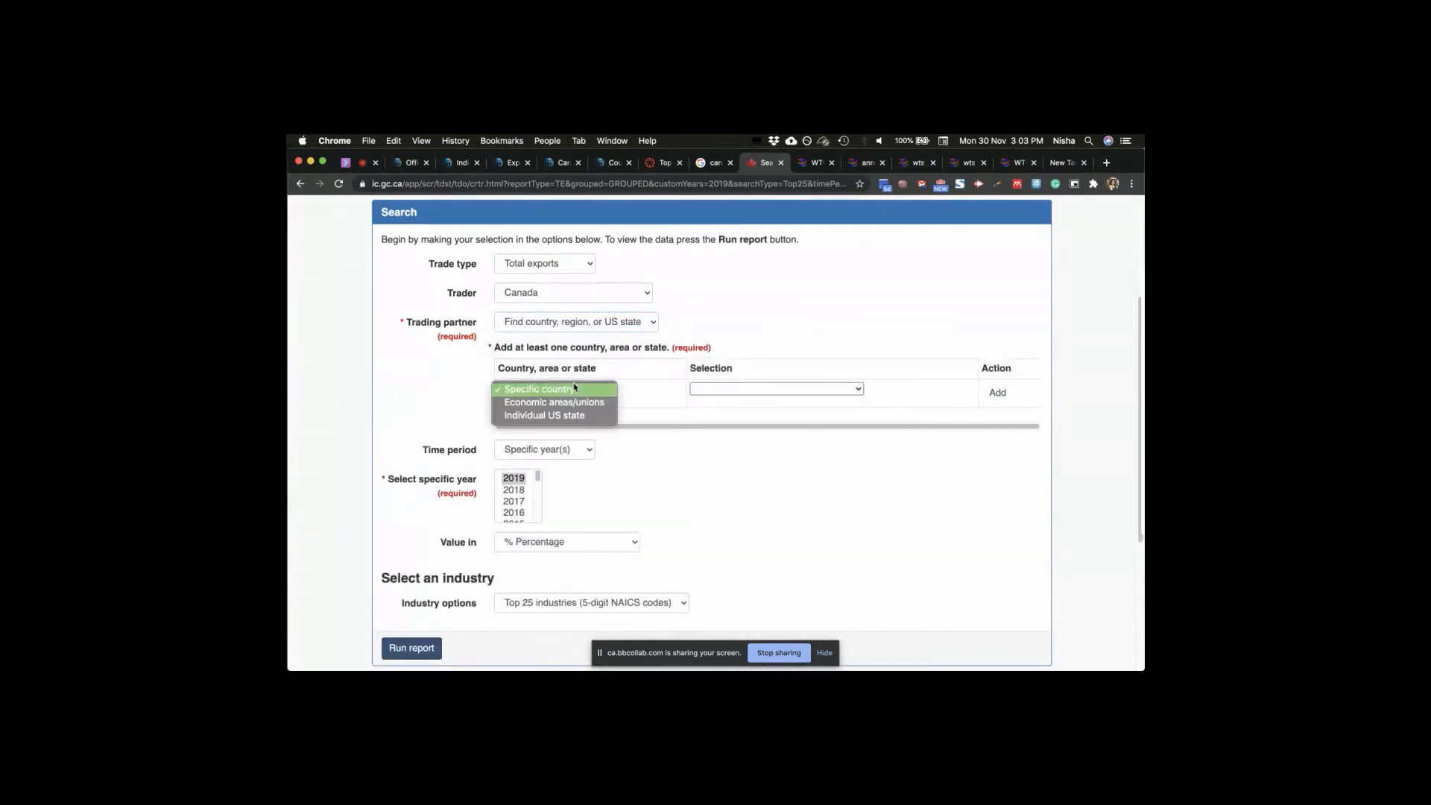
{"action": "left_click", "coordinate": [773, 387]}
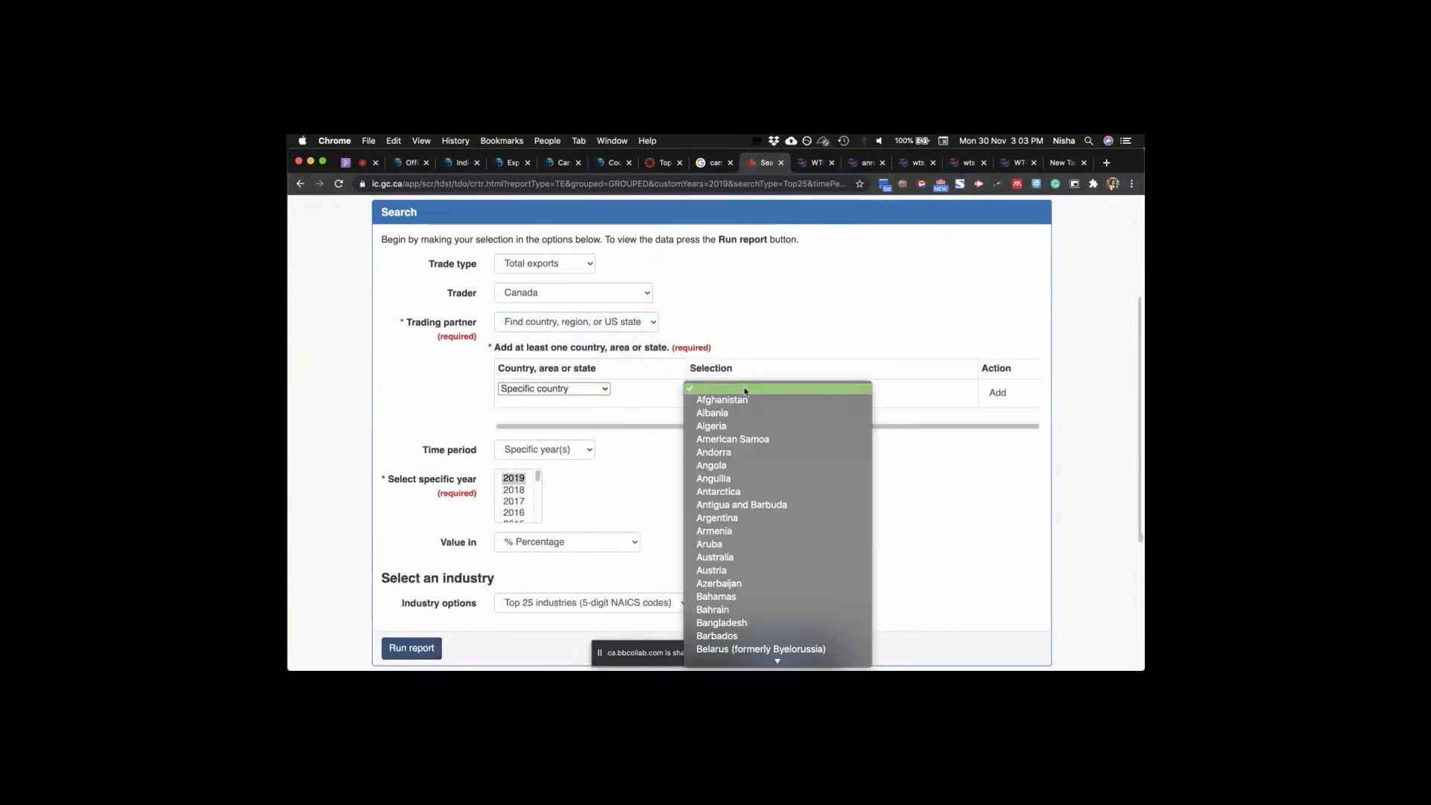
{"action": "scroll", "scroll_direction": "down", "scroll_amount": 3}
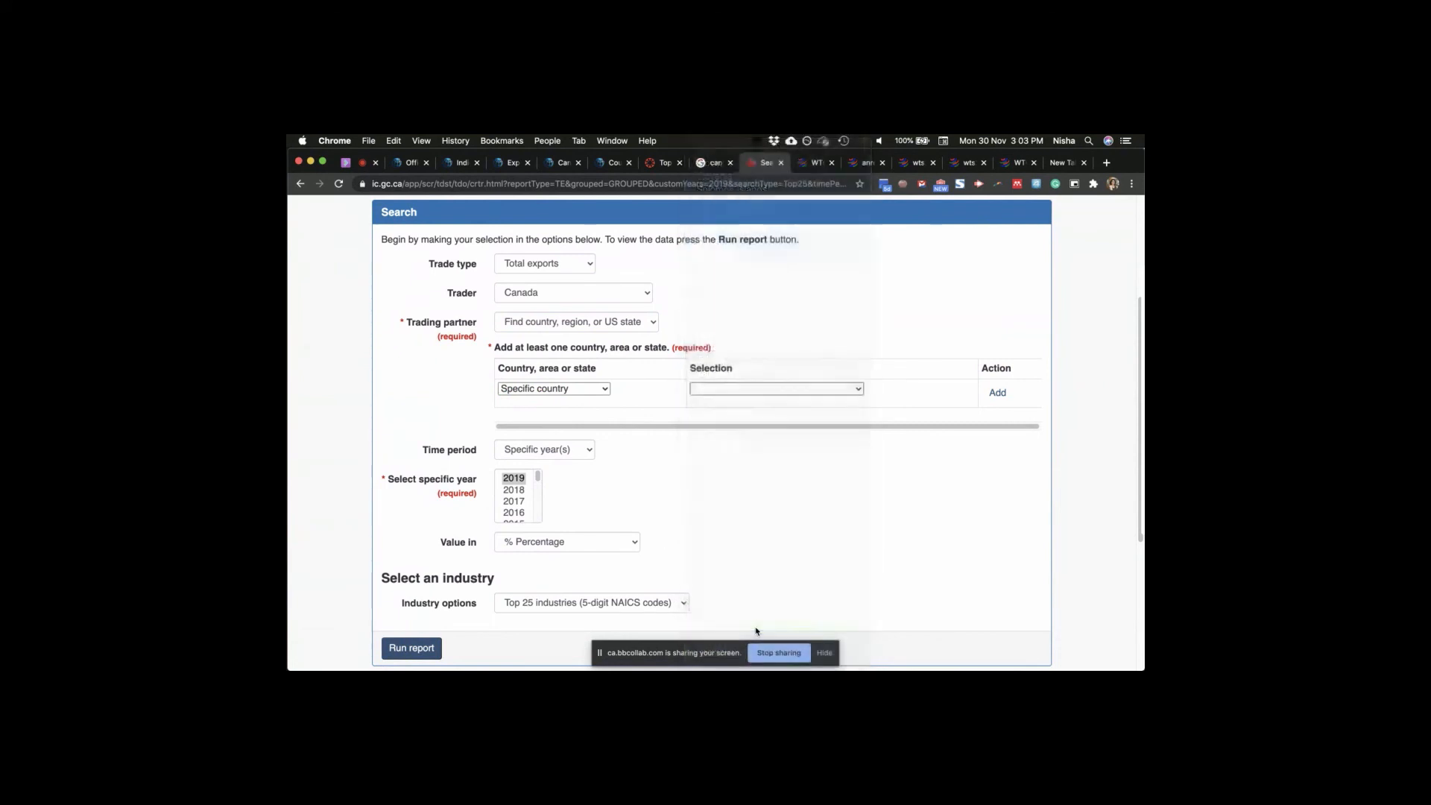
{"action": "left_click", "coordinate": [997, 392]}
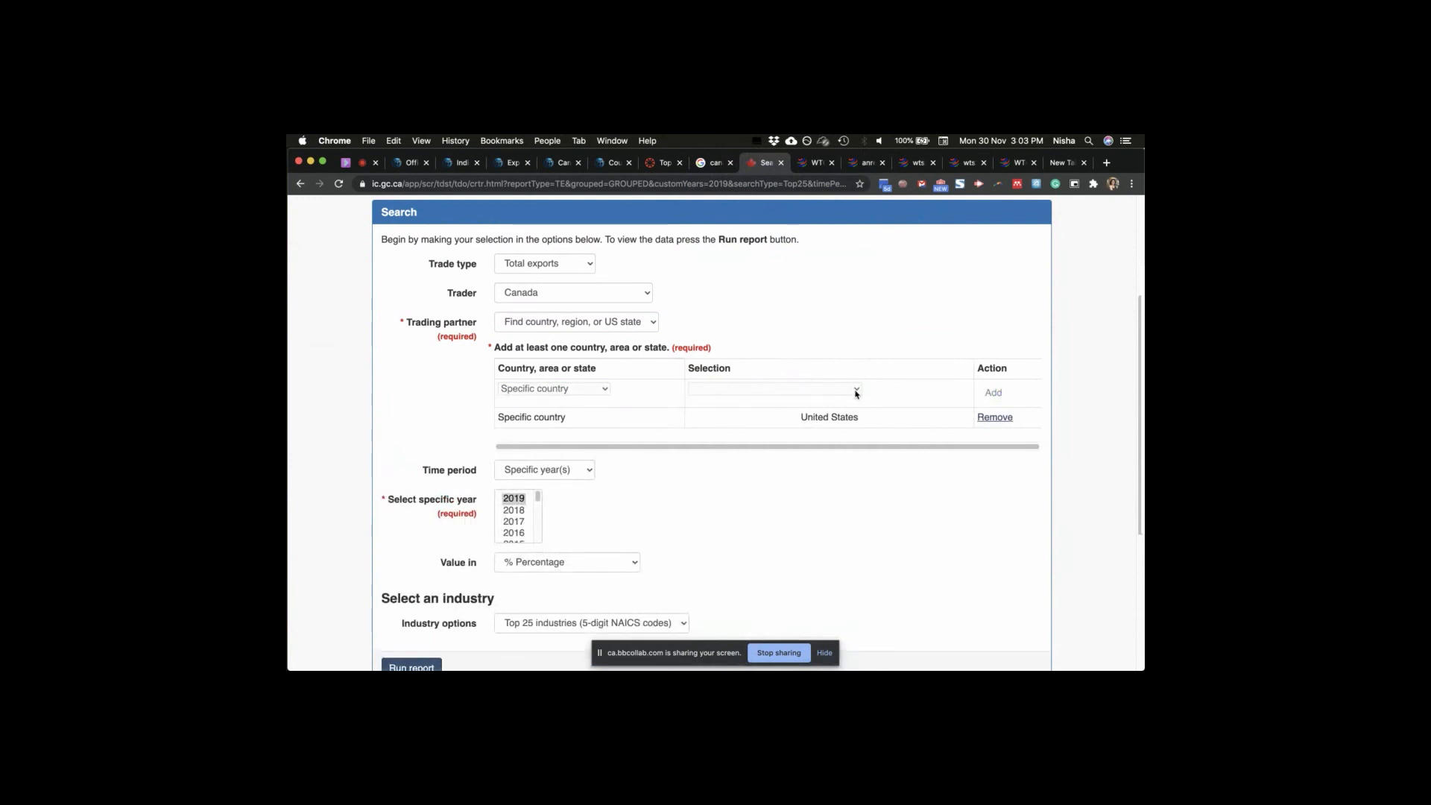
{"action": "mouse_move", "coordinate": [832, 393]}
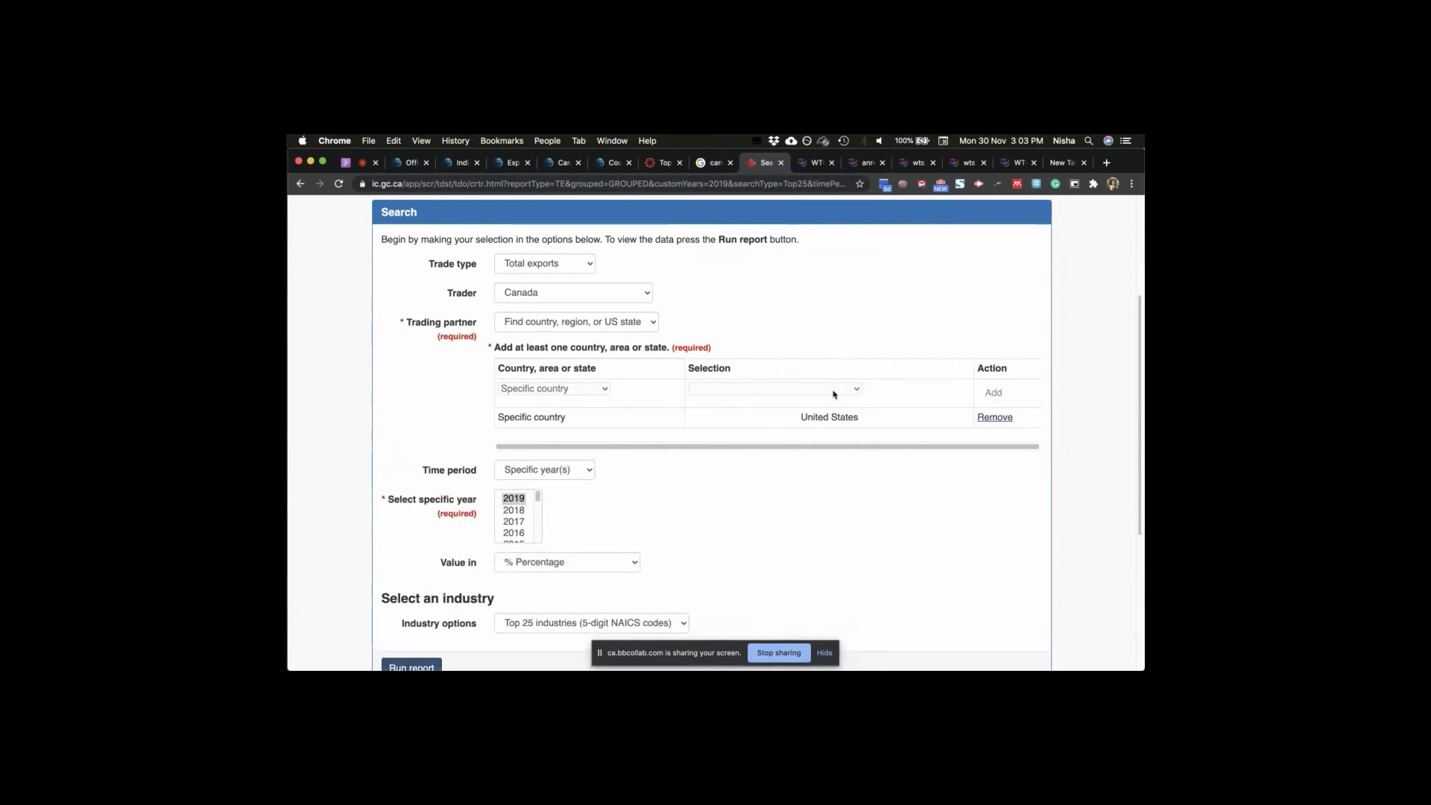
- Run the 2019 top-25 industry exports report for the United States and review the results
{"action": "scroll", "scroll_direction": "down", "scroll_amount": 3}
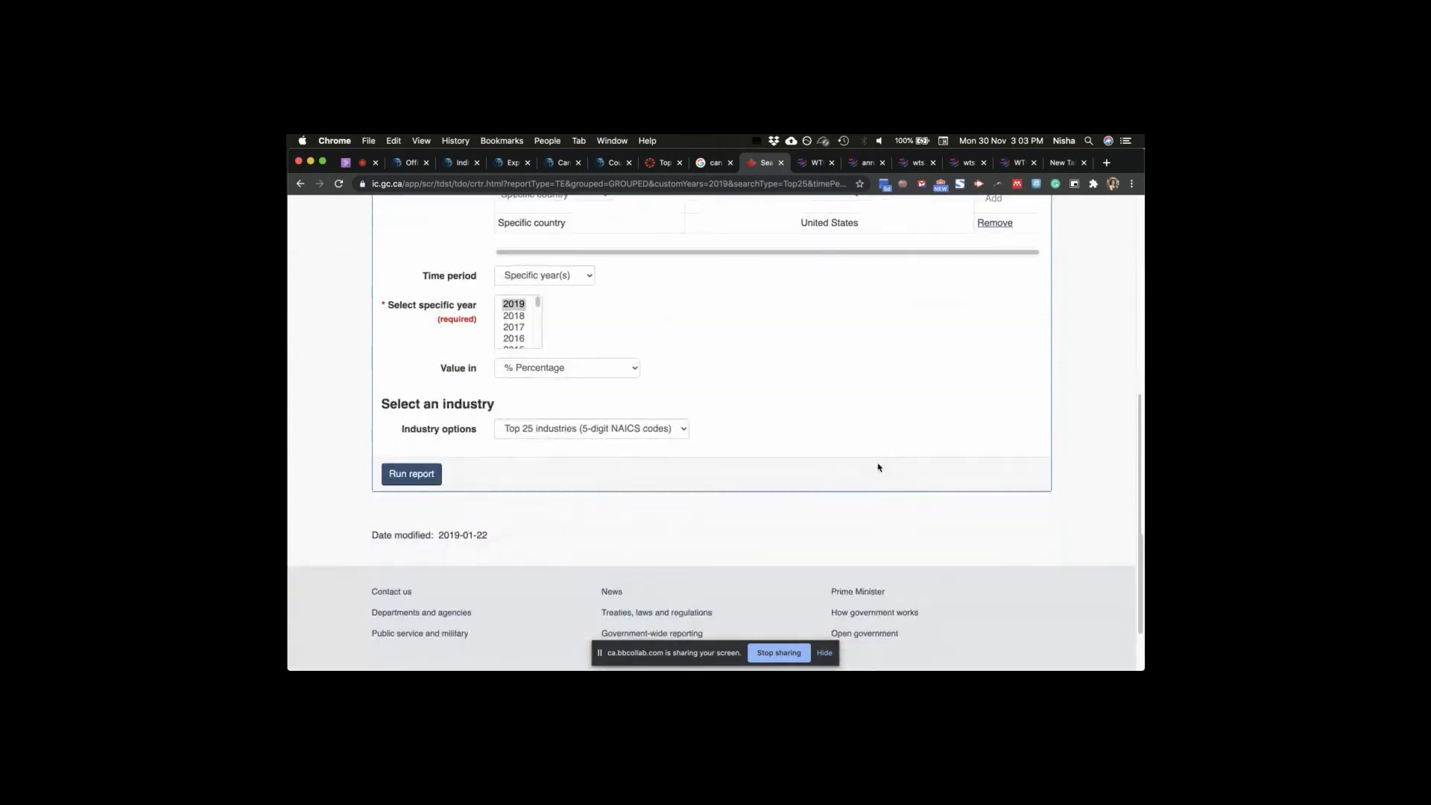
{"action": "left_click", "coordinate": [411, 474]}
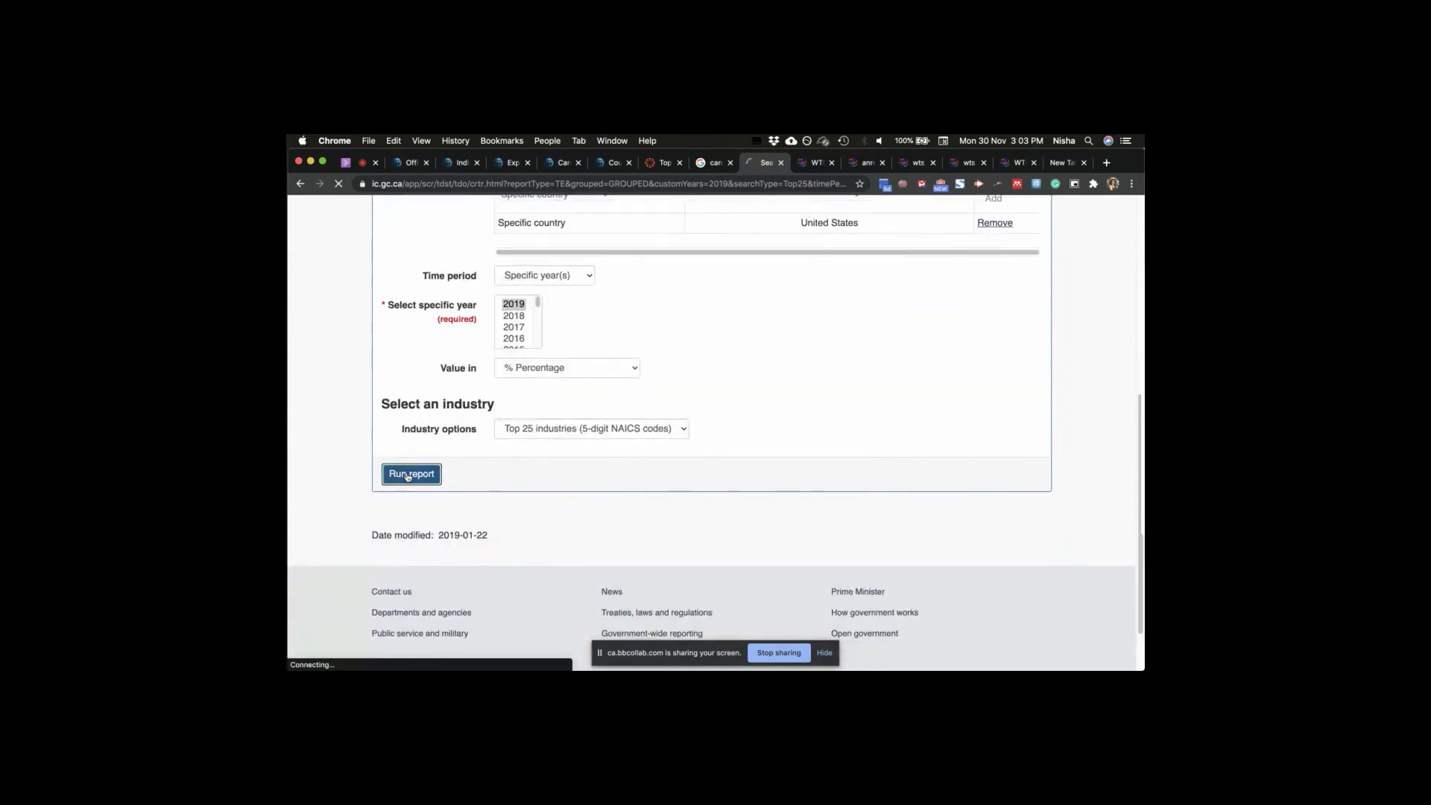
{"action": "left_click", "coordinate": [410, 474]}
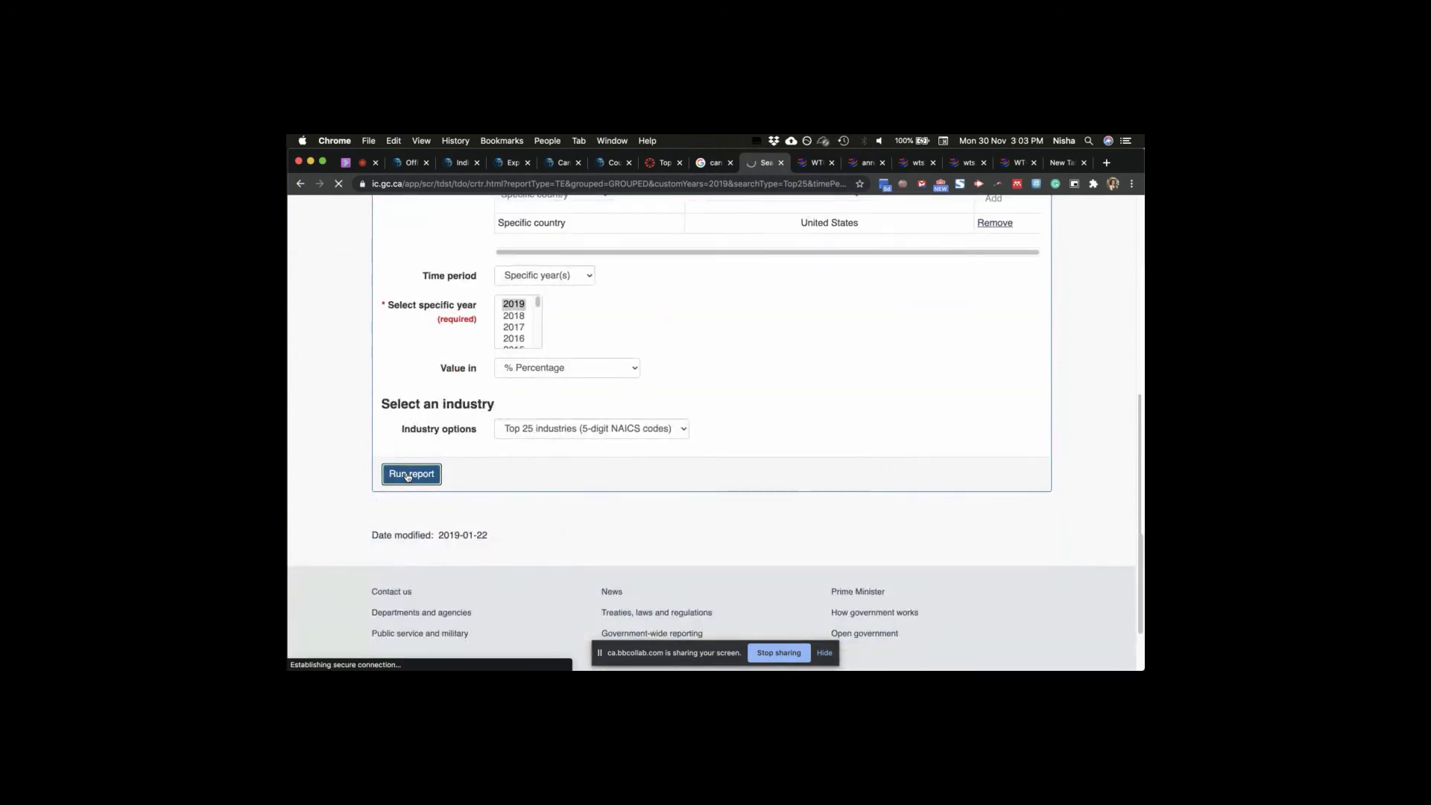
{"action": "left_click", "coordinate": [410, 474]}
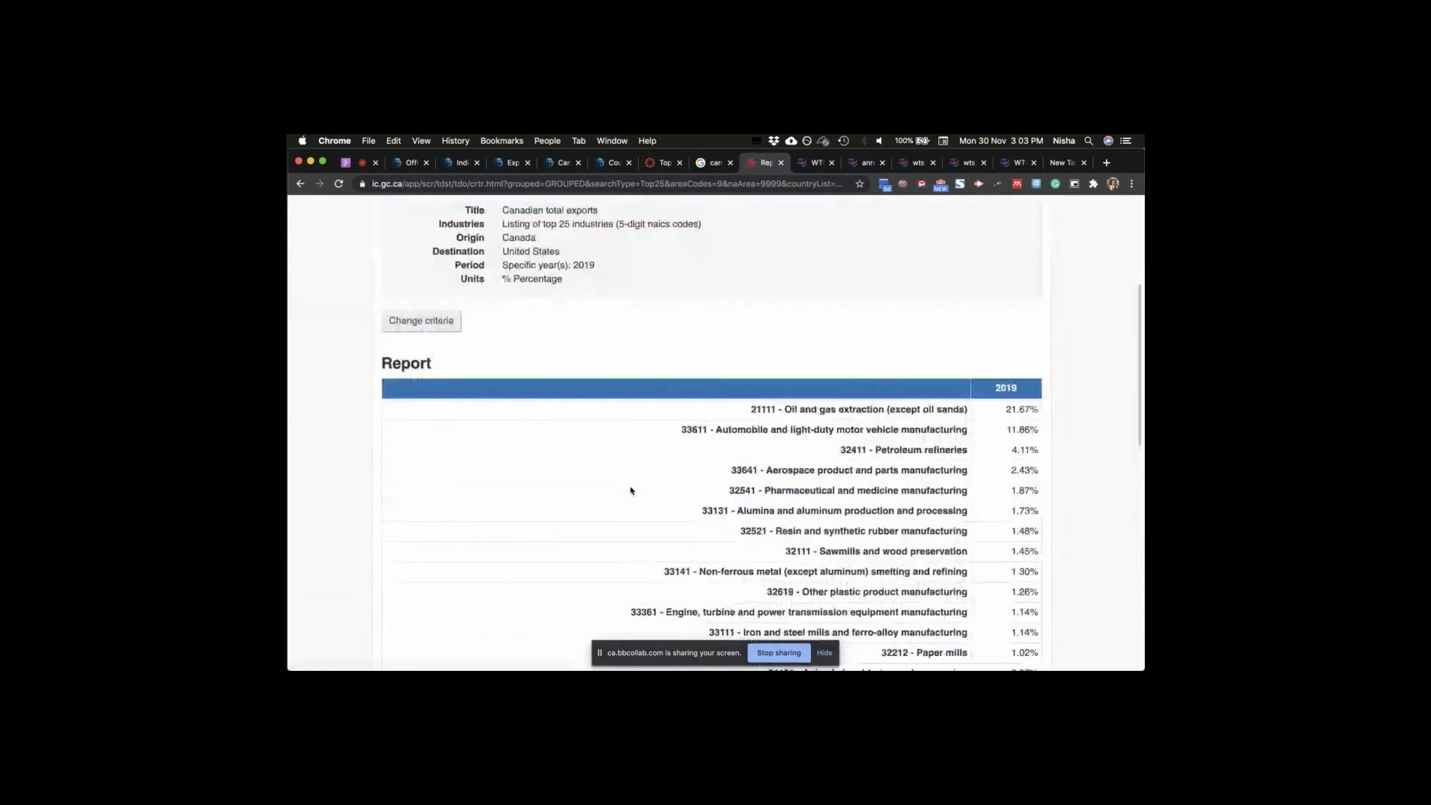
{"action": "scroll", "scroll_direction": "down", "scroll_amount": 3}
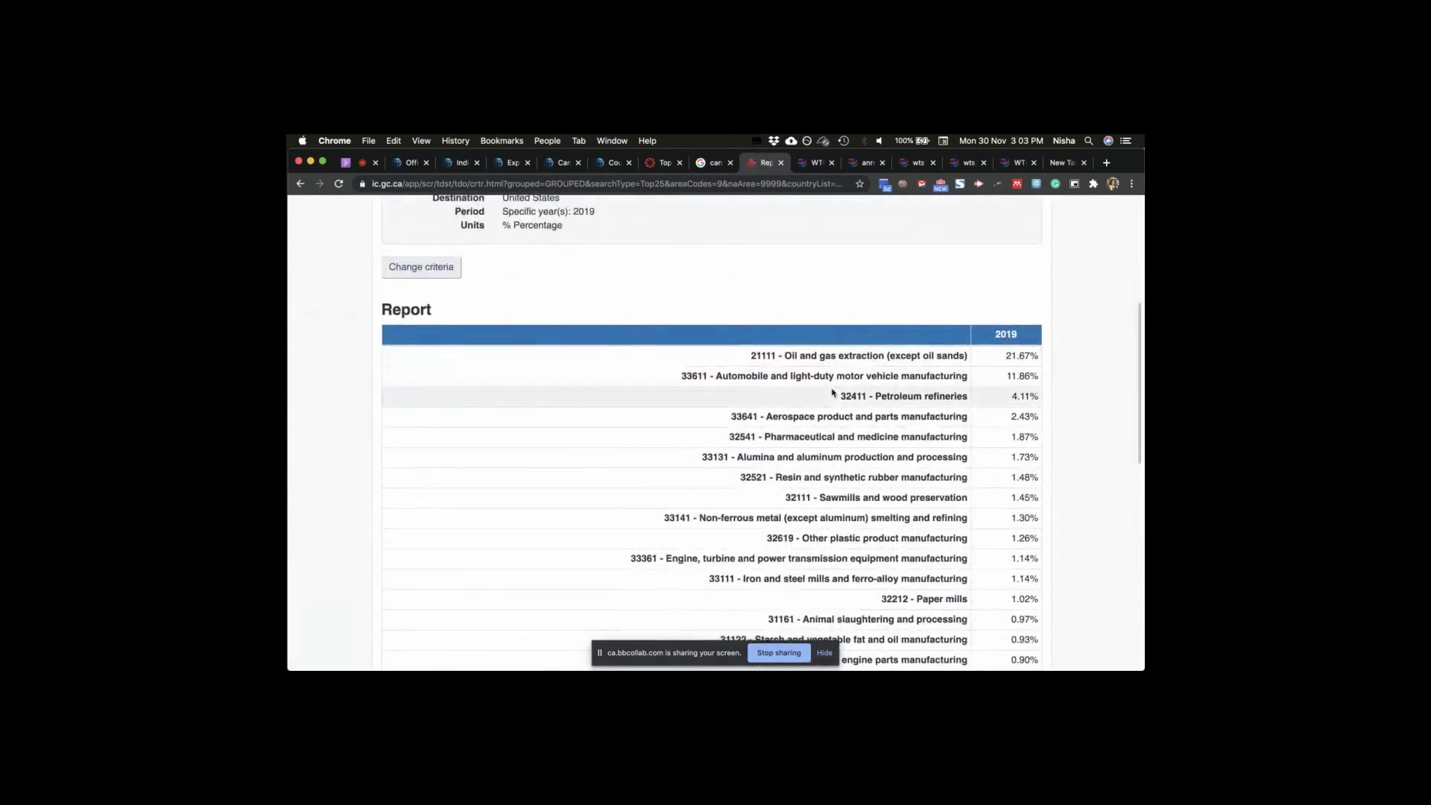